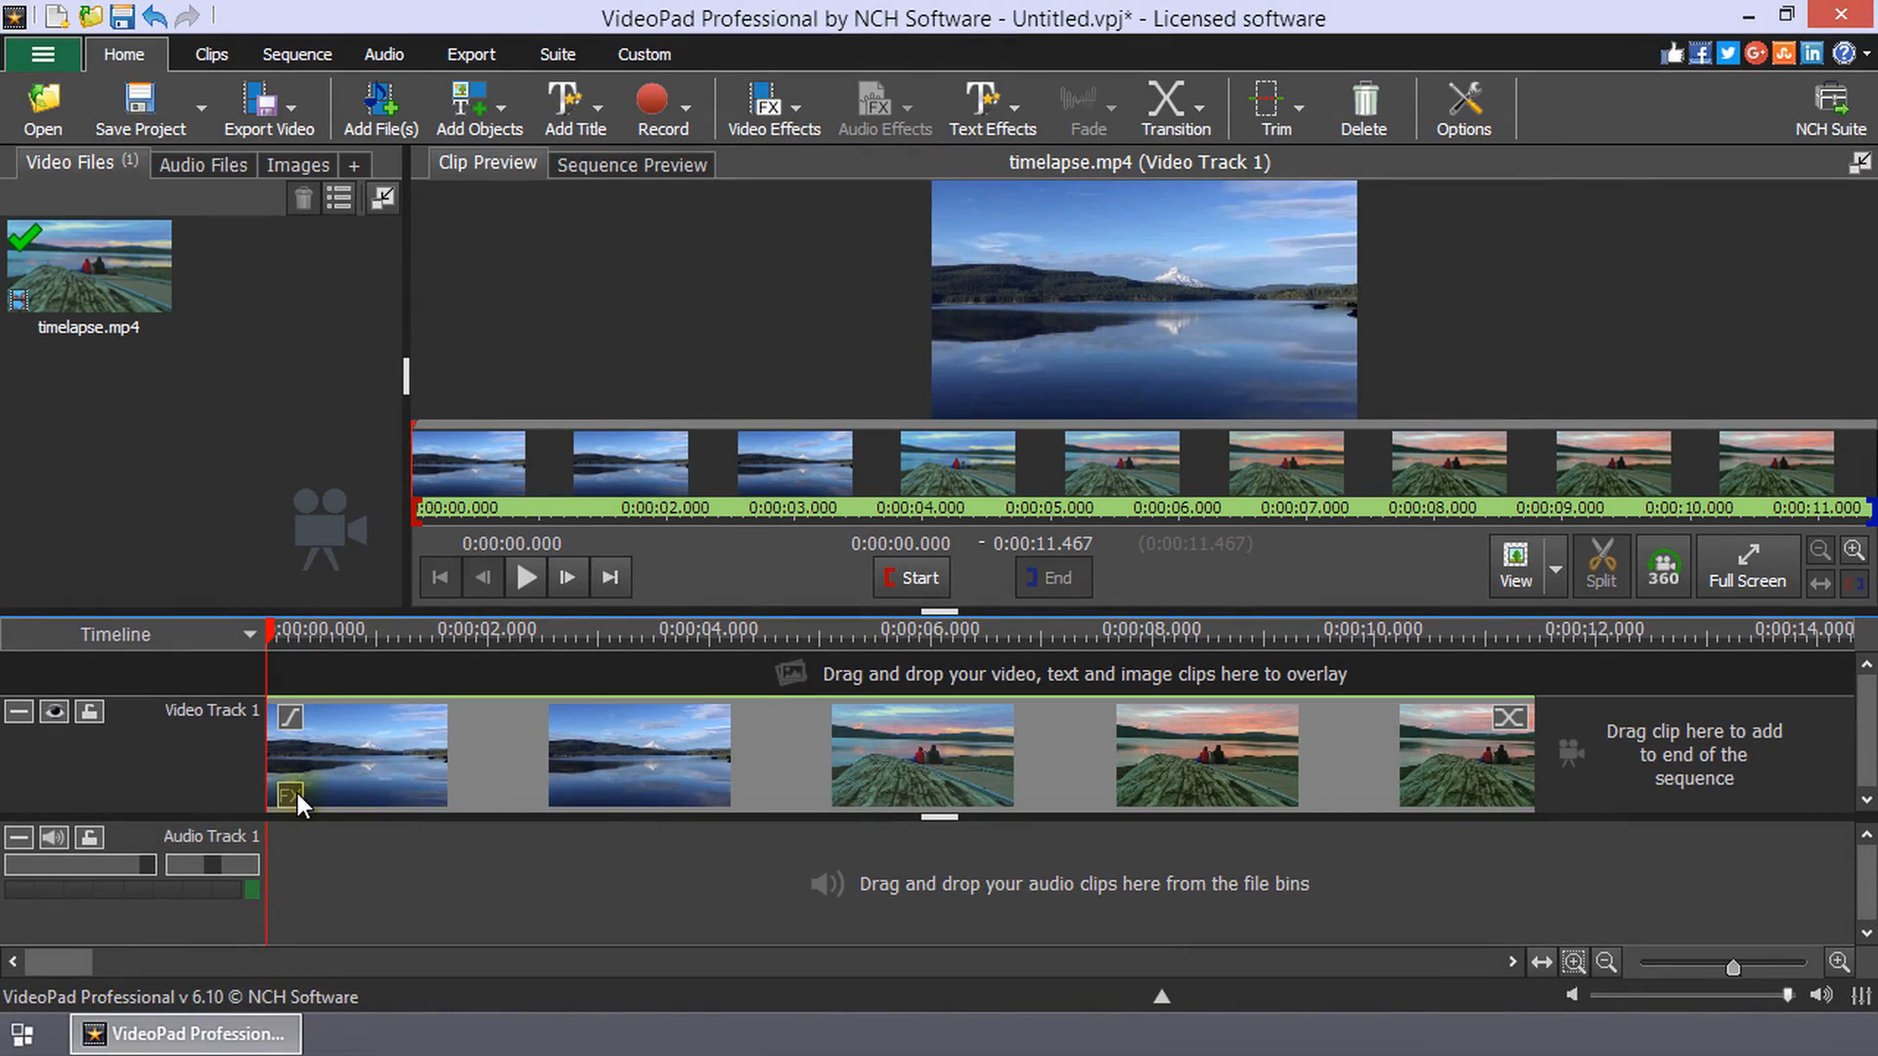
# Step: Add an Exposure effect (0.25) to timelapse.mp4 and show its animation editor
pyautogui.click(287, 794)
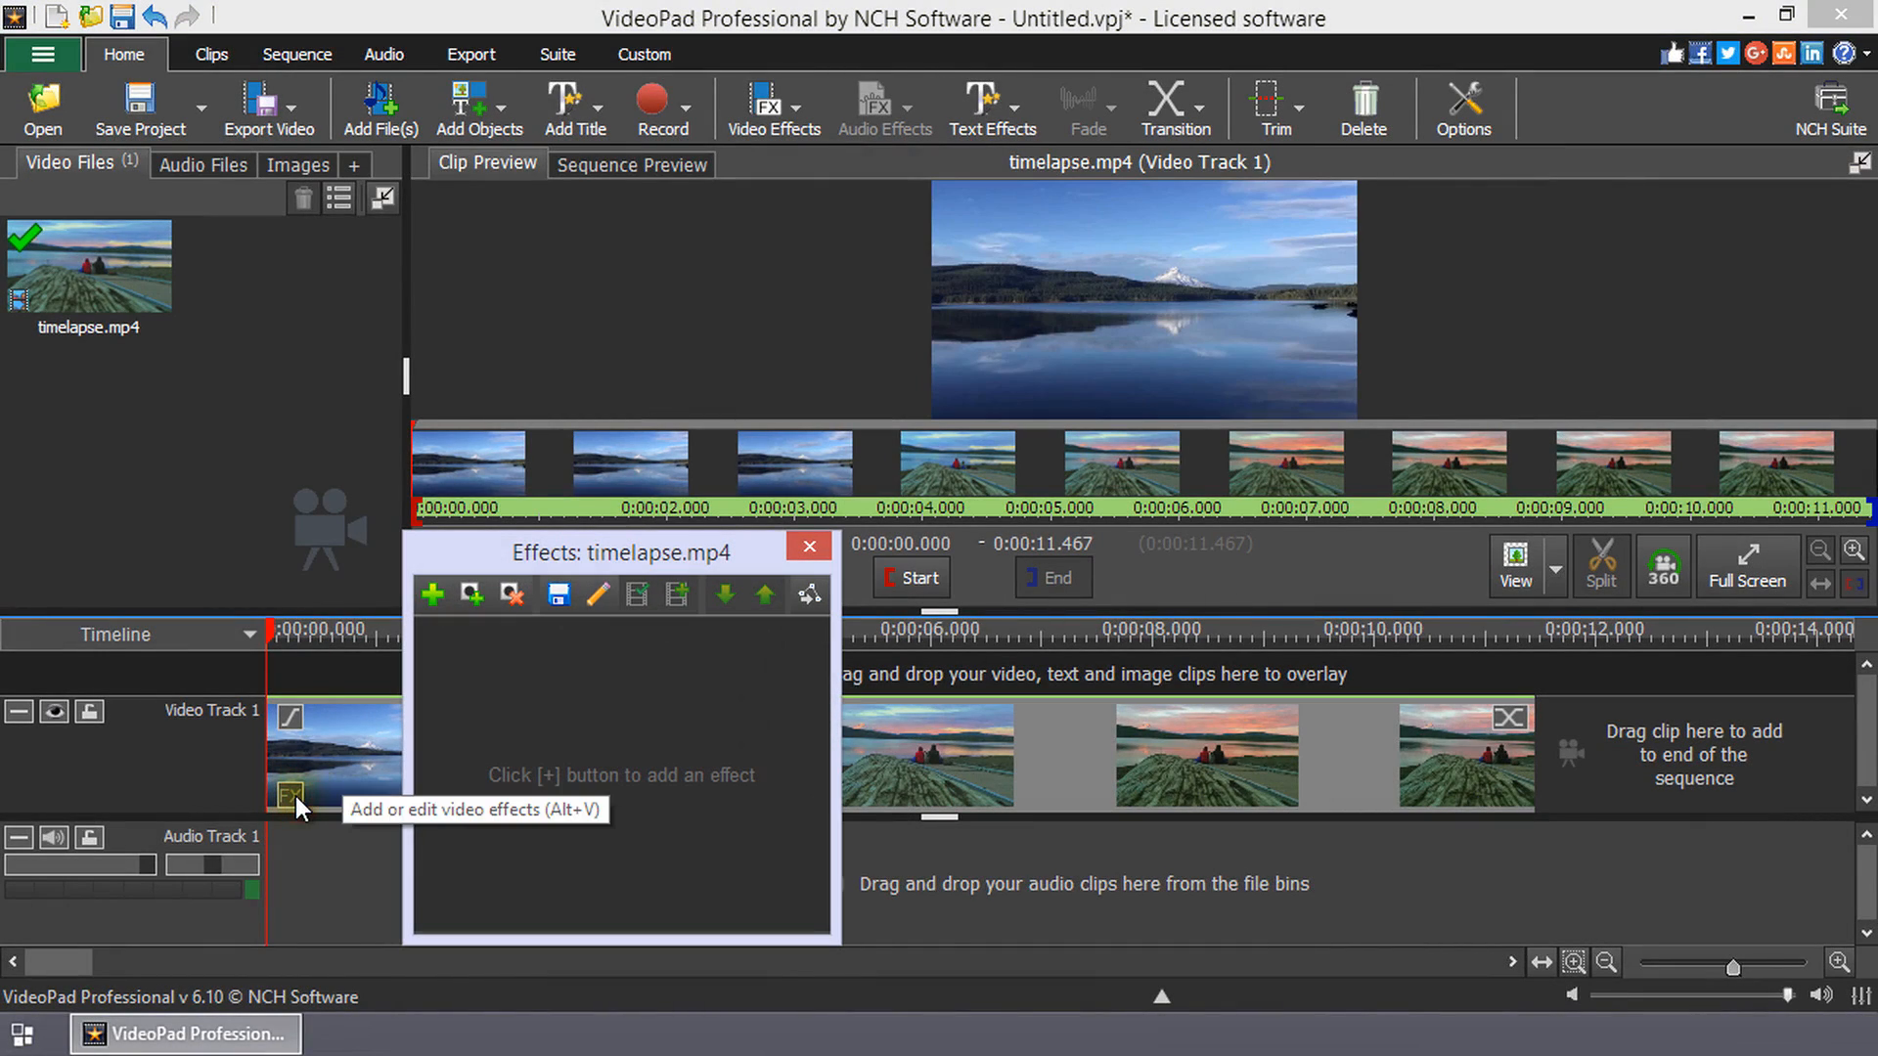
pyautogui.moveTo(428, 648)
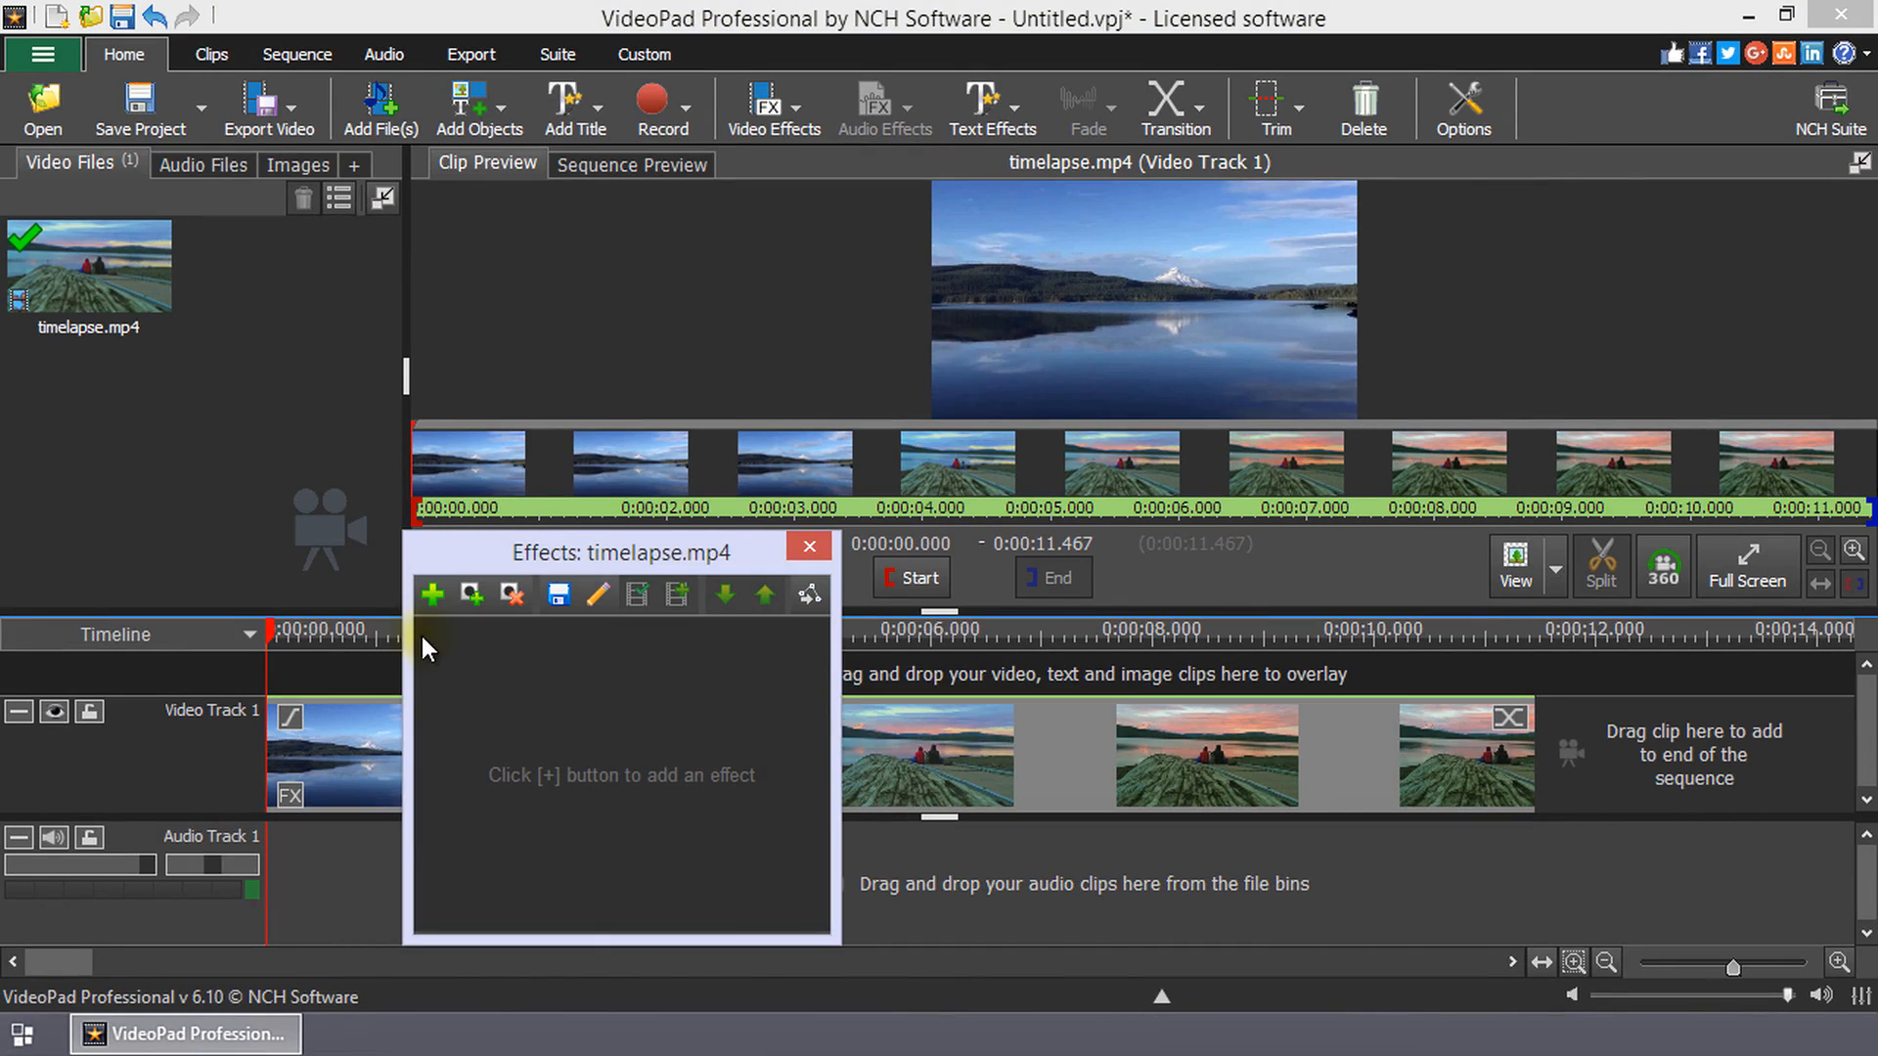
pyautogui.click(435, 595)
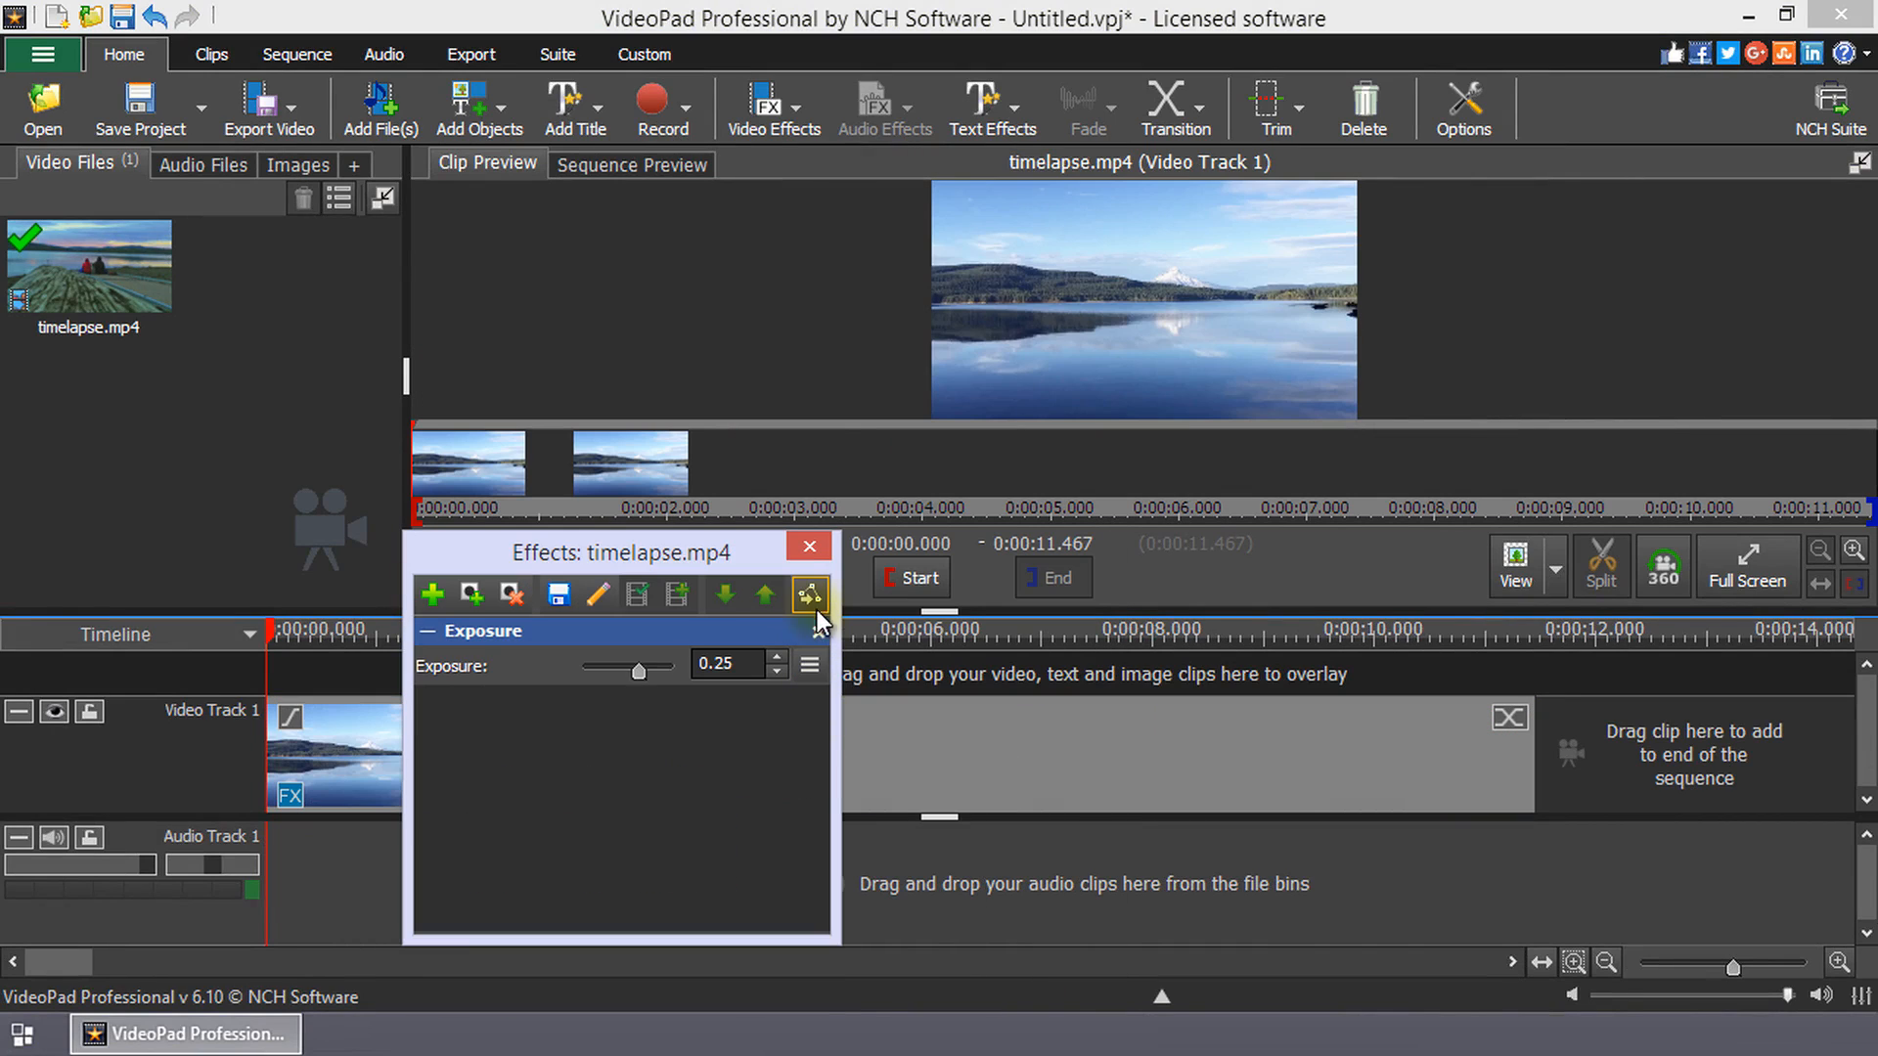
pyautogui.click(808, 595)
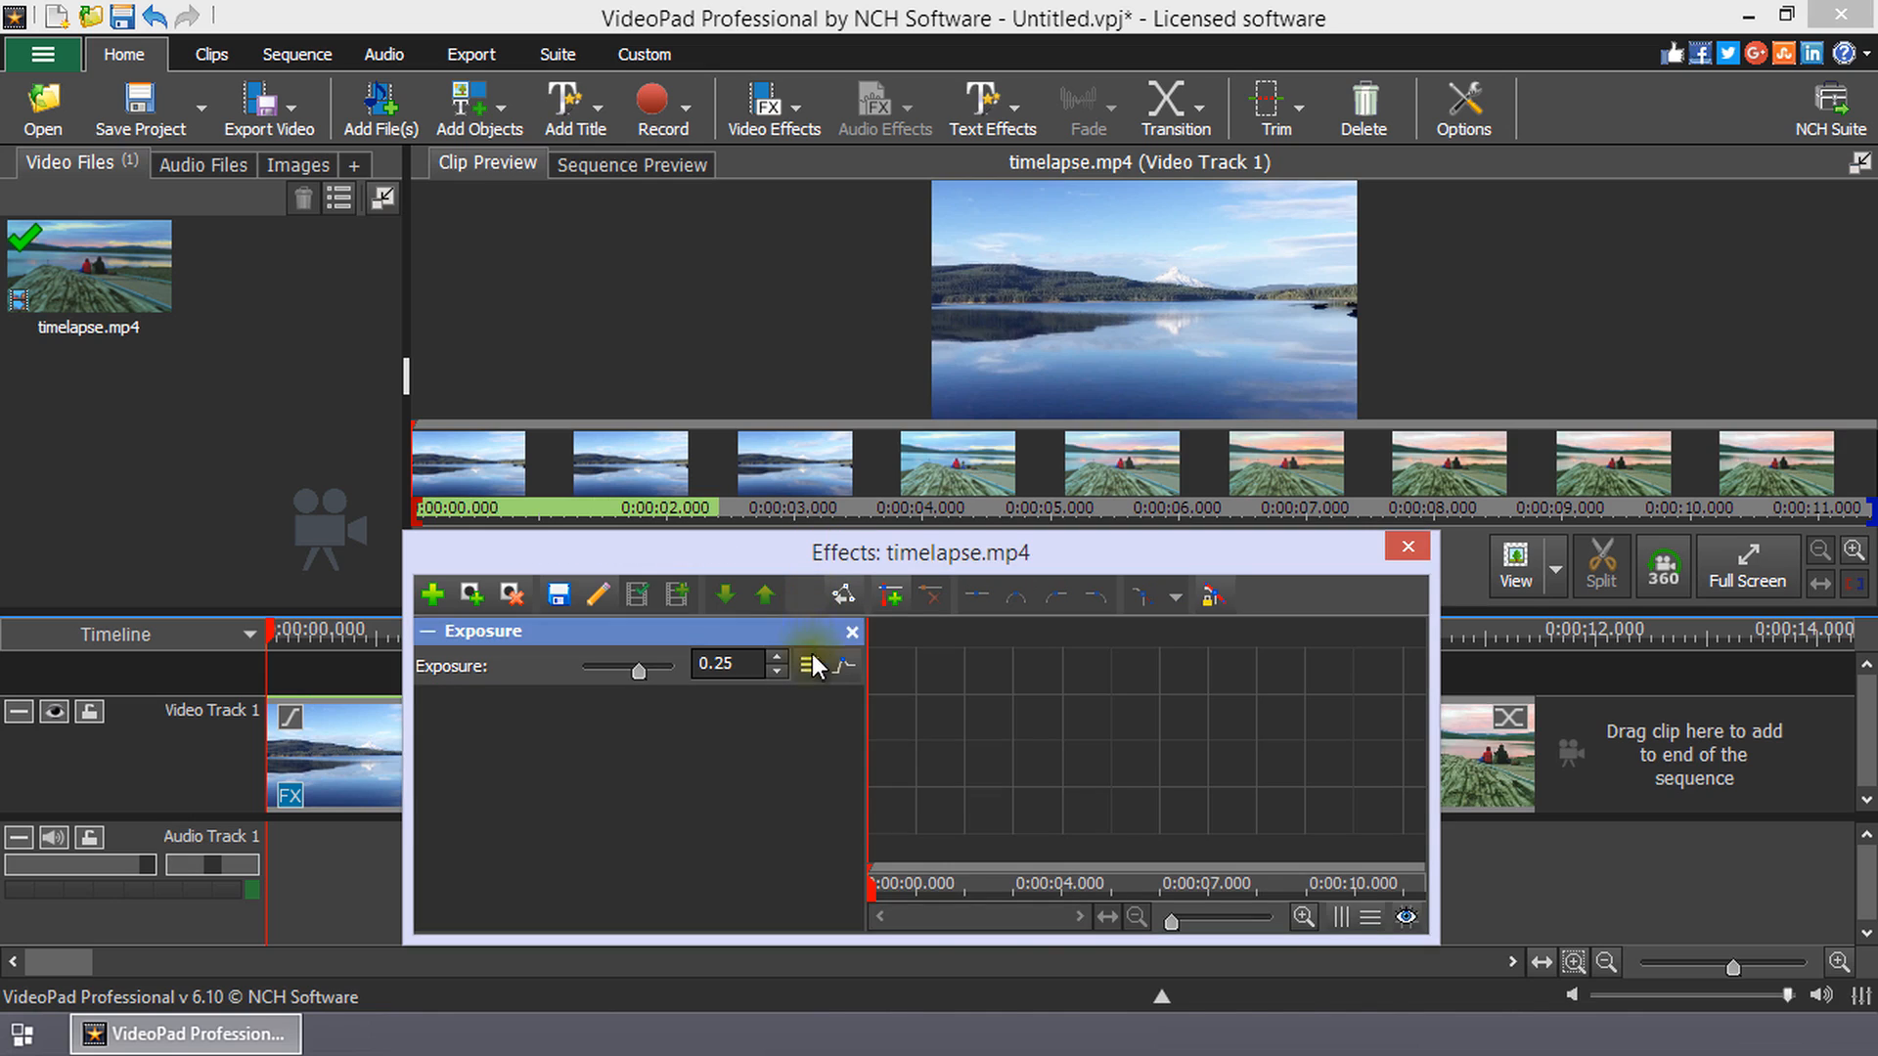
# Step: Apply the Up Slope preset so Exposure ramps from -1.00, preview it, and close the effects window
pyautogui.click(810, 665)
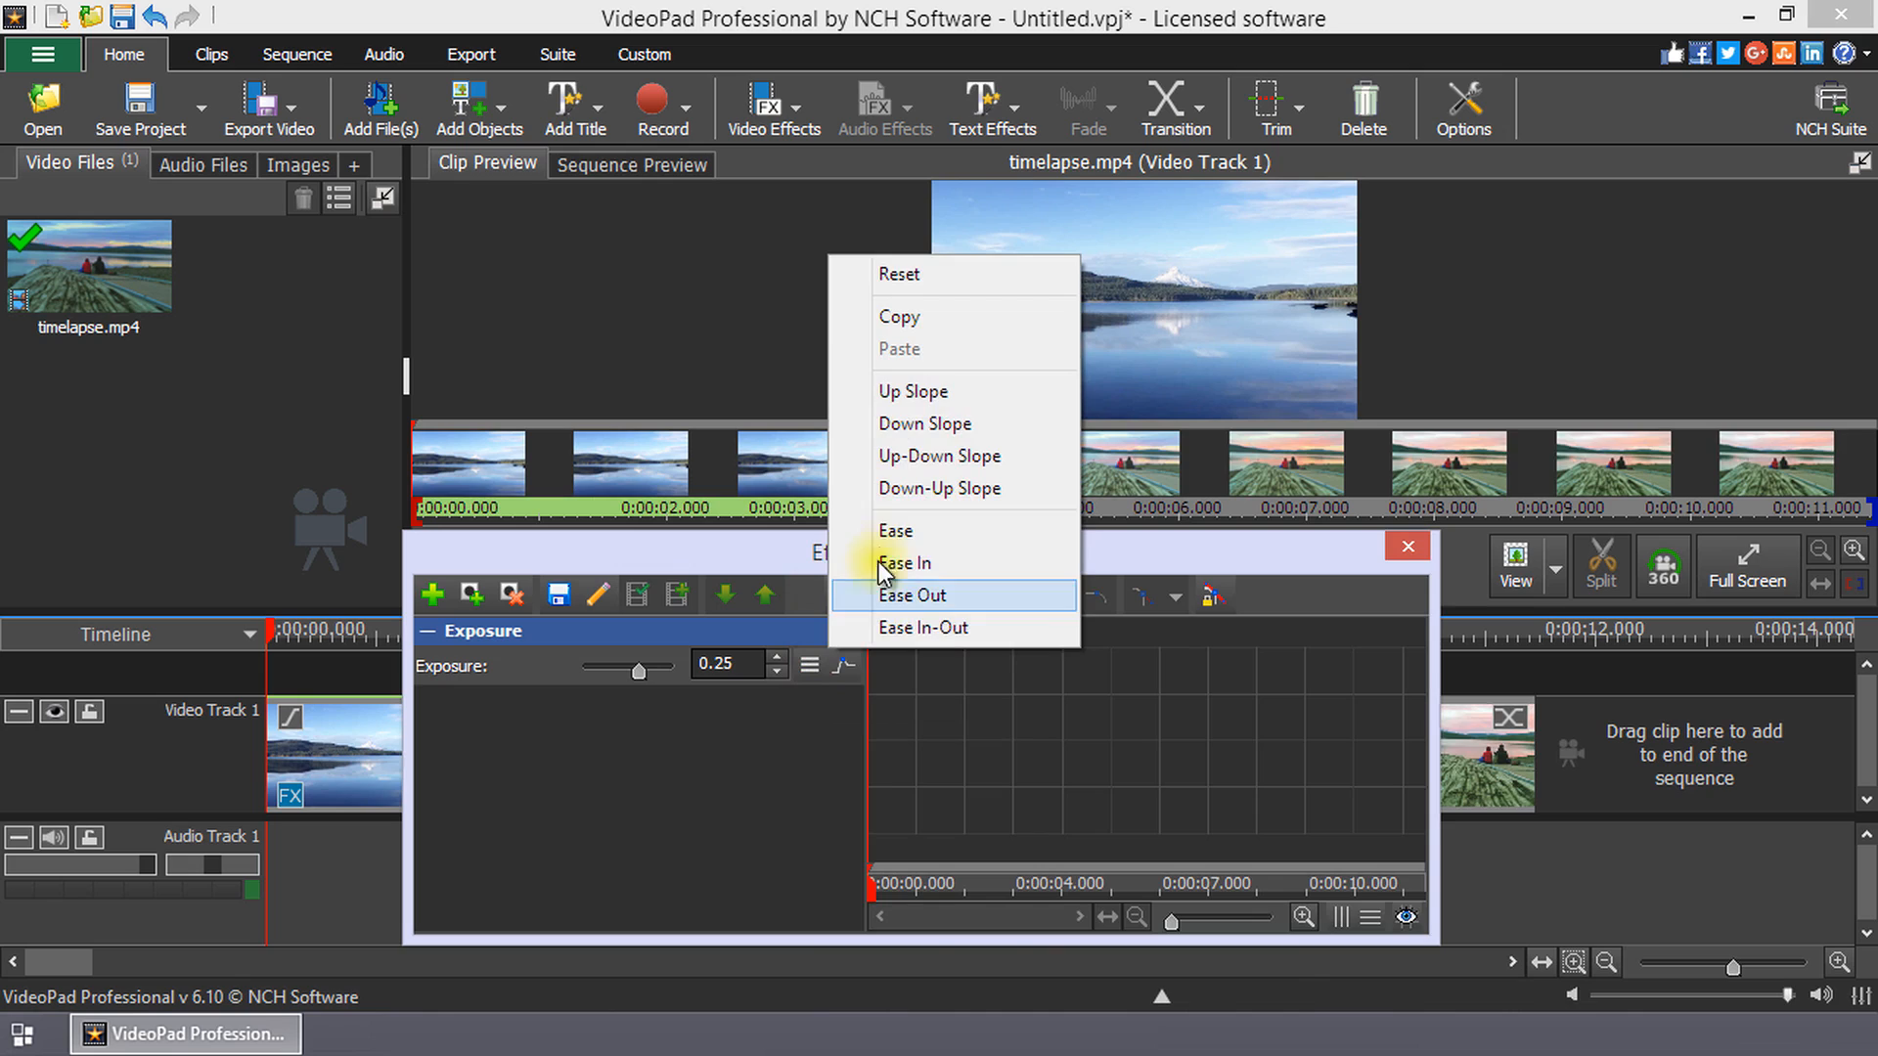
pyautogui.click(911, 595)
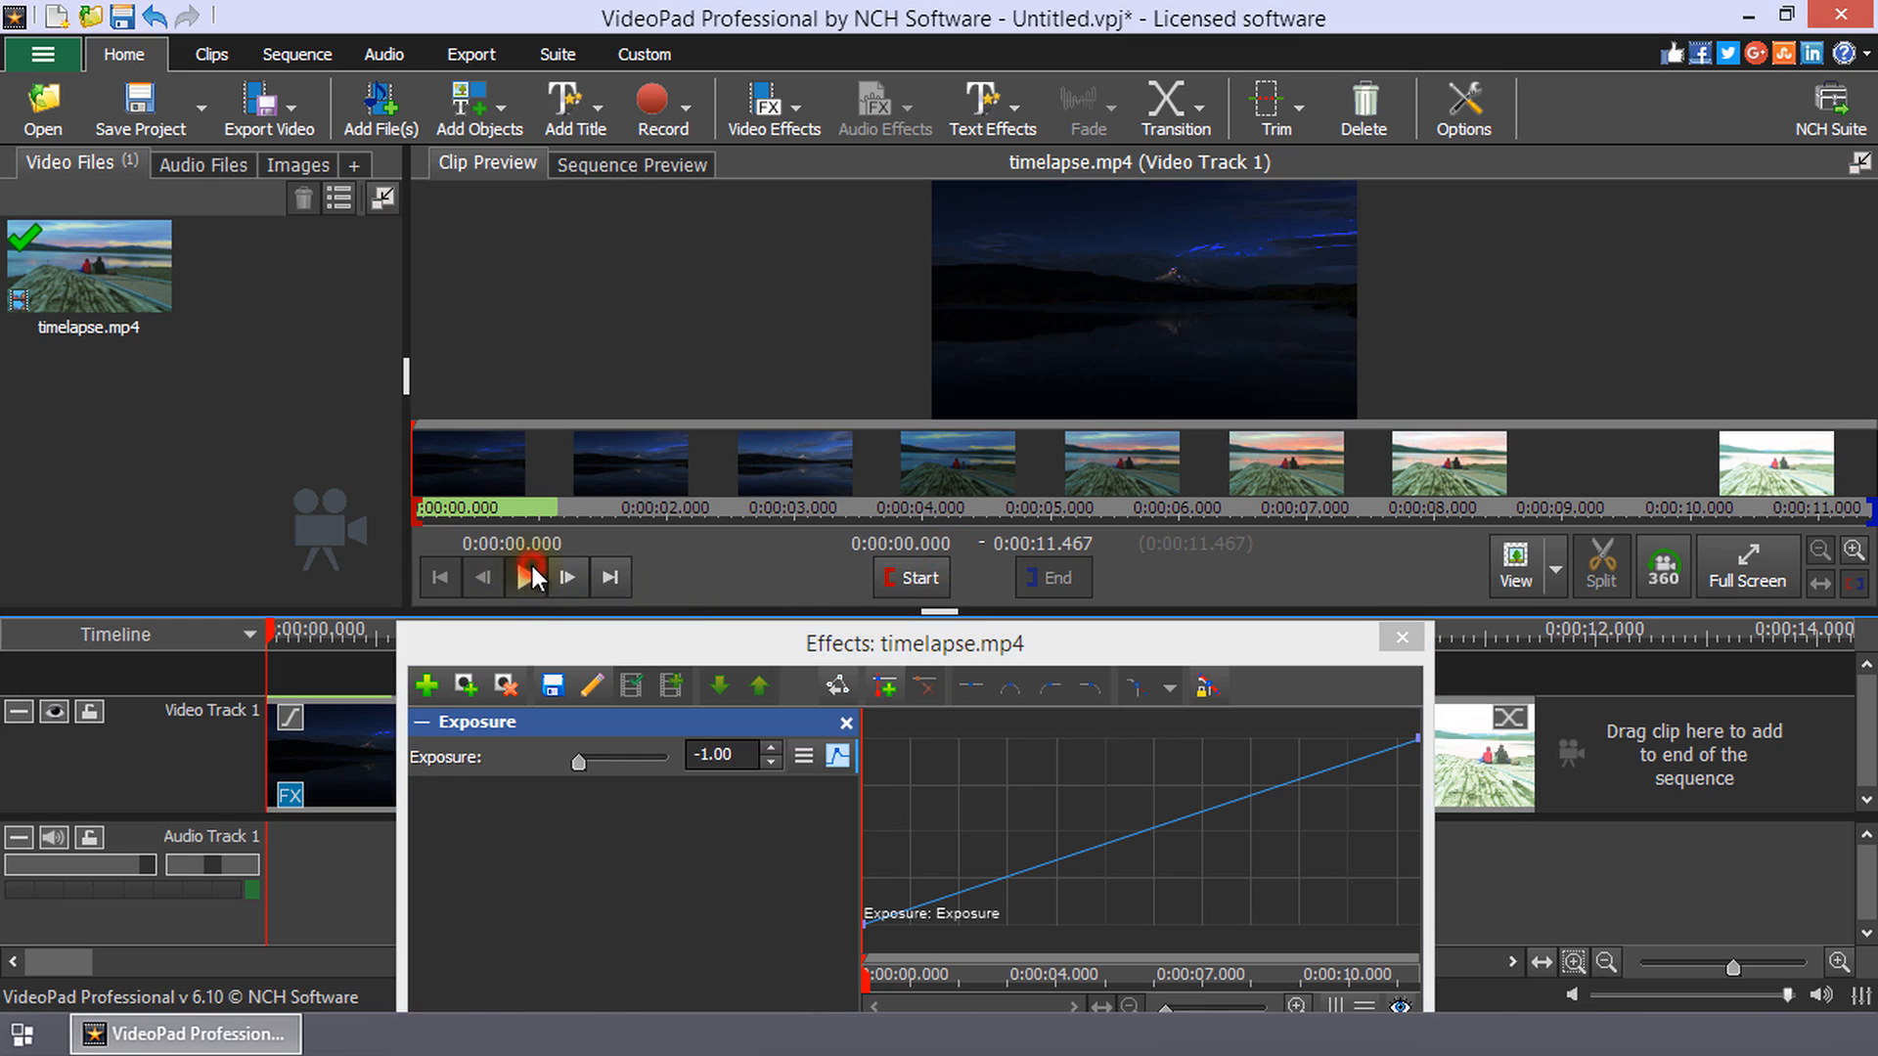
pyautogui.click(530, 575)
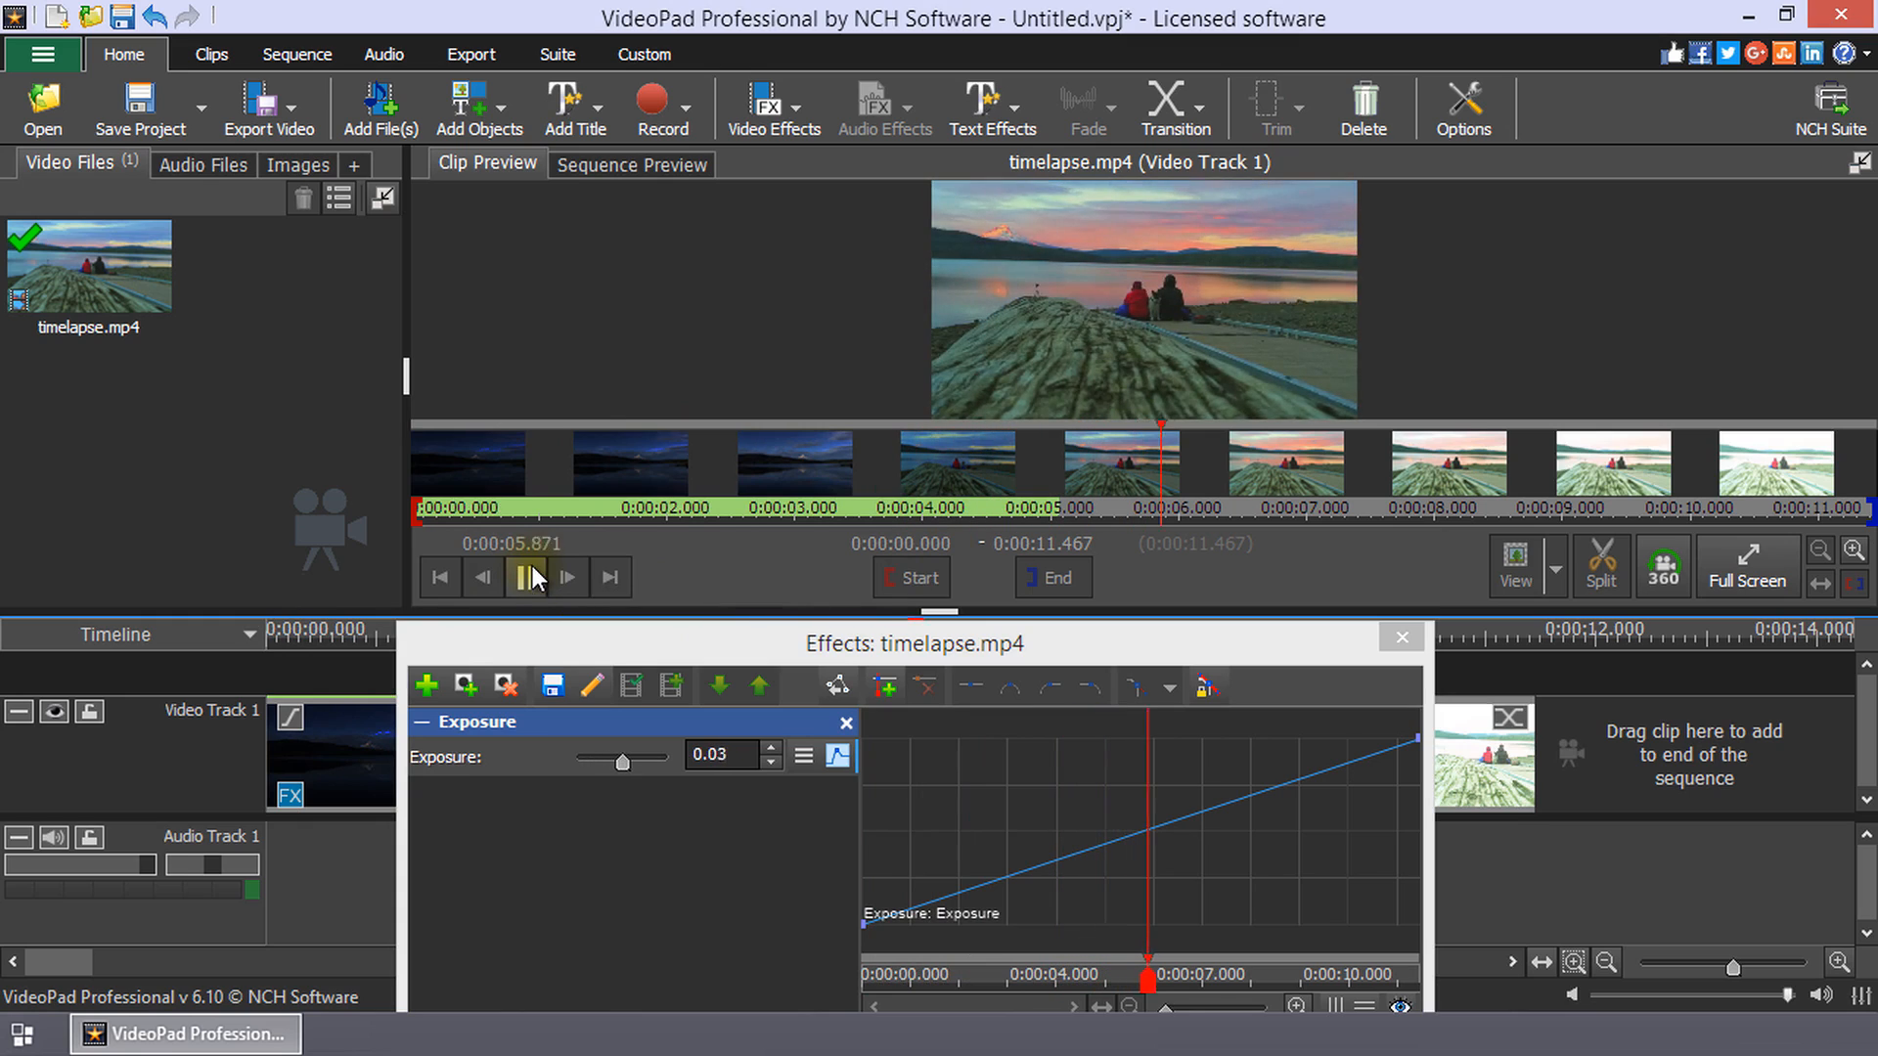
pyautogui.click(1396, 636)
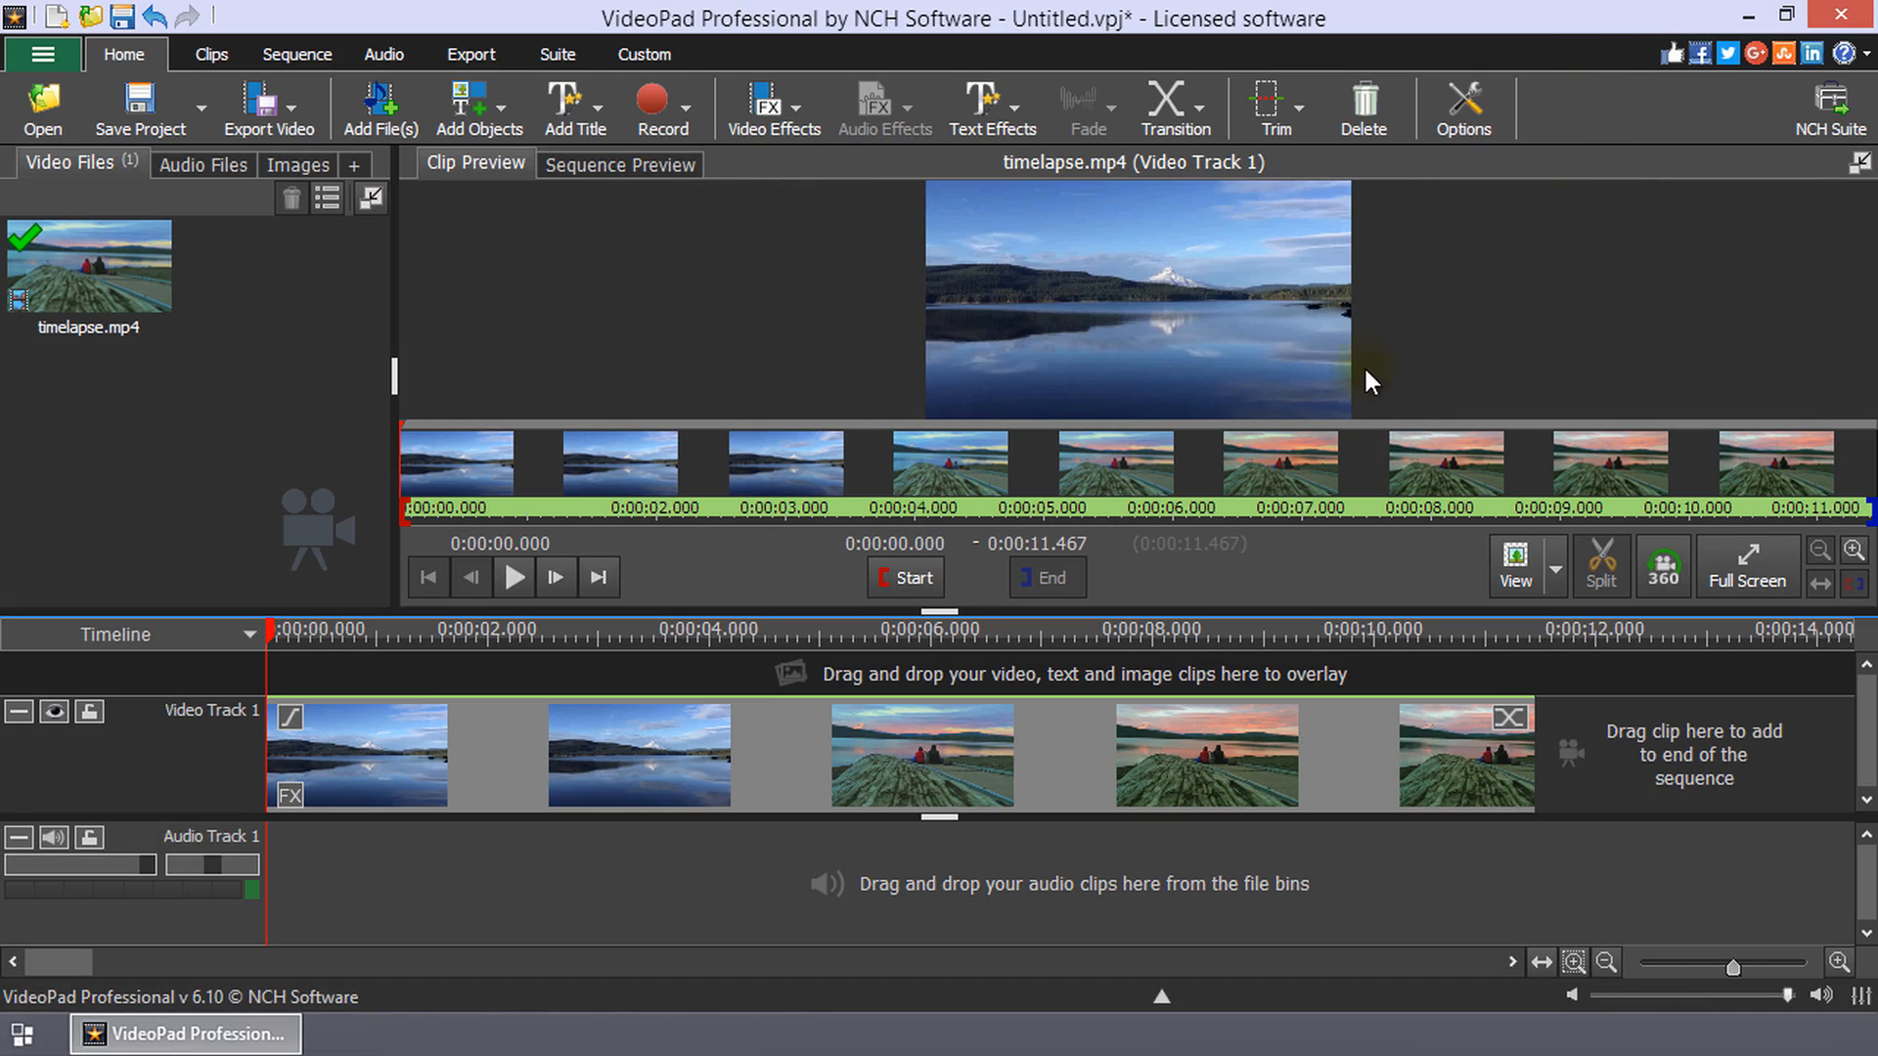
pyautogui.moveTo(1214, 856)
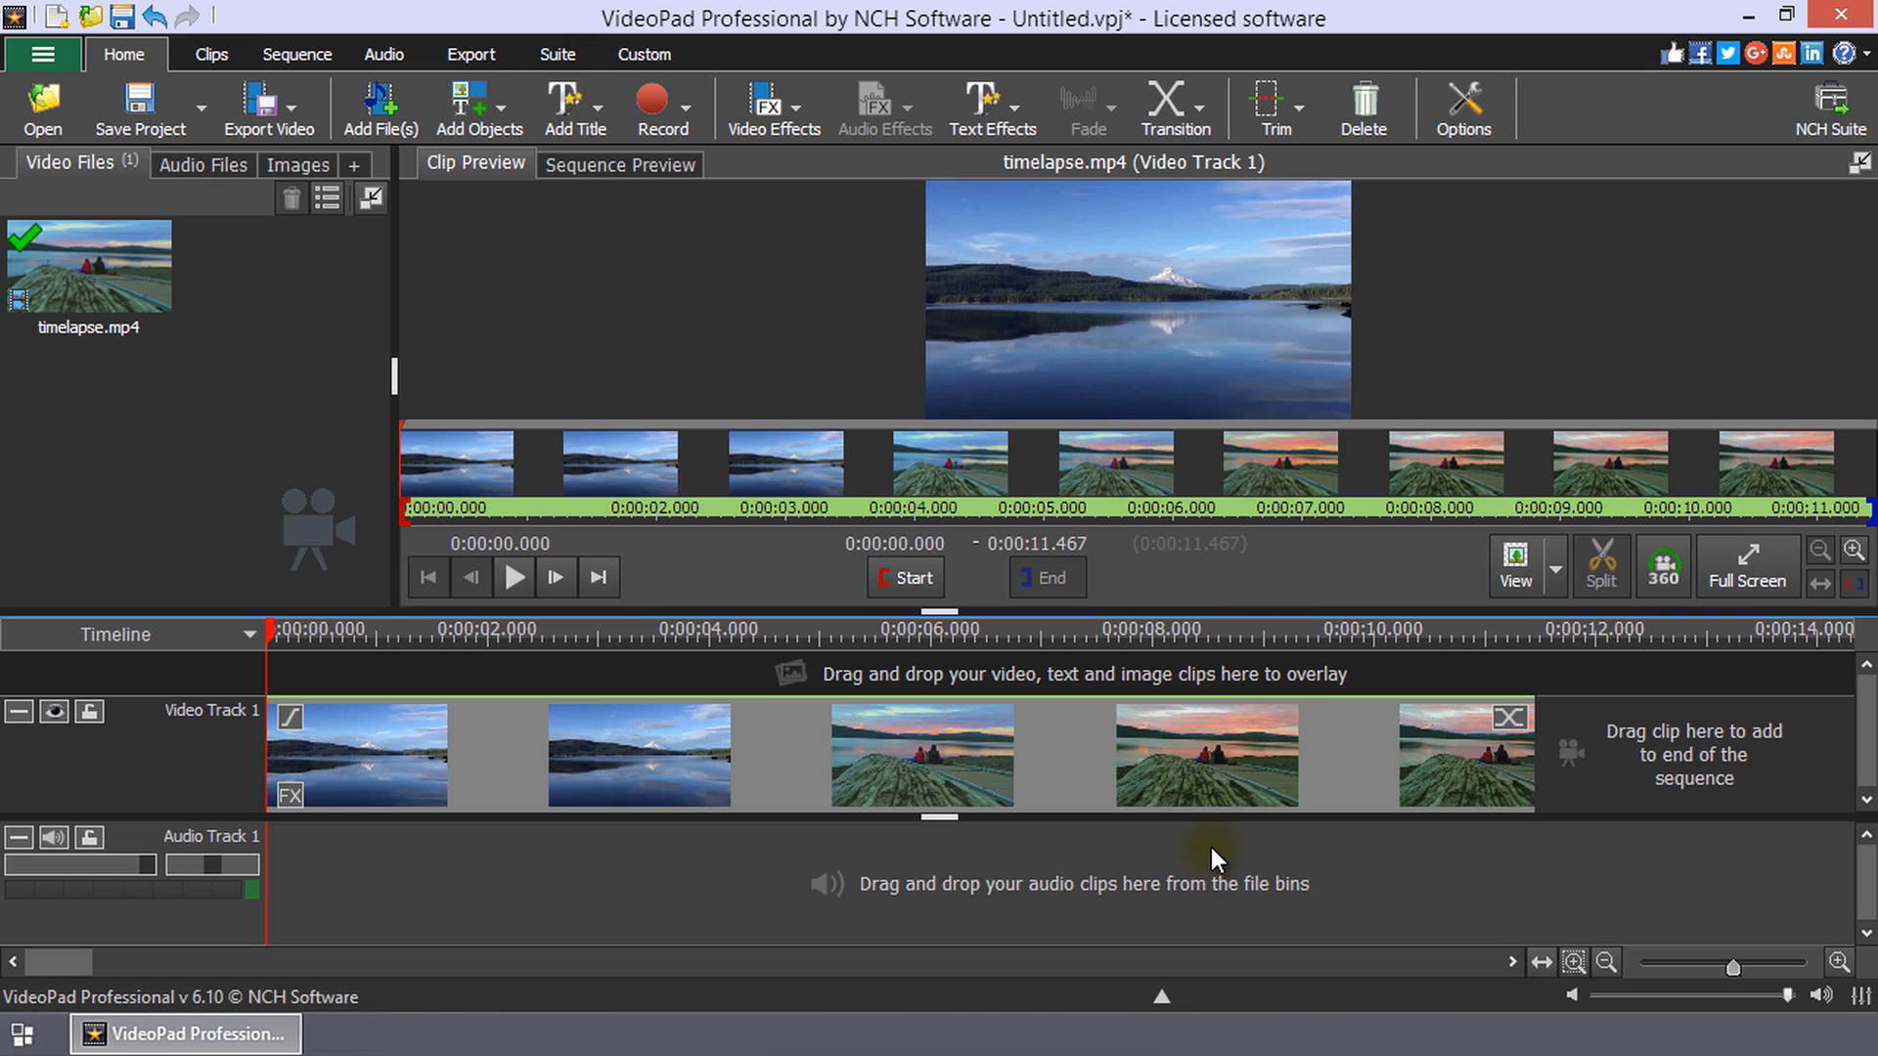
pyautogui.moveTo(1169, 870)
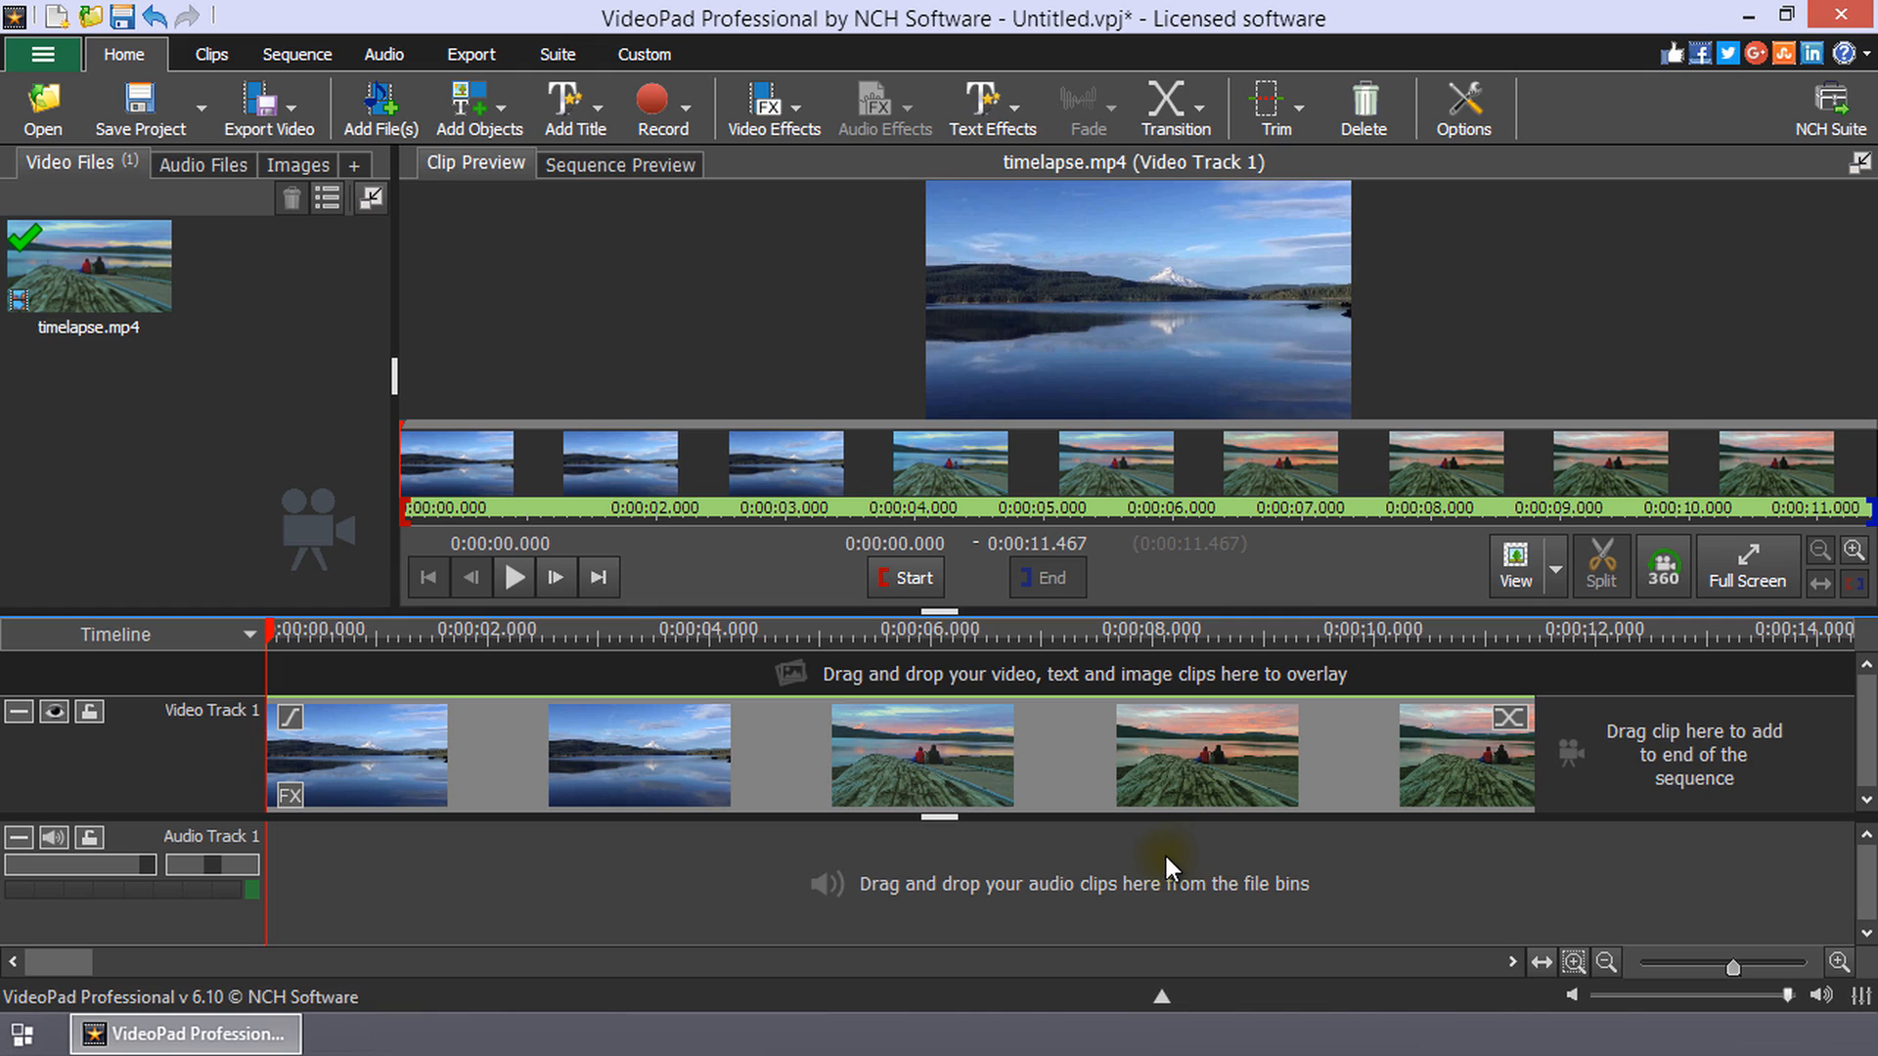
pyautogui.moveTo(382, 681)
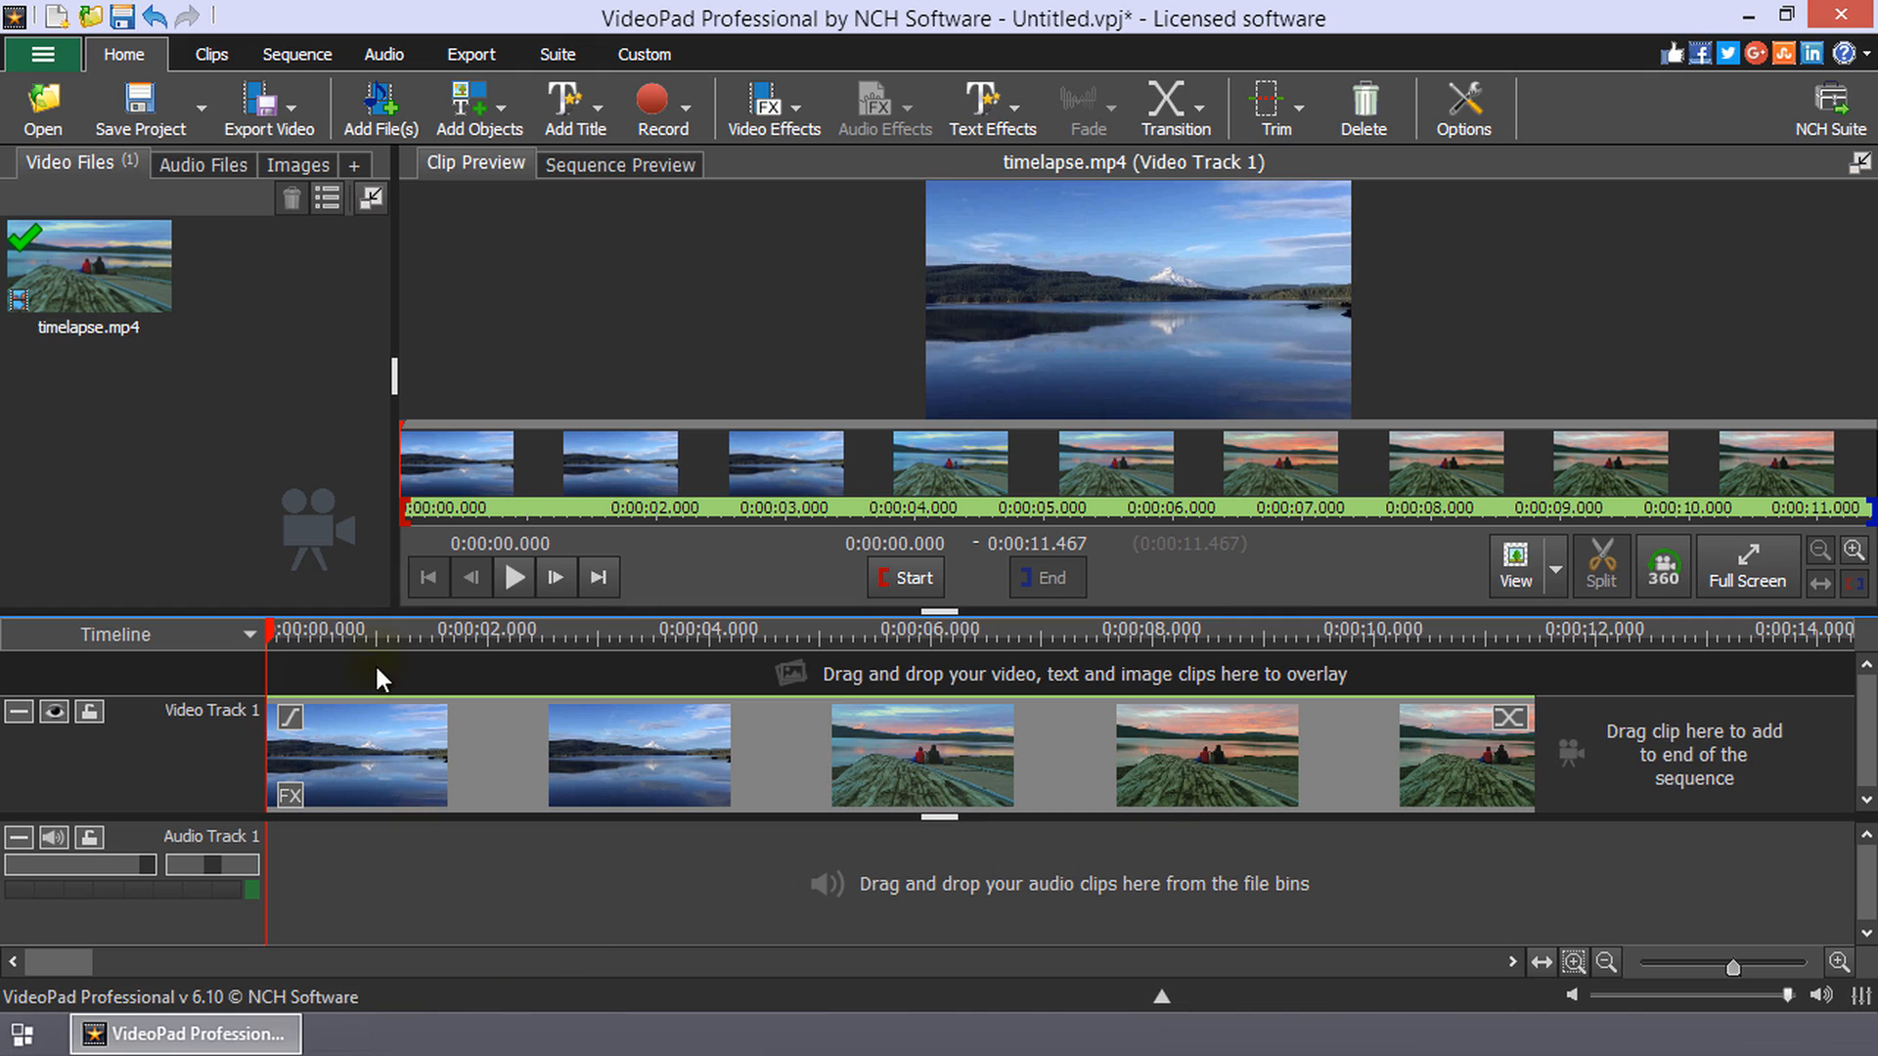
pyautogui.moveTo(407, 928)
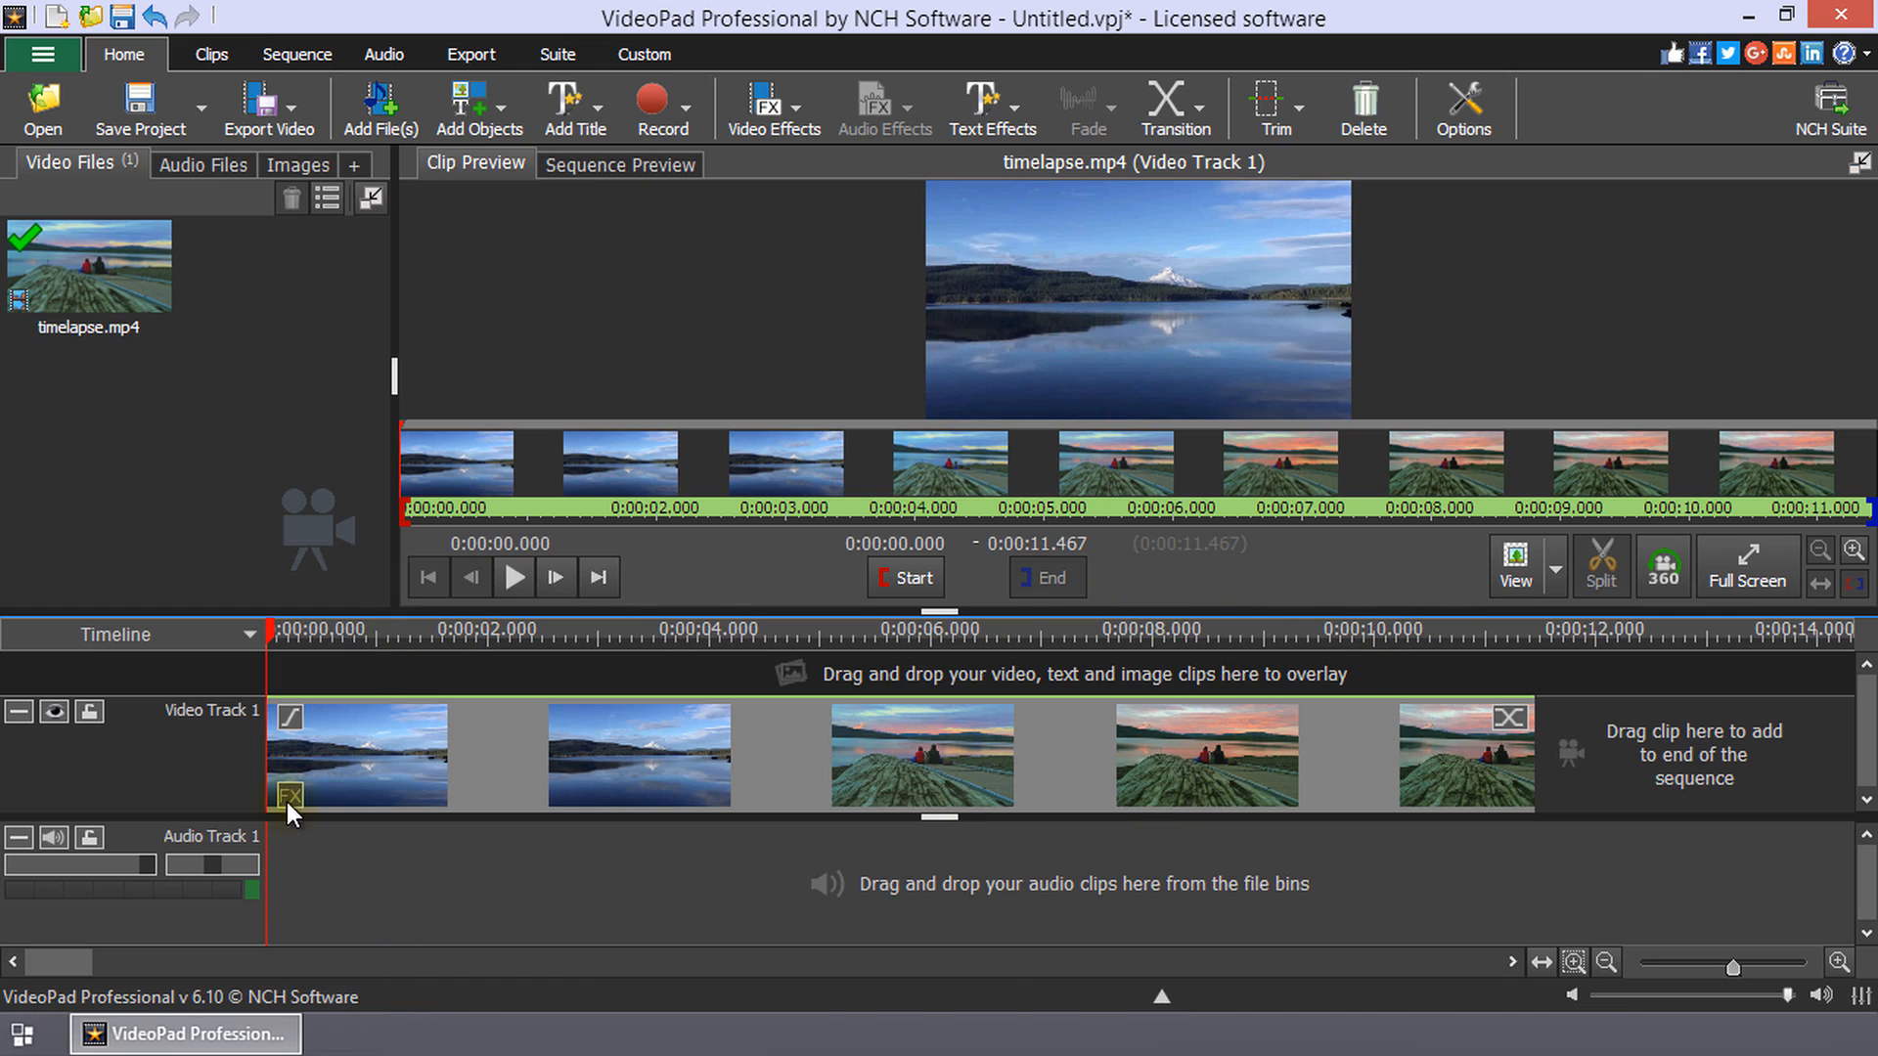
# Step: Reopen the effects window for timelapse.mp4 from its FX icon
pyautogui.click(289, 796)
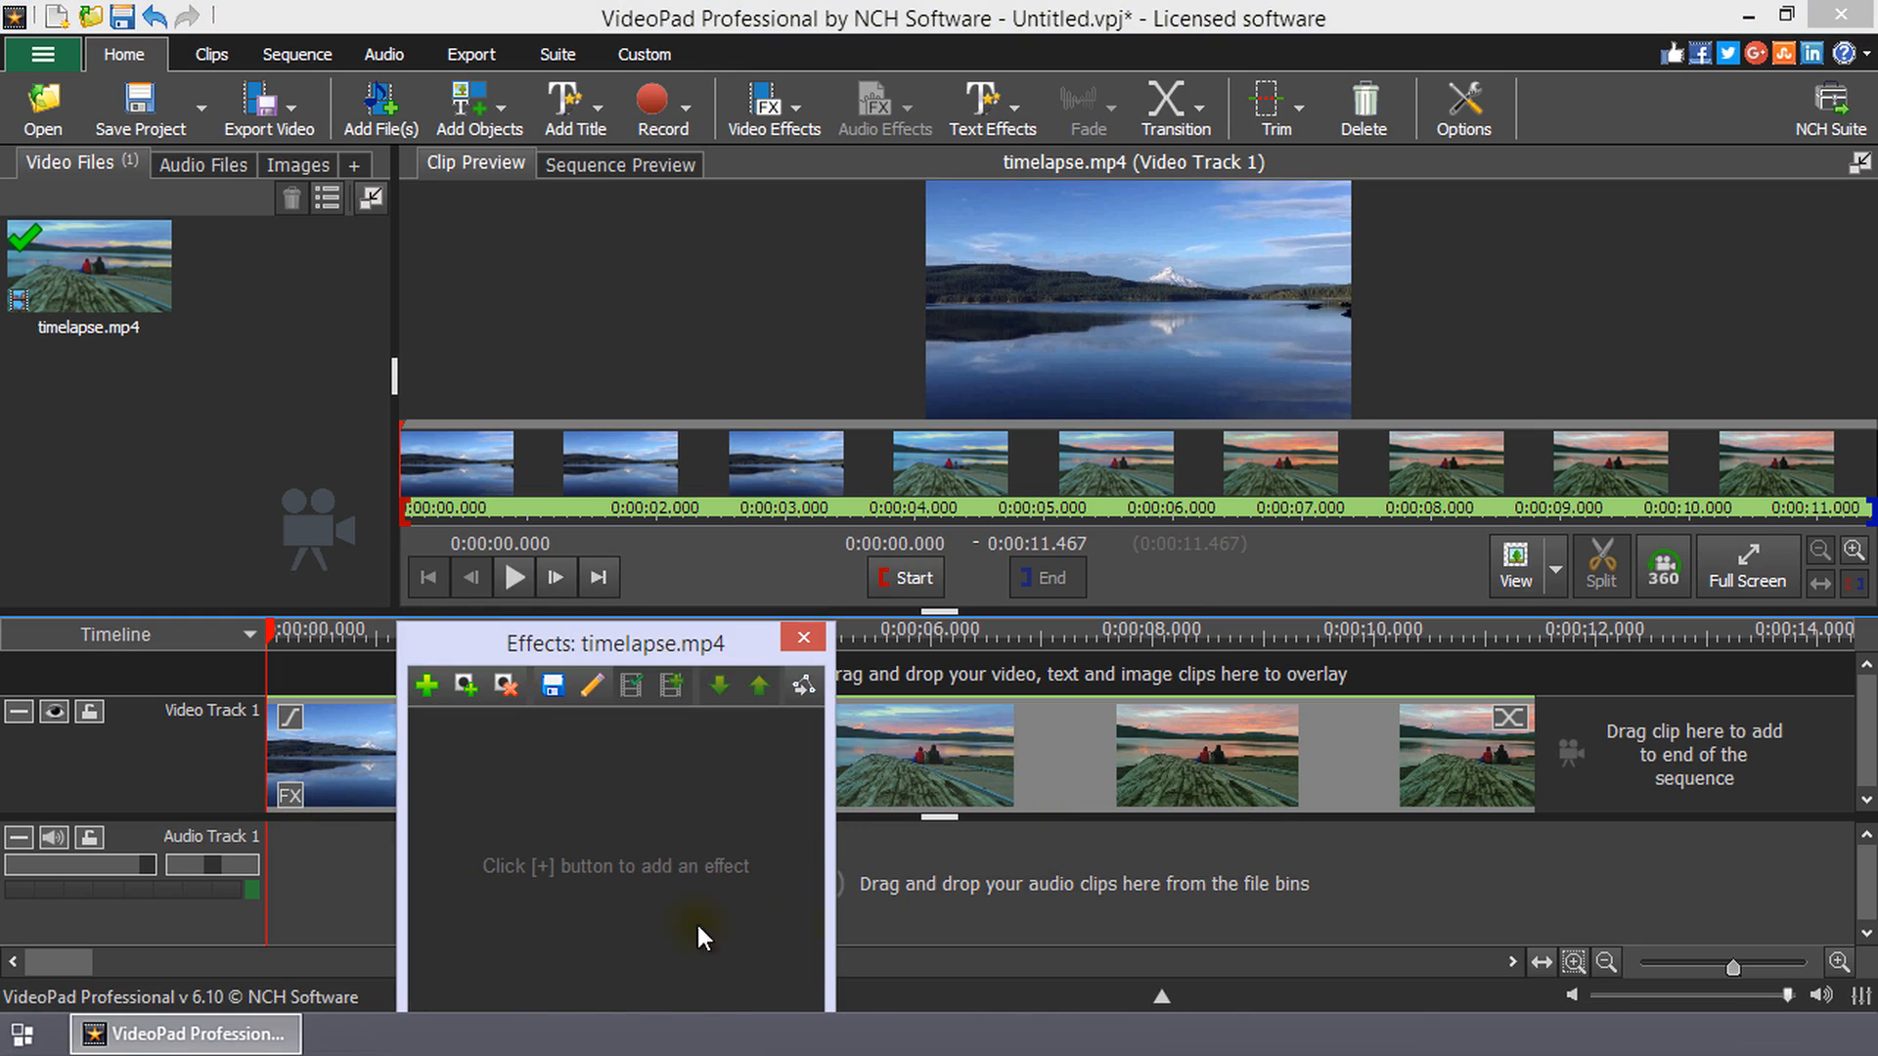
# Step: Add a Color adjustments effect with Brightness 128 and Contrast easing in from -100
pyautogui.click(424, 684)
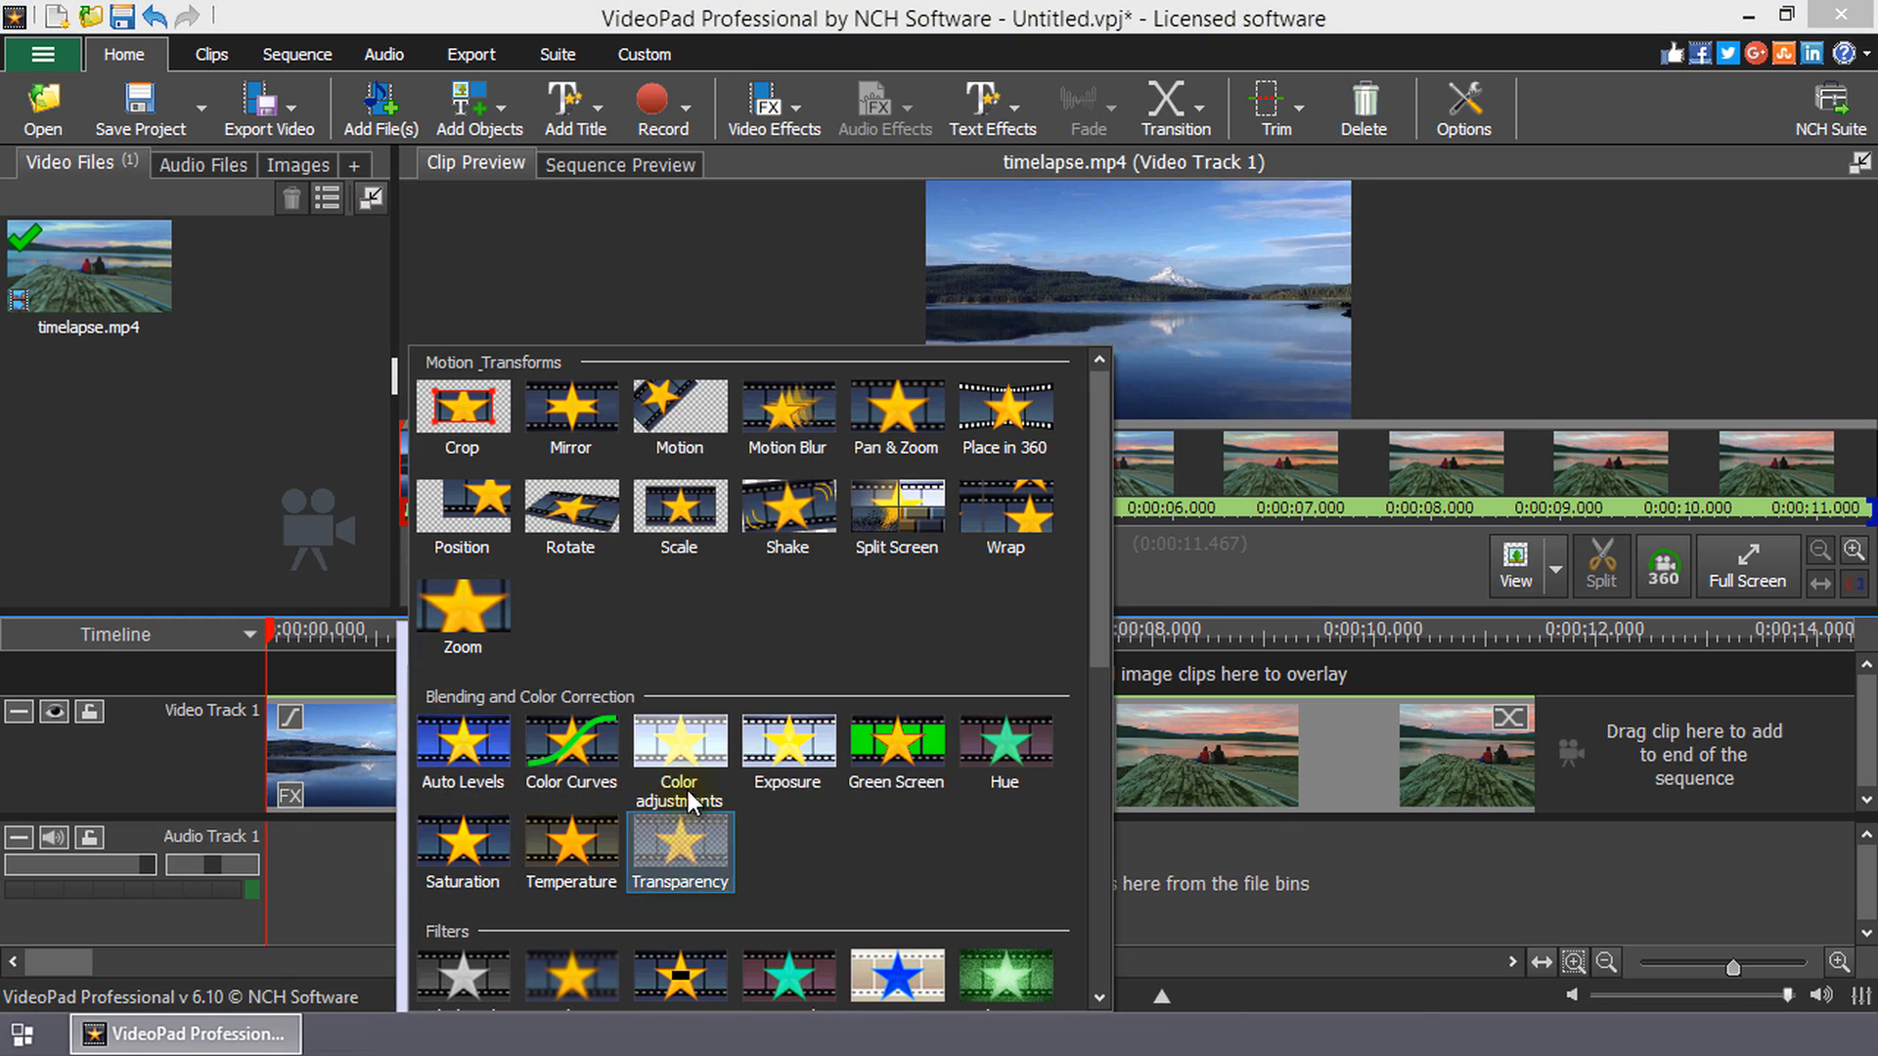
pyautogui.click(679, 743)
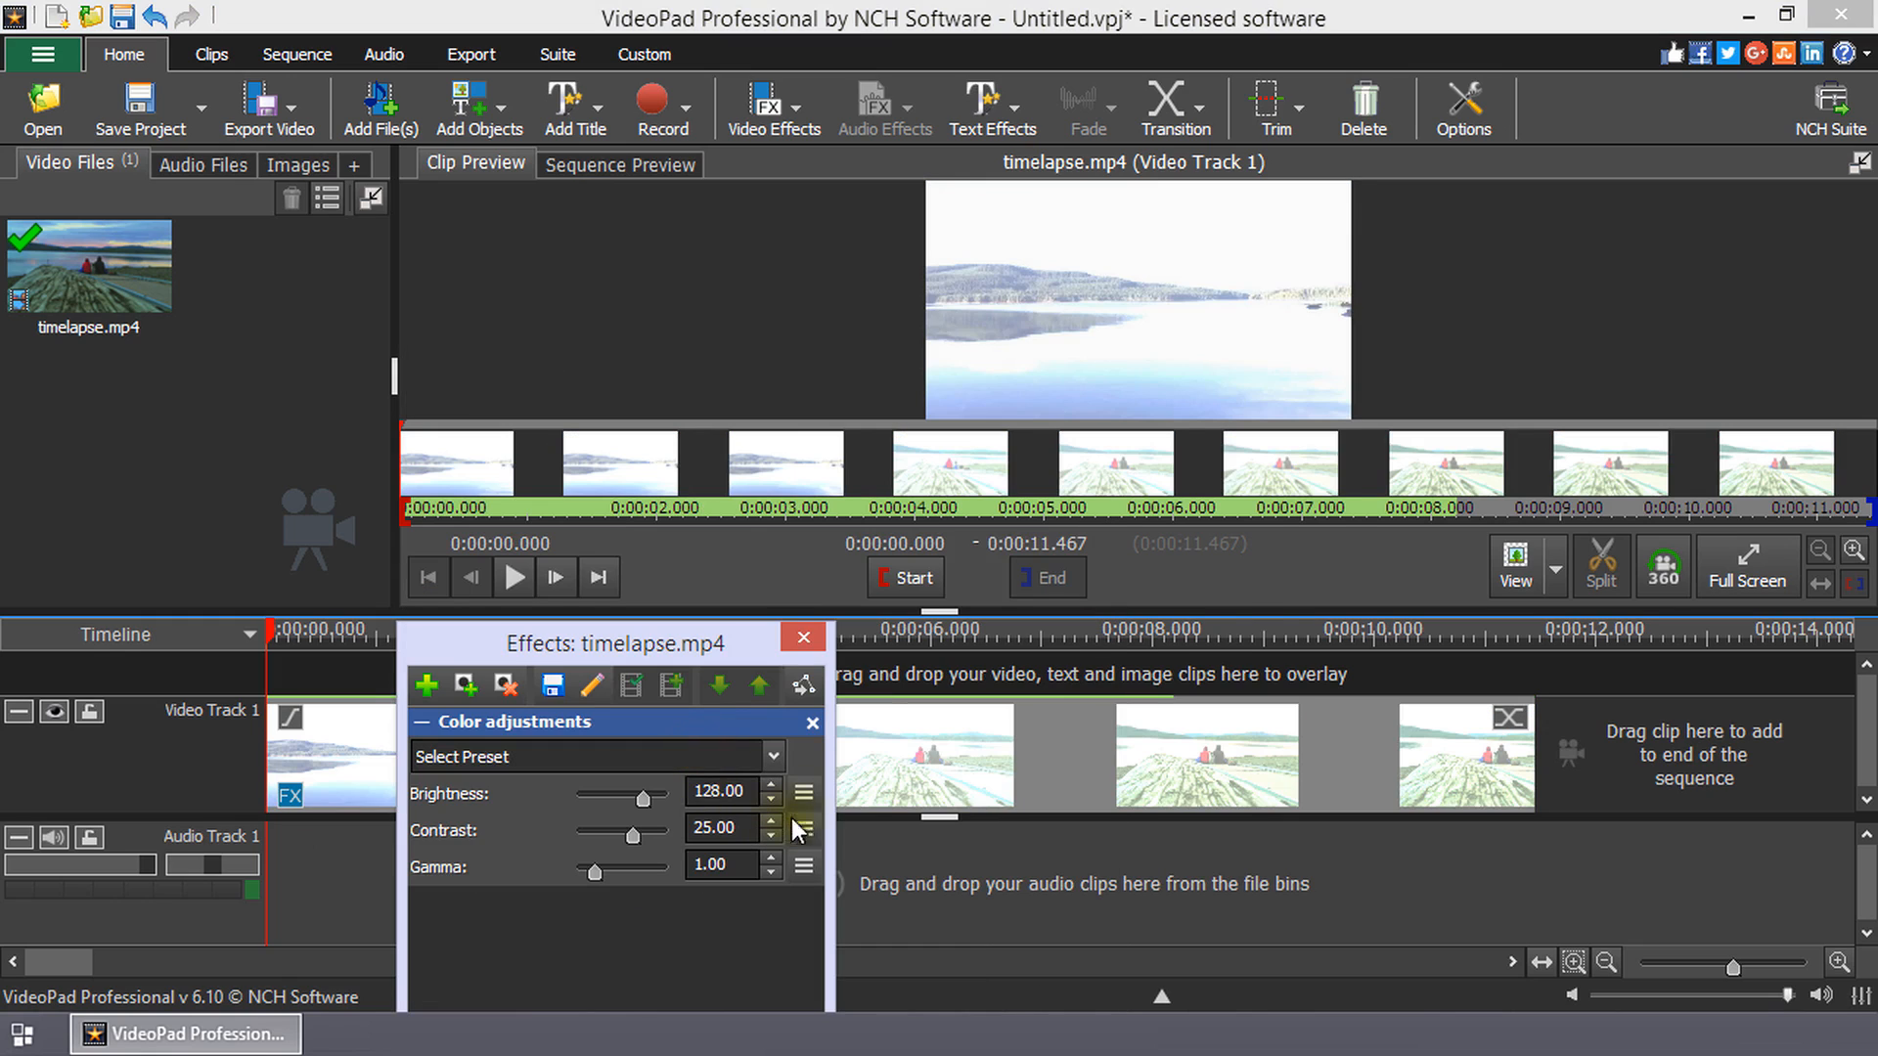
pyautogui.click(804, 829)
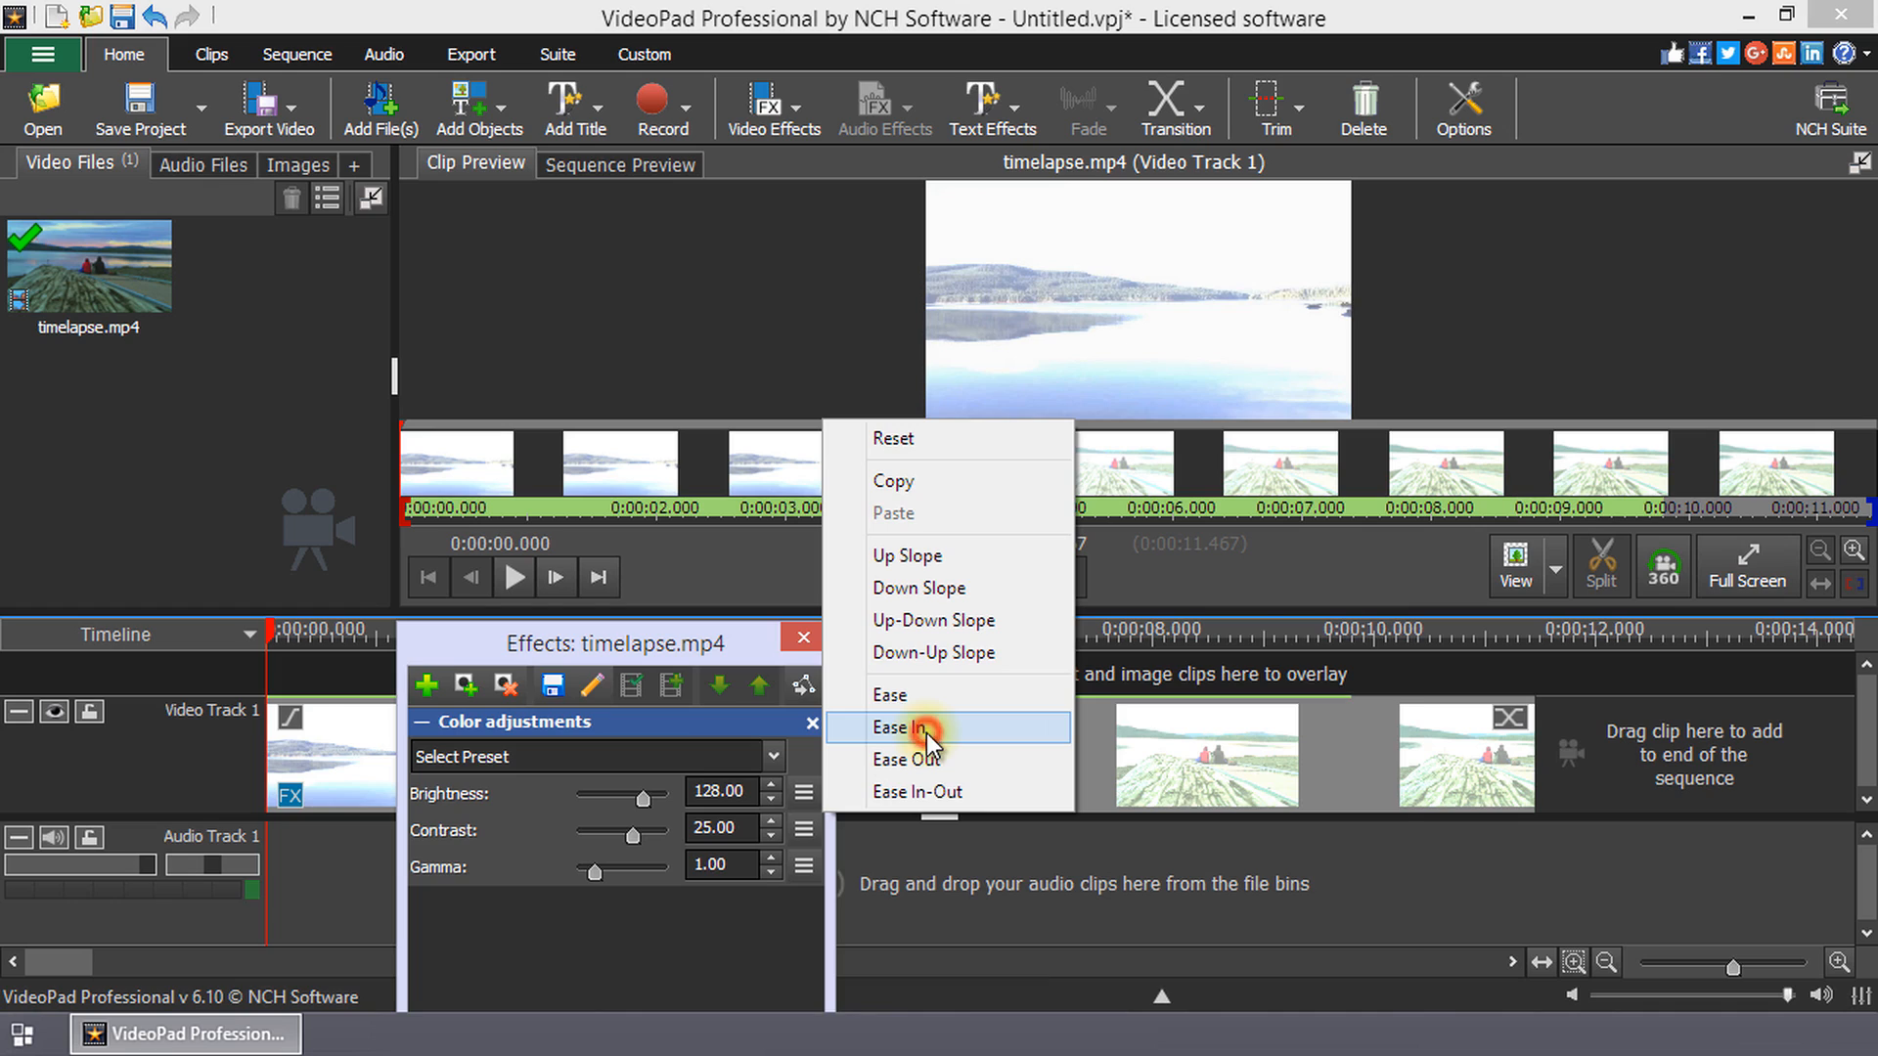
pyautogui.click(913, 728)
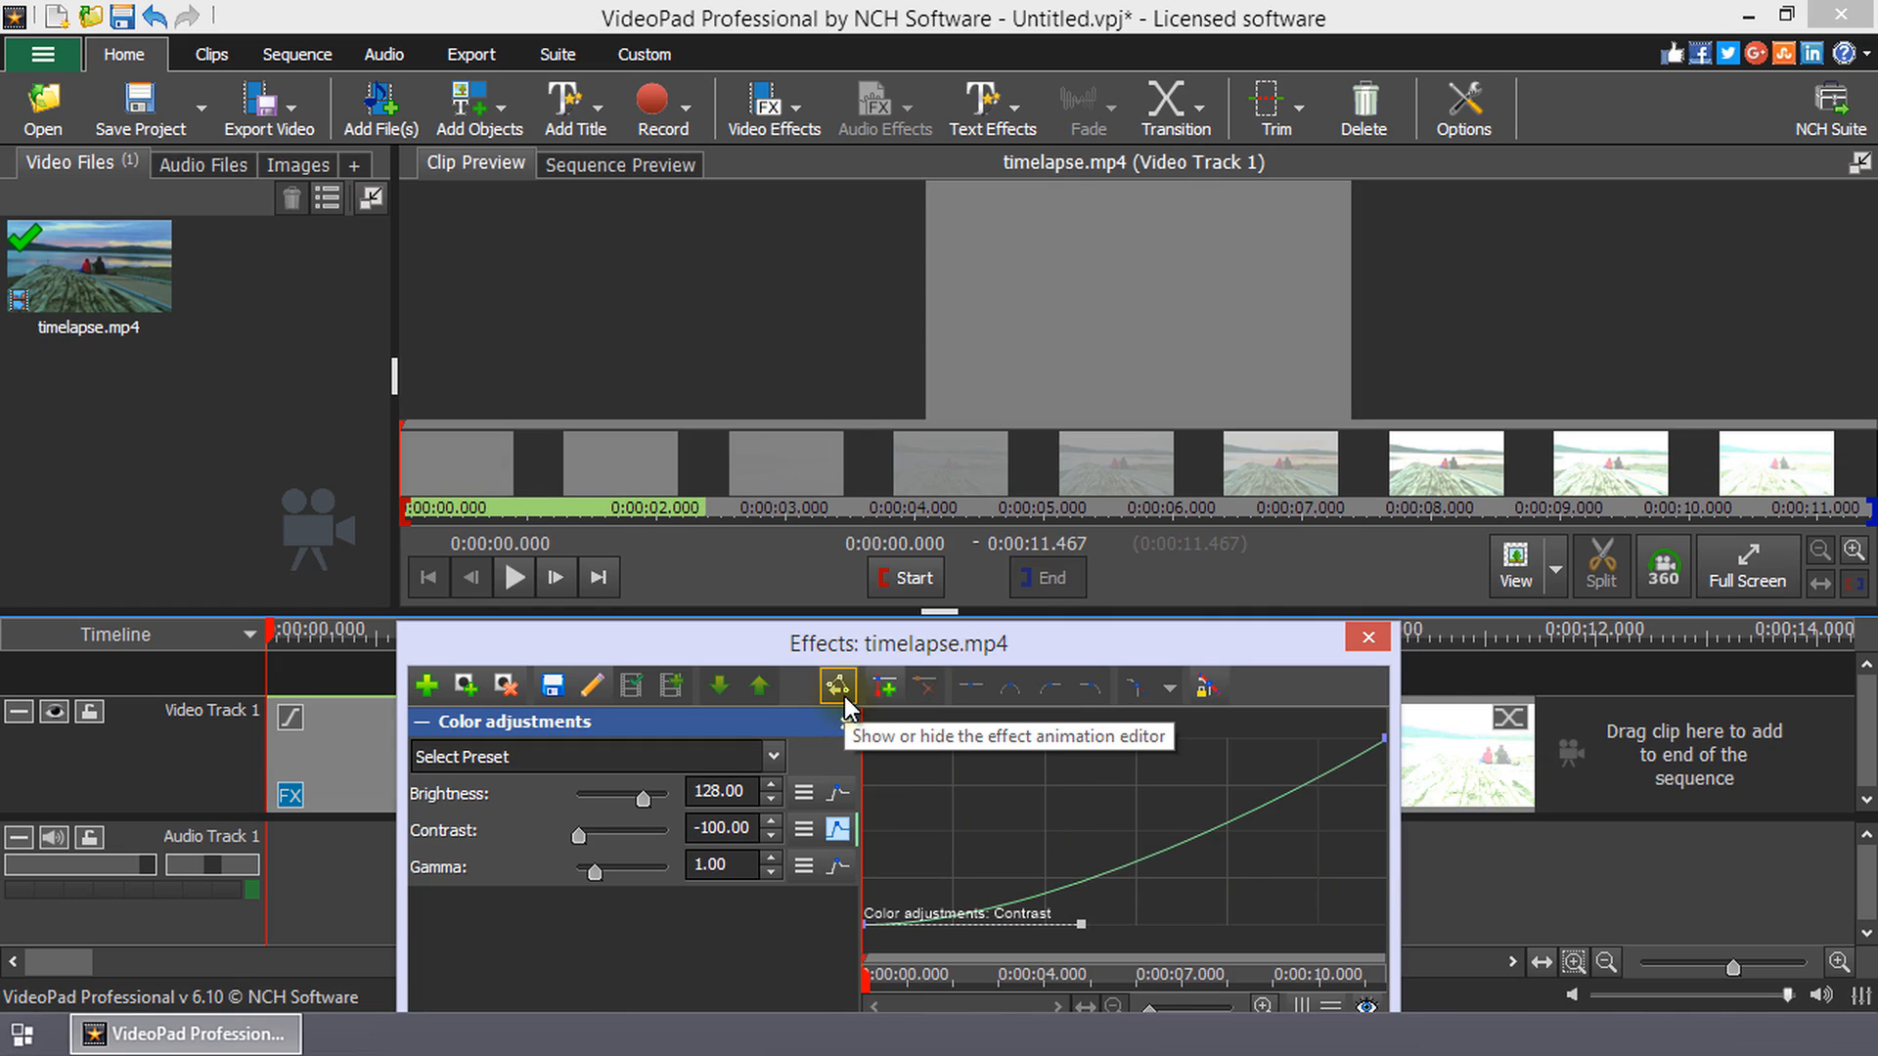
pyautogui.click(837, 684)
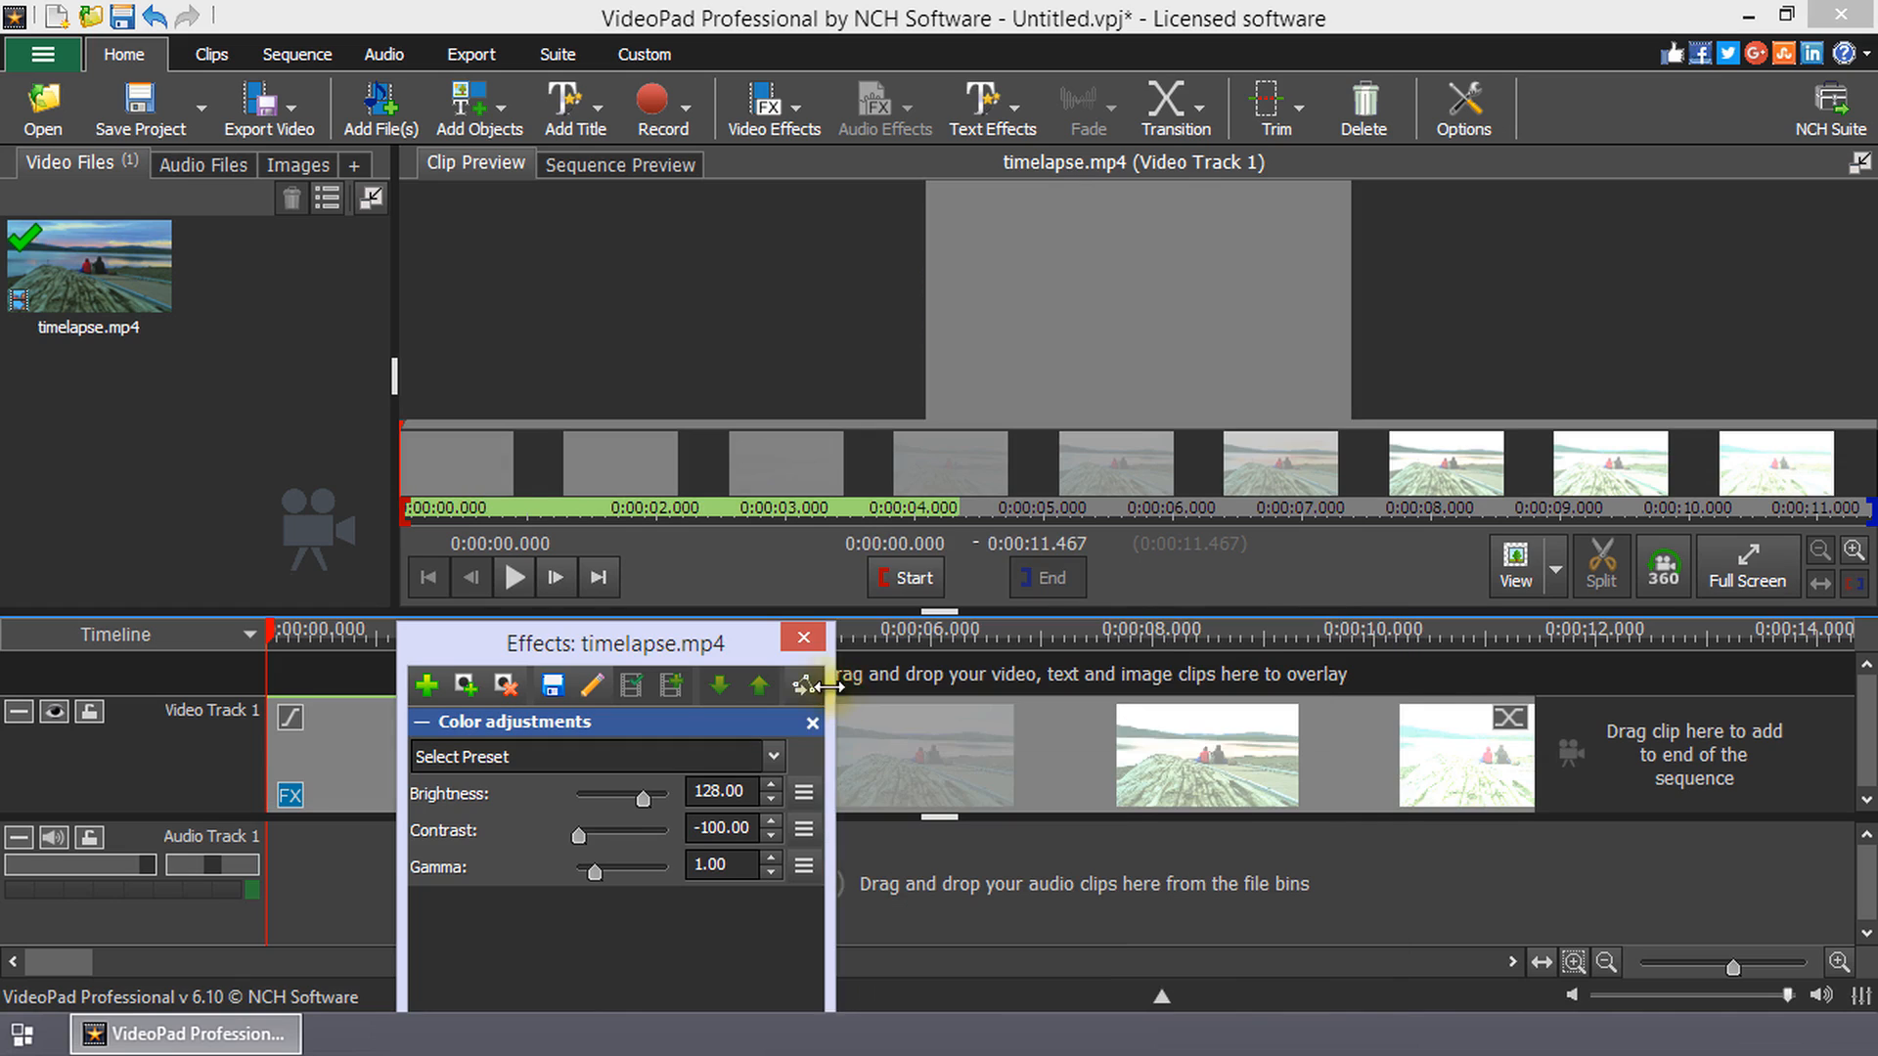
pyautogui.click(835, 684)
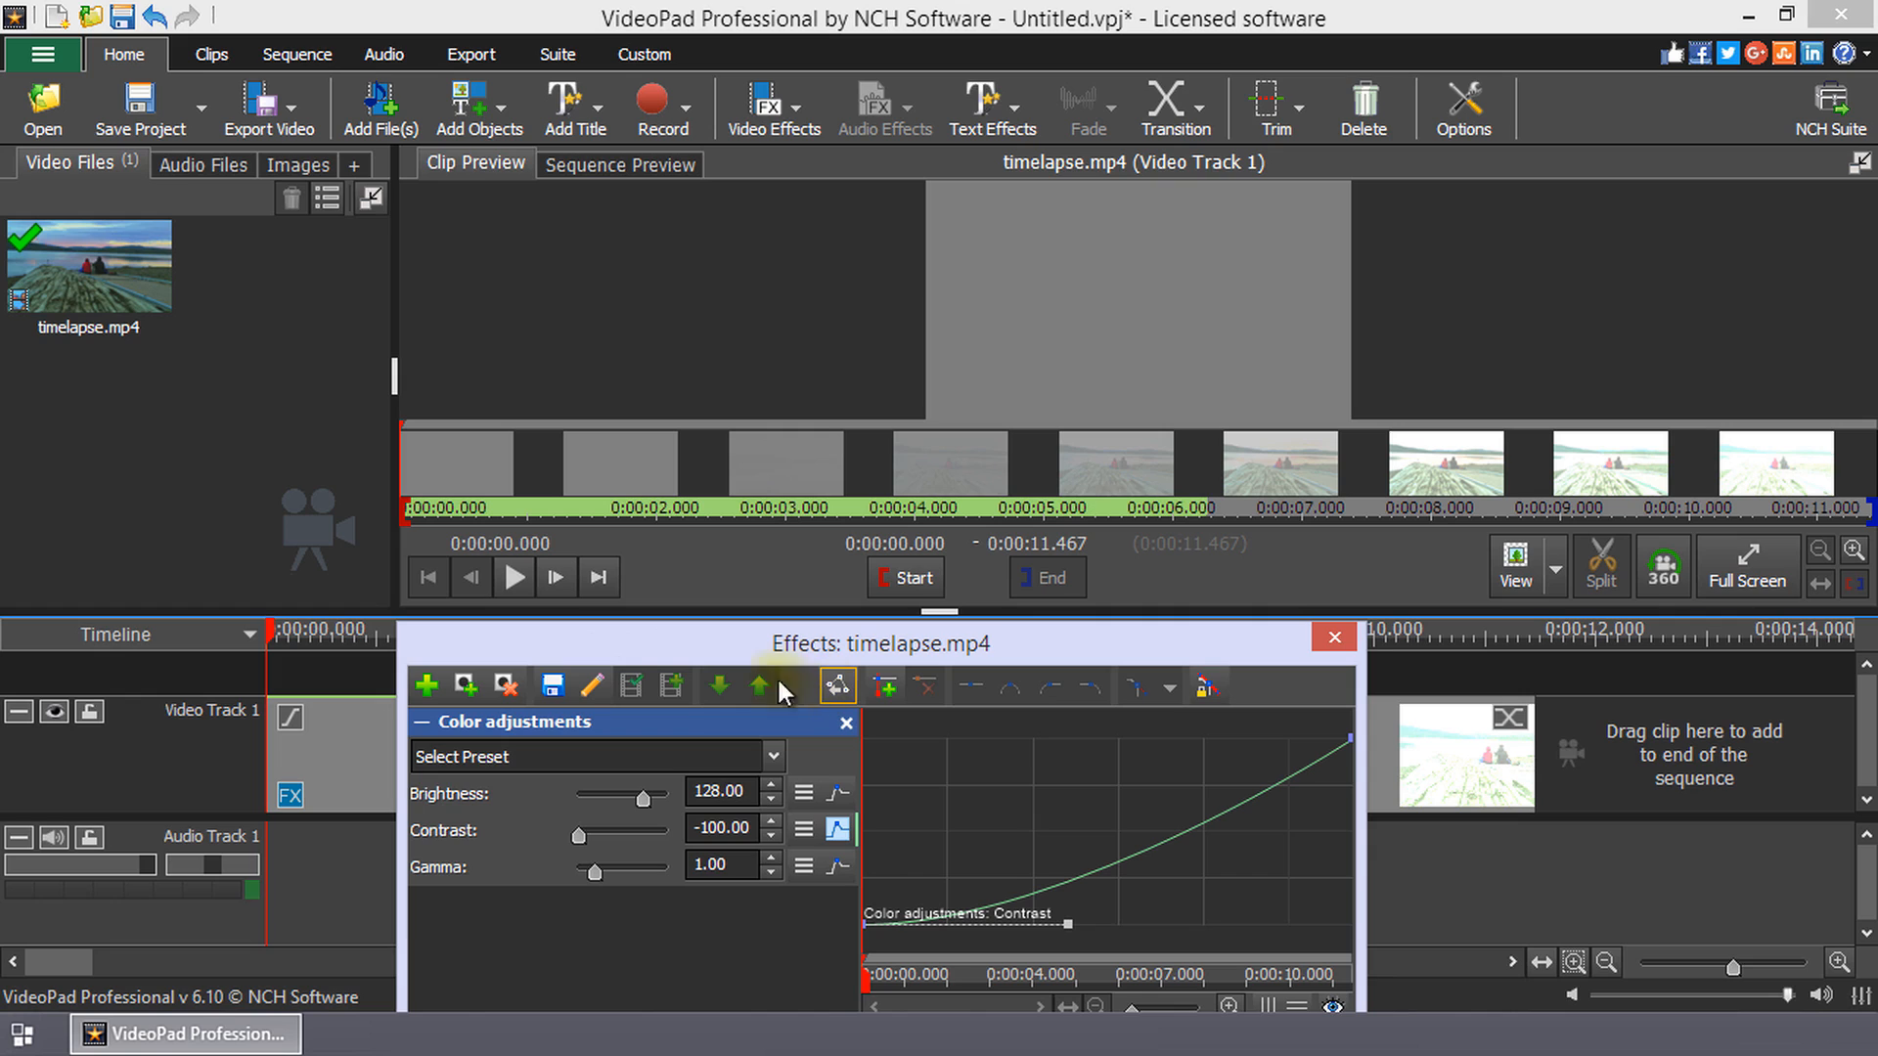
# Step: Scrub the effect playhead to about 0:00:04.360, where Contrast reads -60.66
pyautogui.click(515, 575)
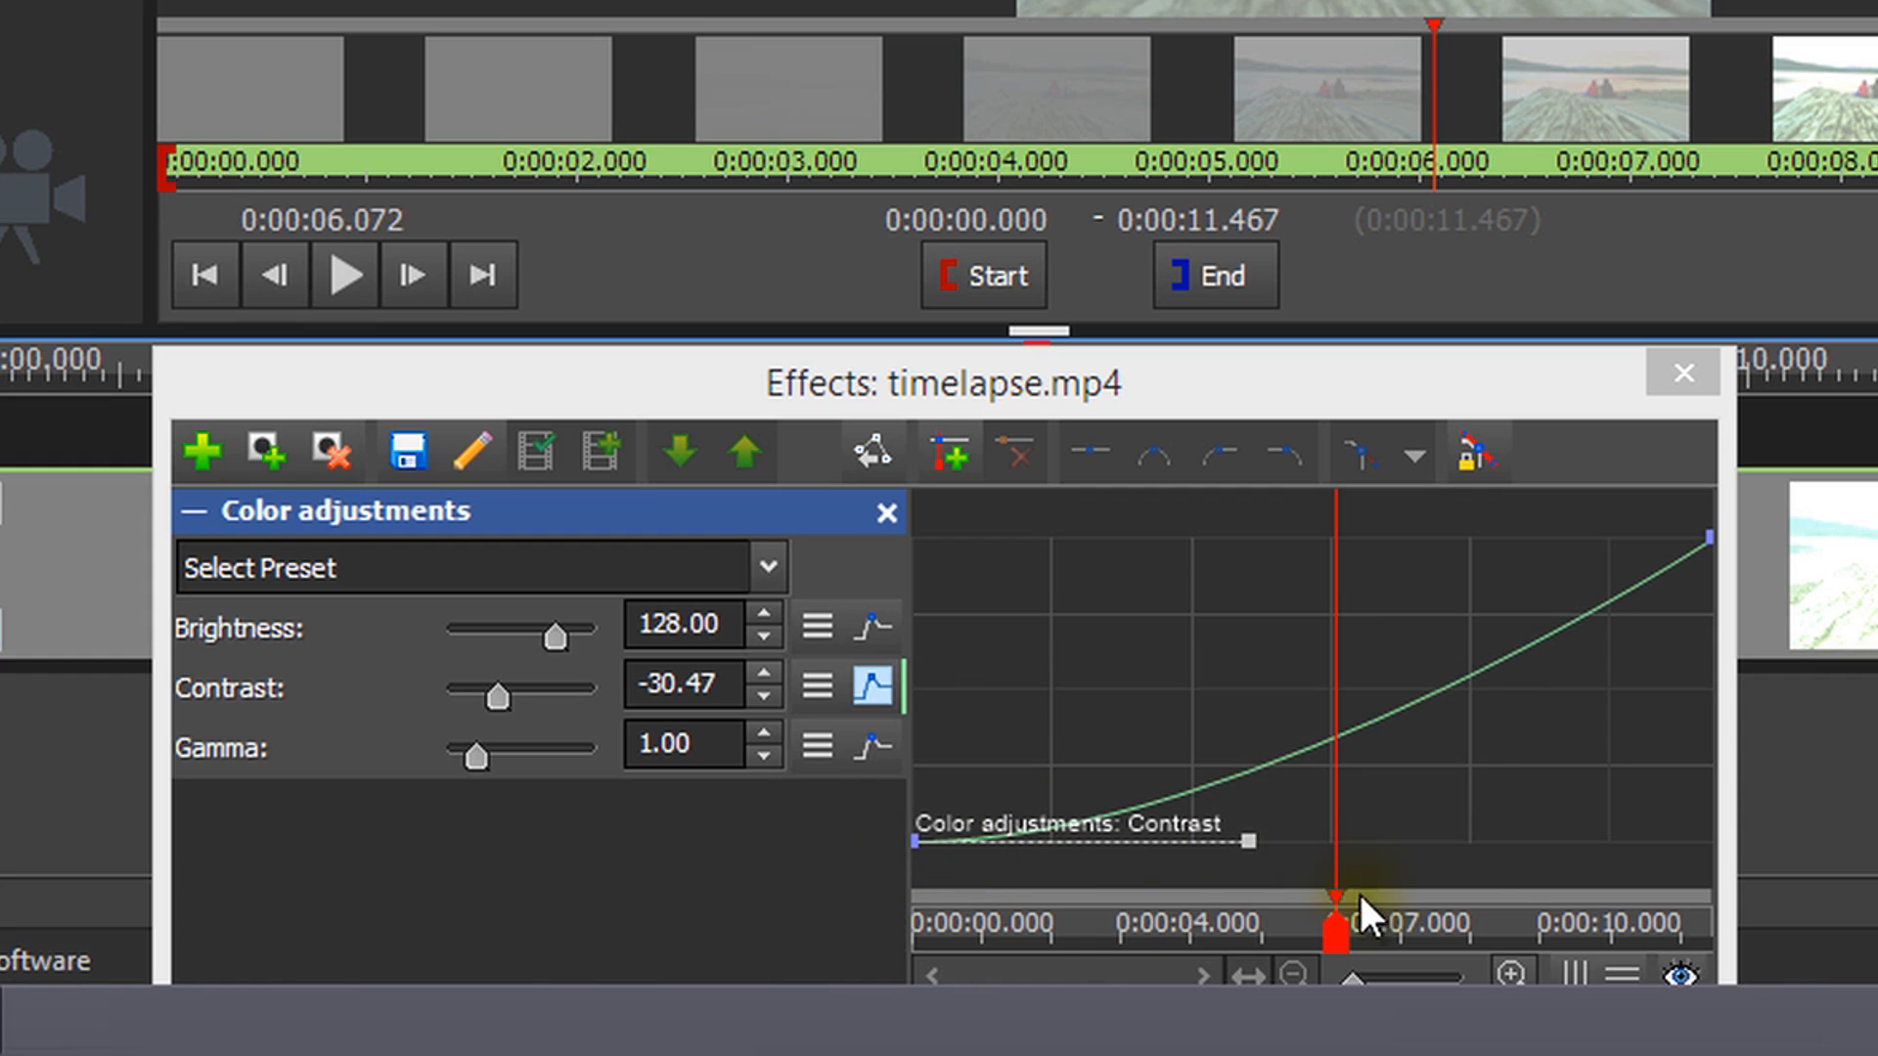
pyautogui.moveTo(1336, 903); pyautogui.dragTo(1144, 921)
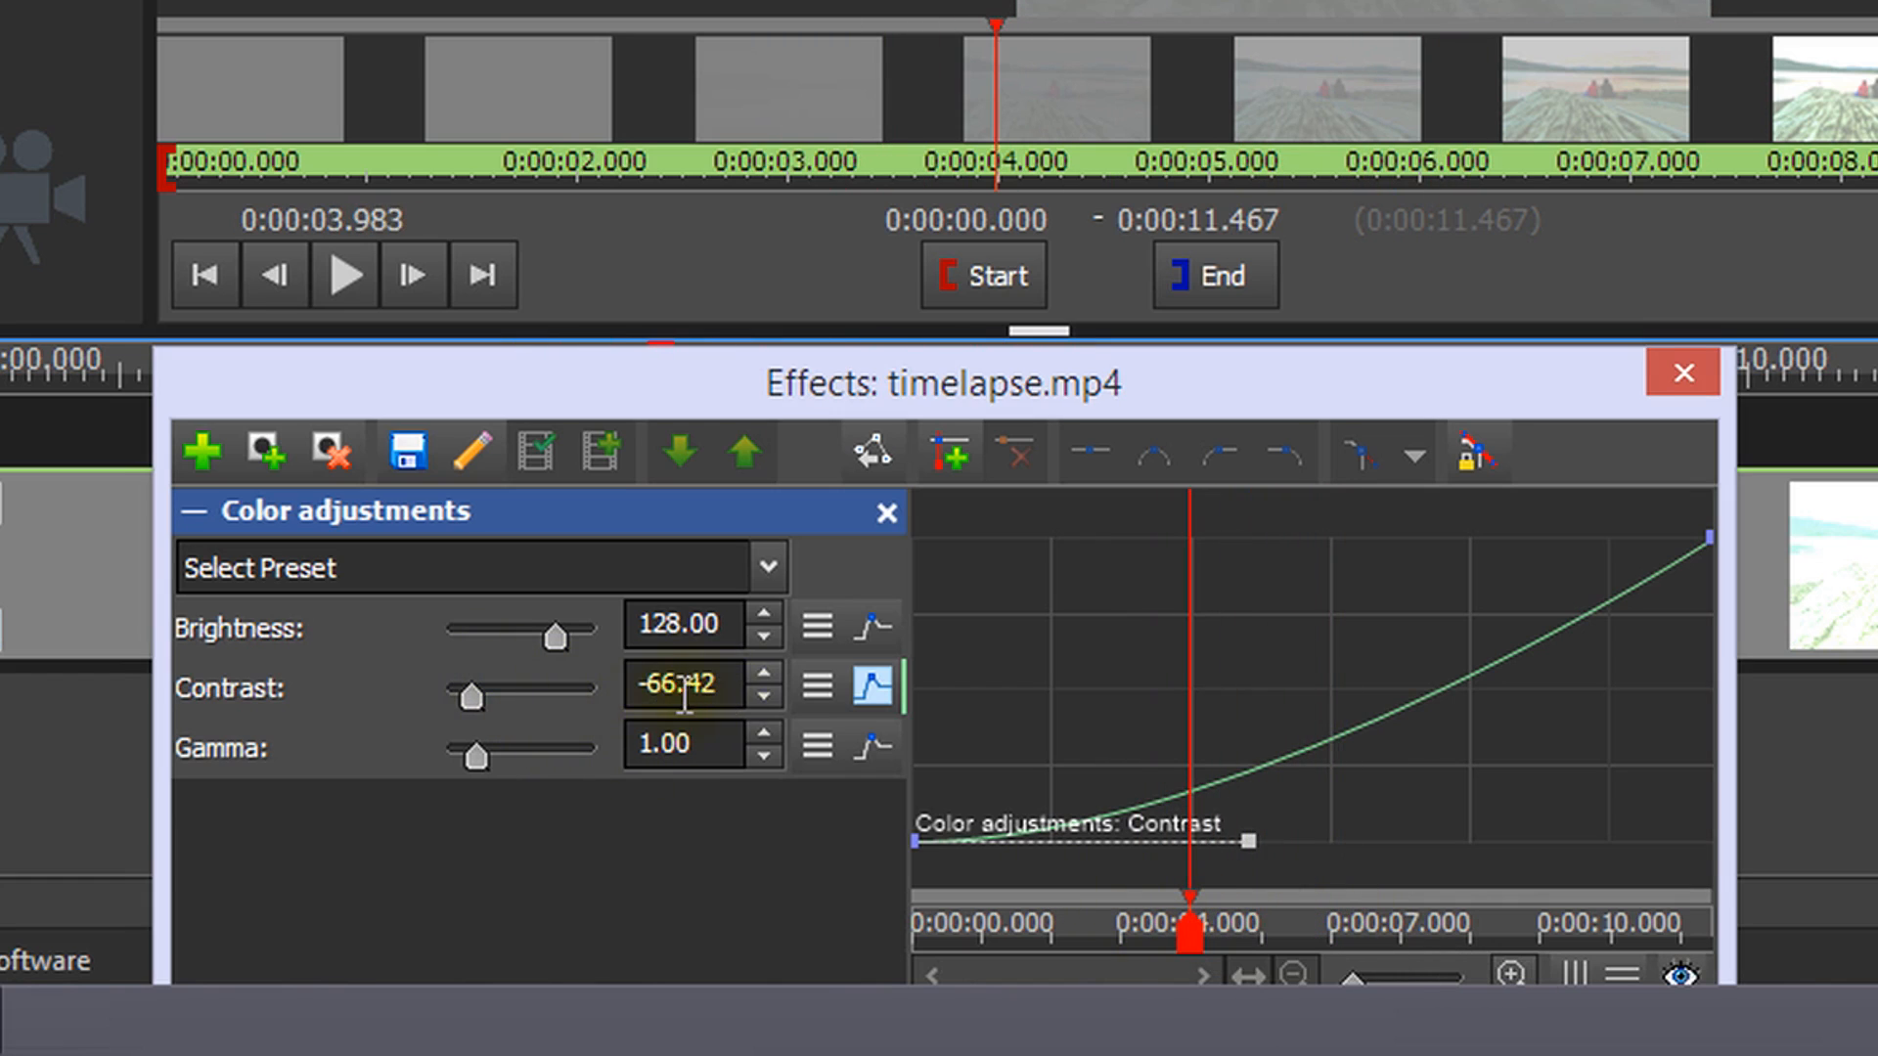
pyautogui.moveTo(1187, 925); pyautogui.dragTo(1111, 925)
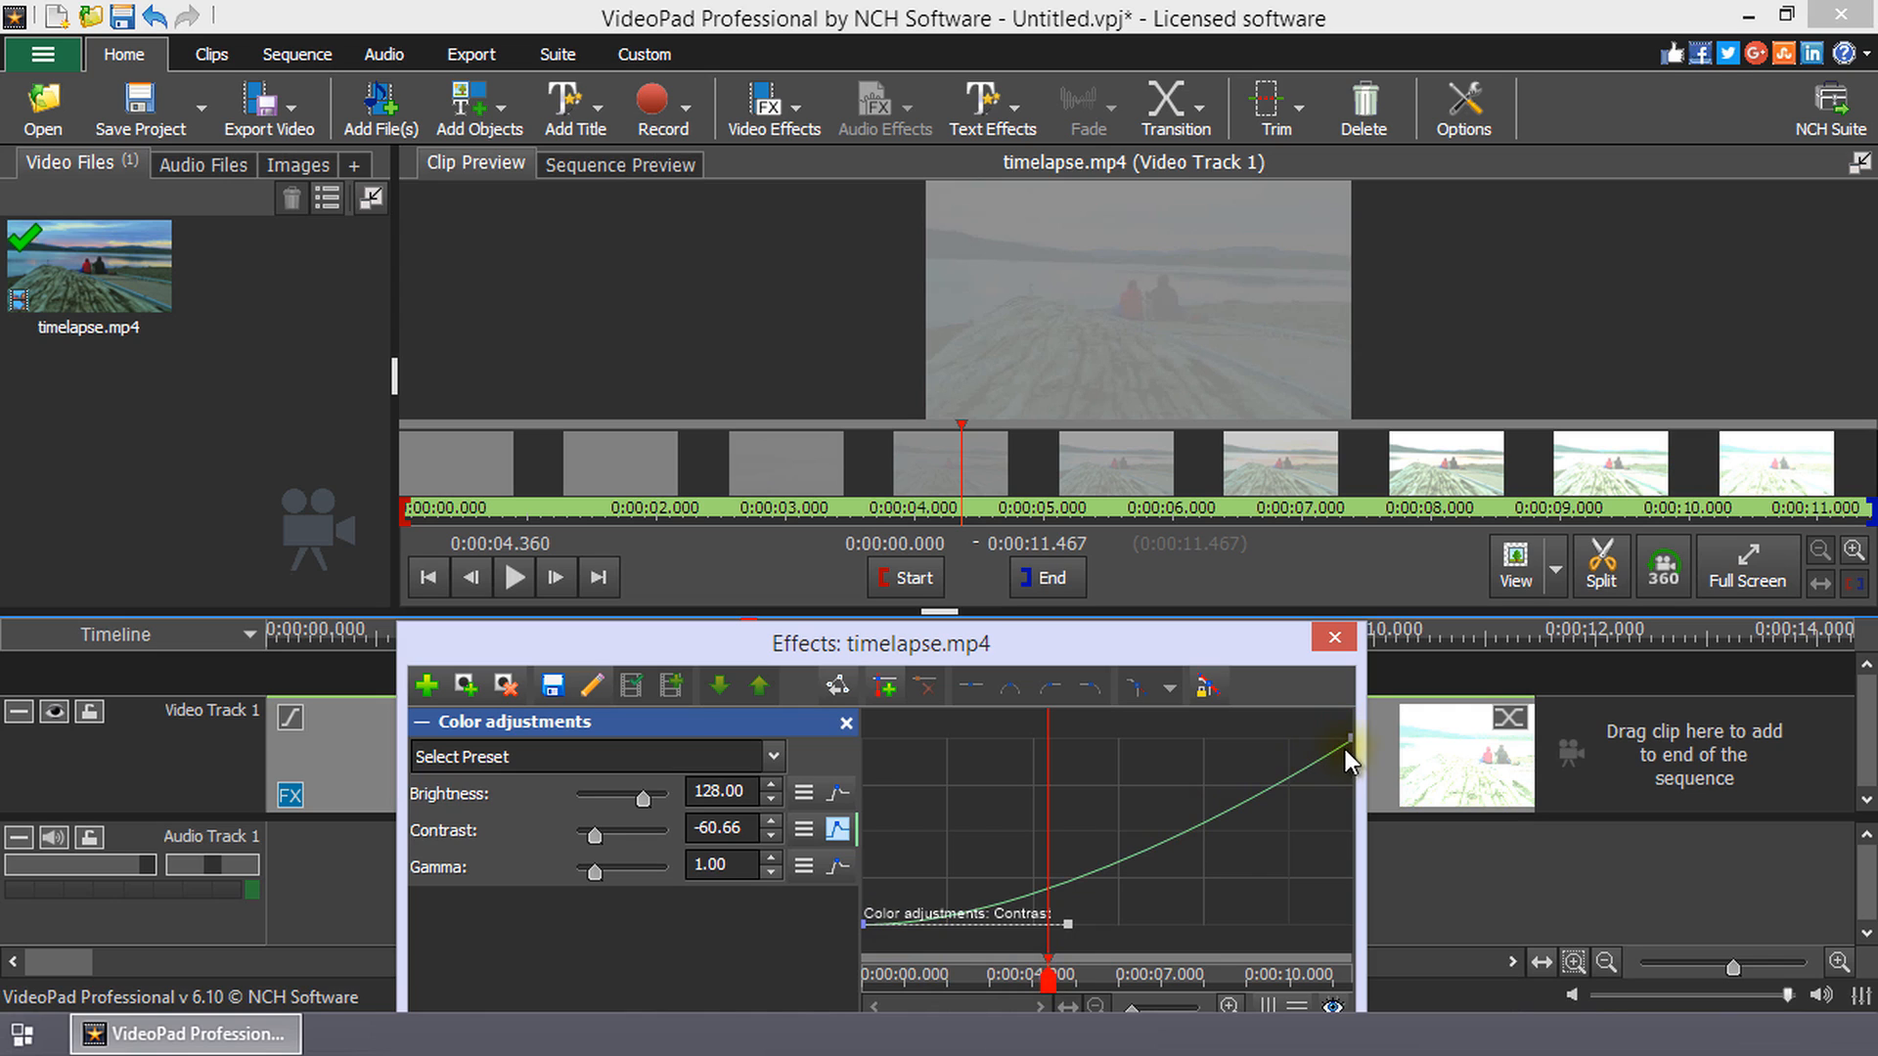
# Step: Move the end Contrast keyframe earlier and reshape the middle keyframe's curve handles
pyautogui.moveTo(1350, 739); pyautogui.dragTo(1244, 788)
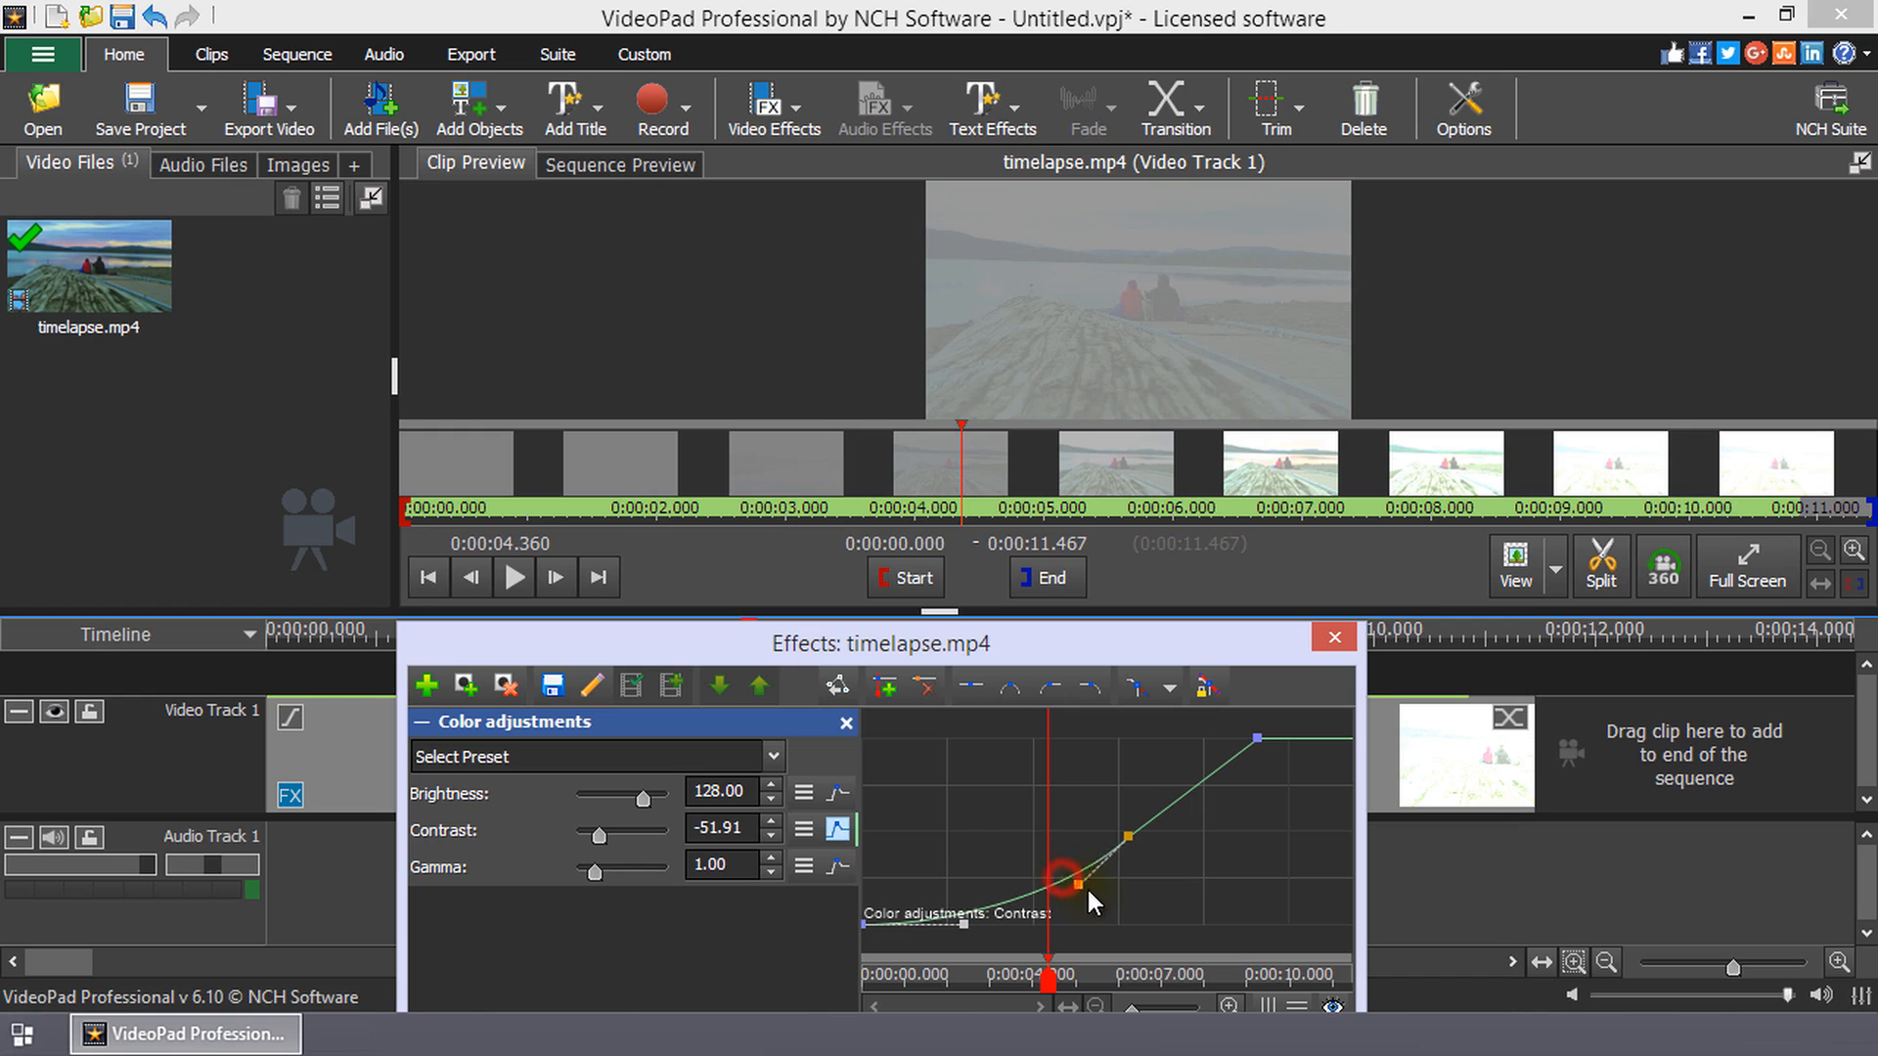
pyautogui.moveTo(1060, 874); pyautogui.dragTo(1009, 750)
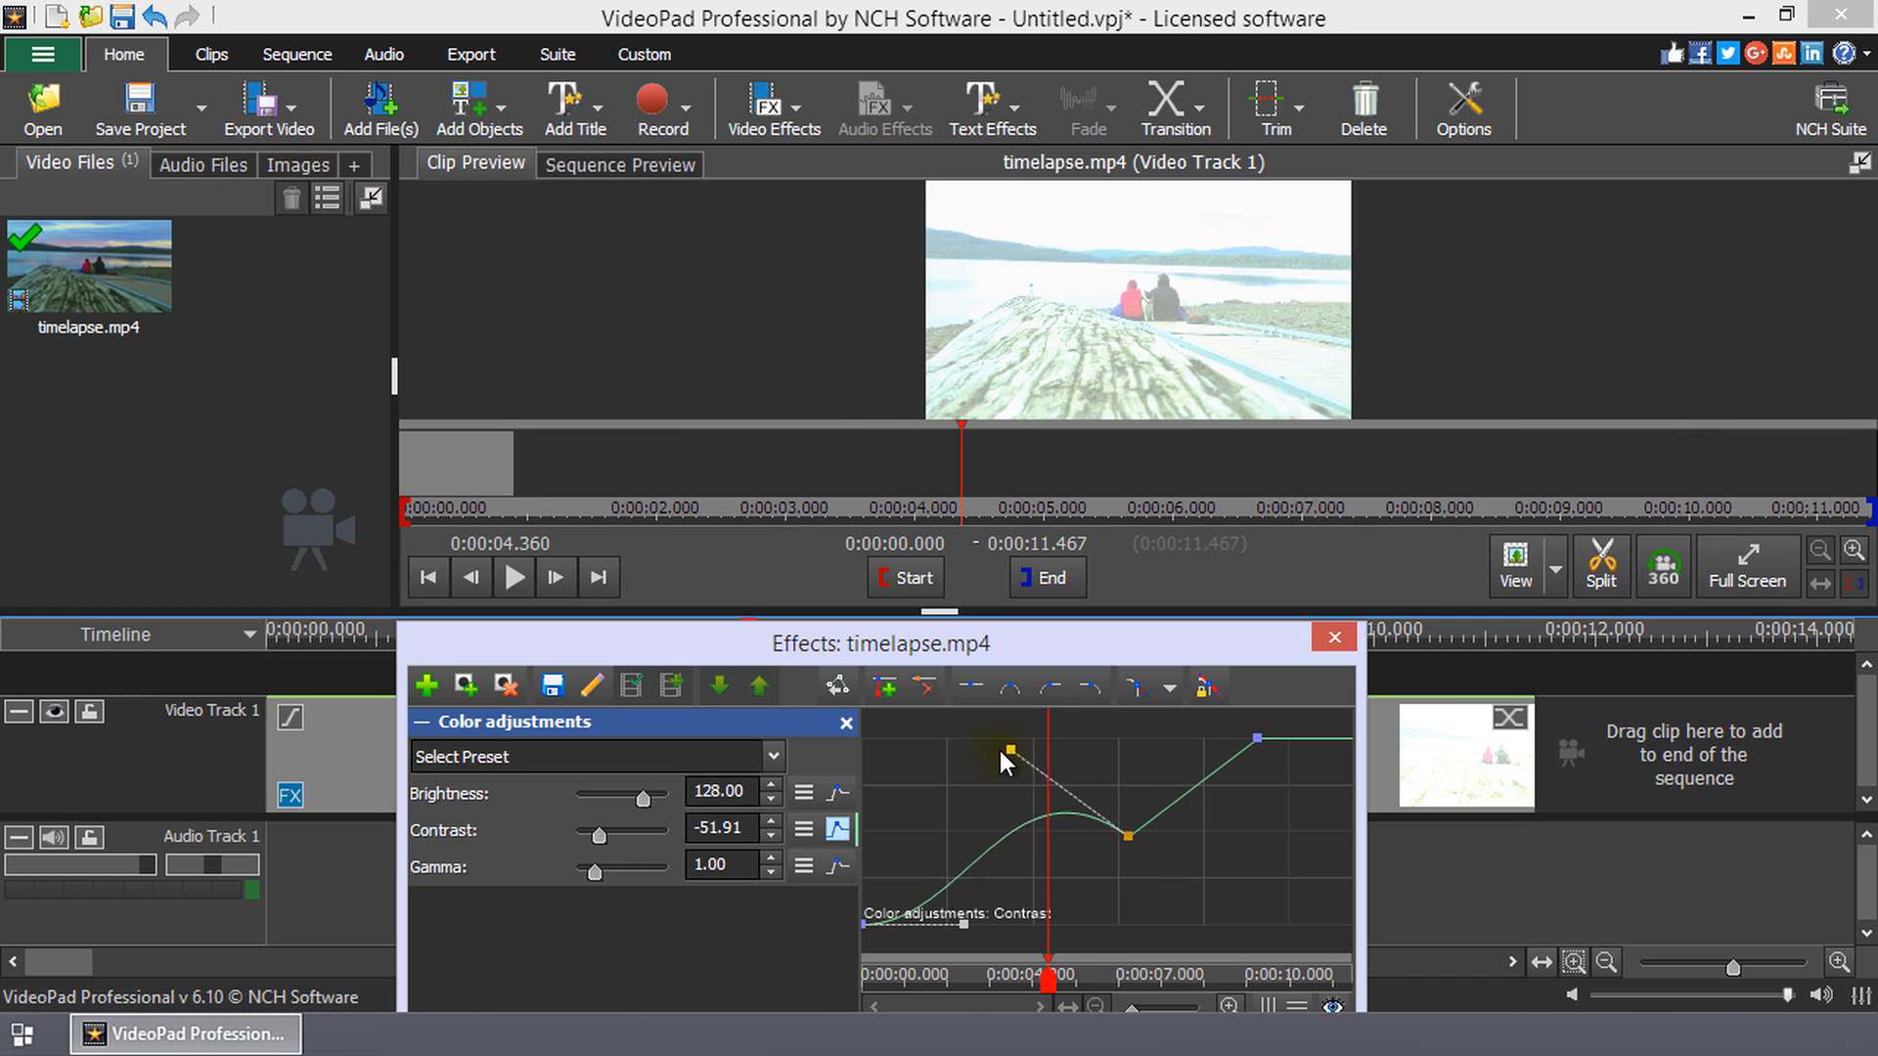
pyautogui.moveTo(1009, 751); pyautogui.dragTo(952, 788)
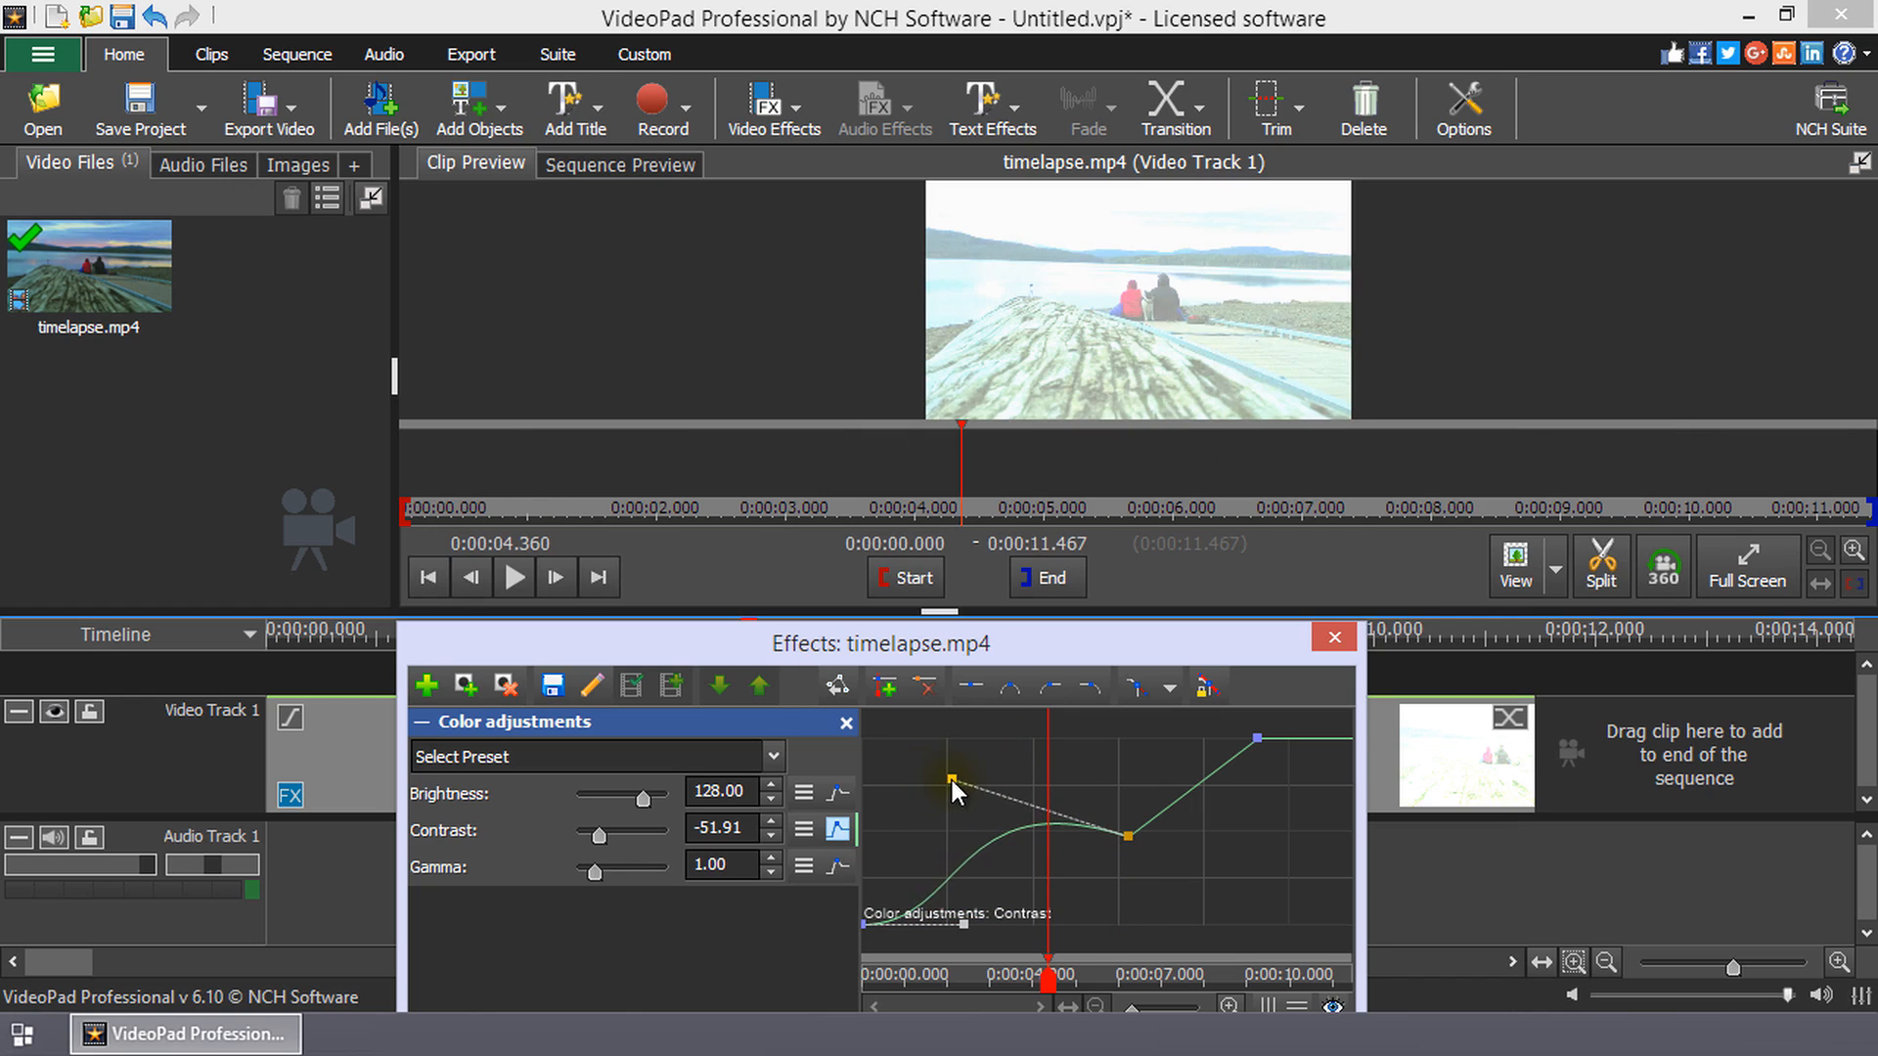
# Step: Set the middle keyframe's handles to Mirror from right curve handle
pyautogui.click(1011, 686)
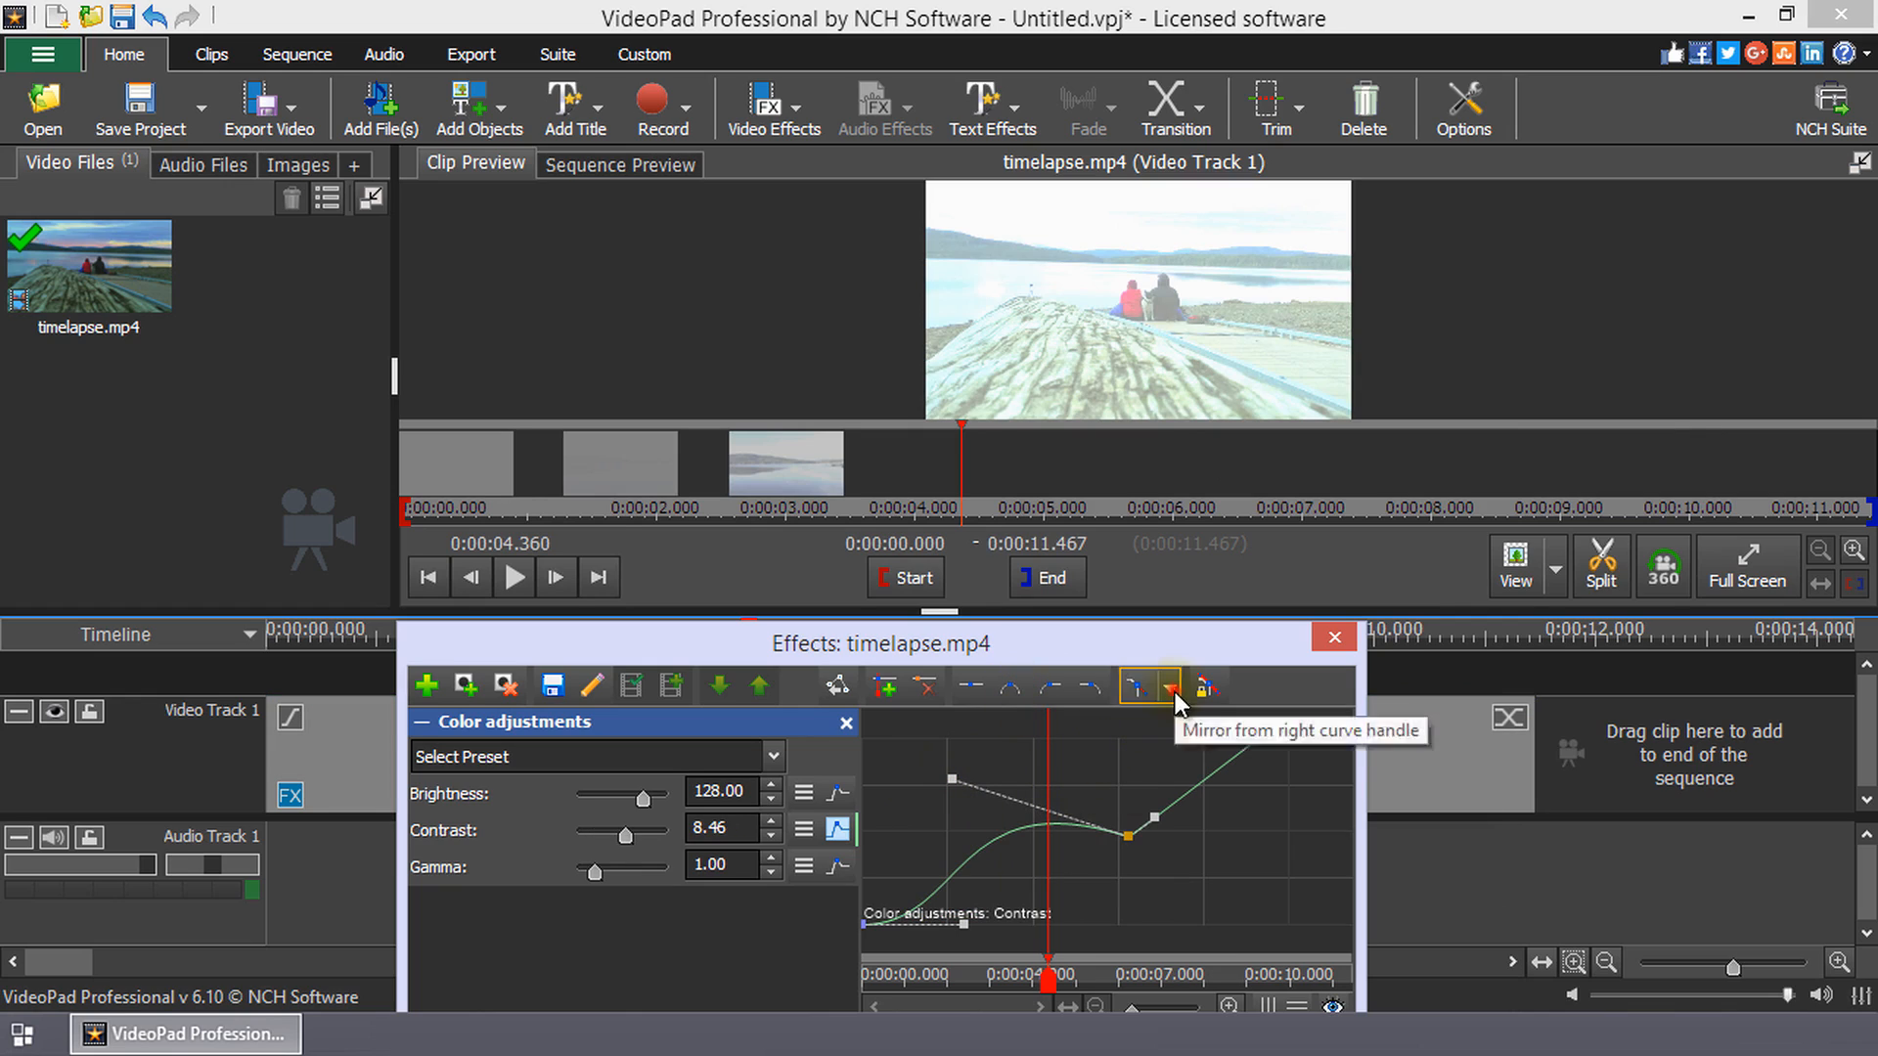
pyautogui.click(1169, 687)
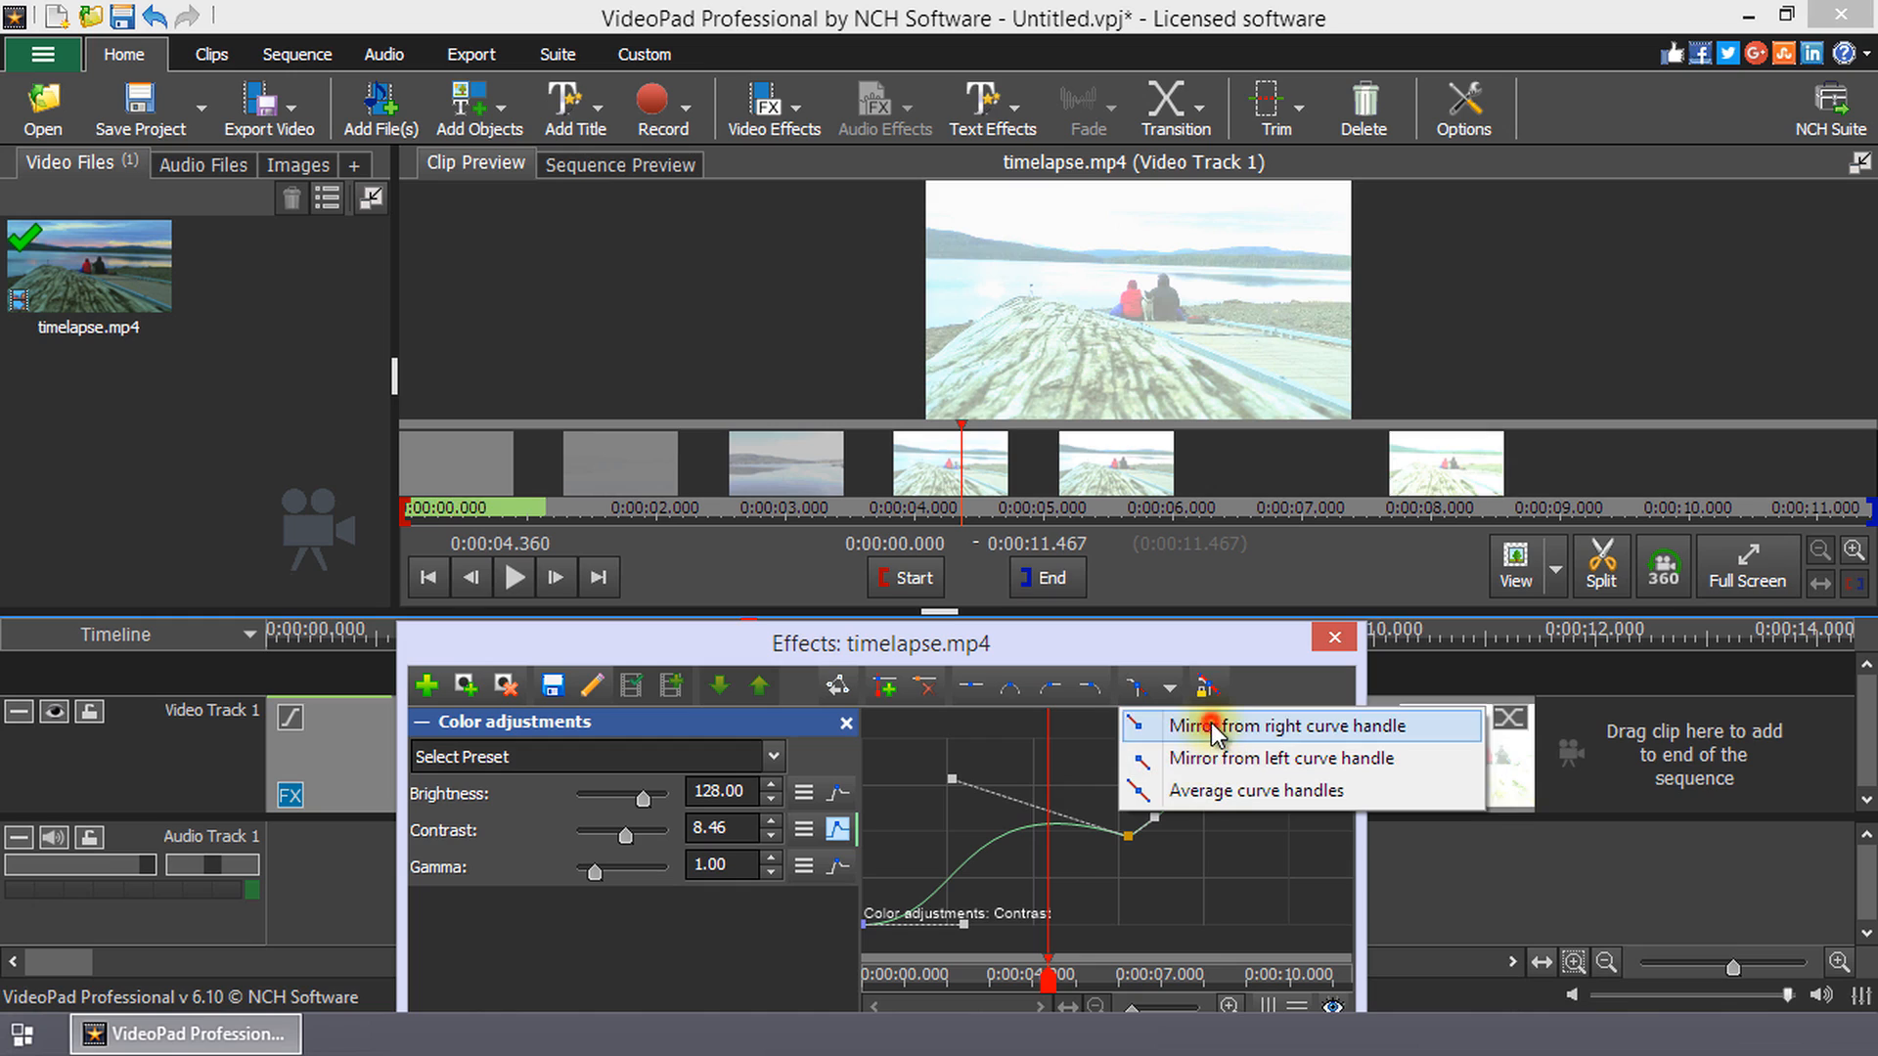
pyautogui.click(1265, 723)
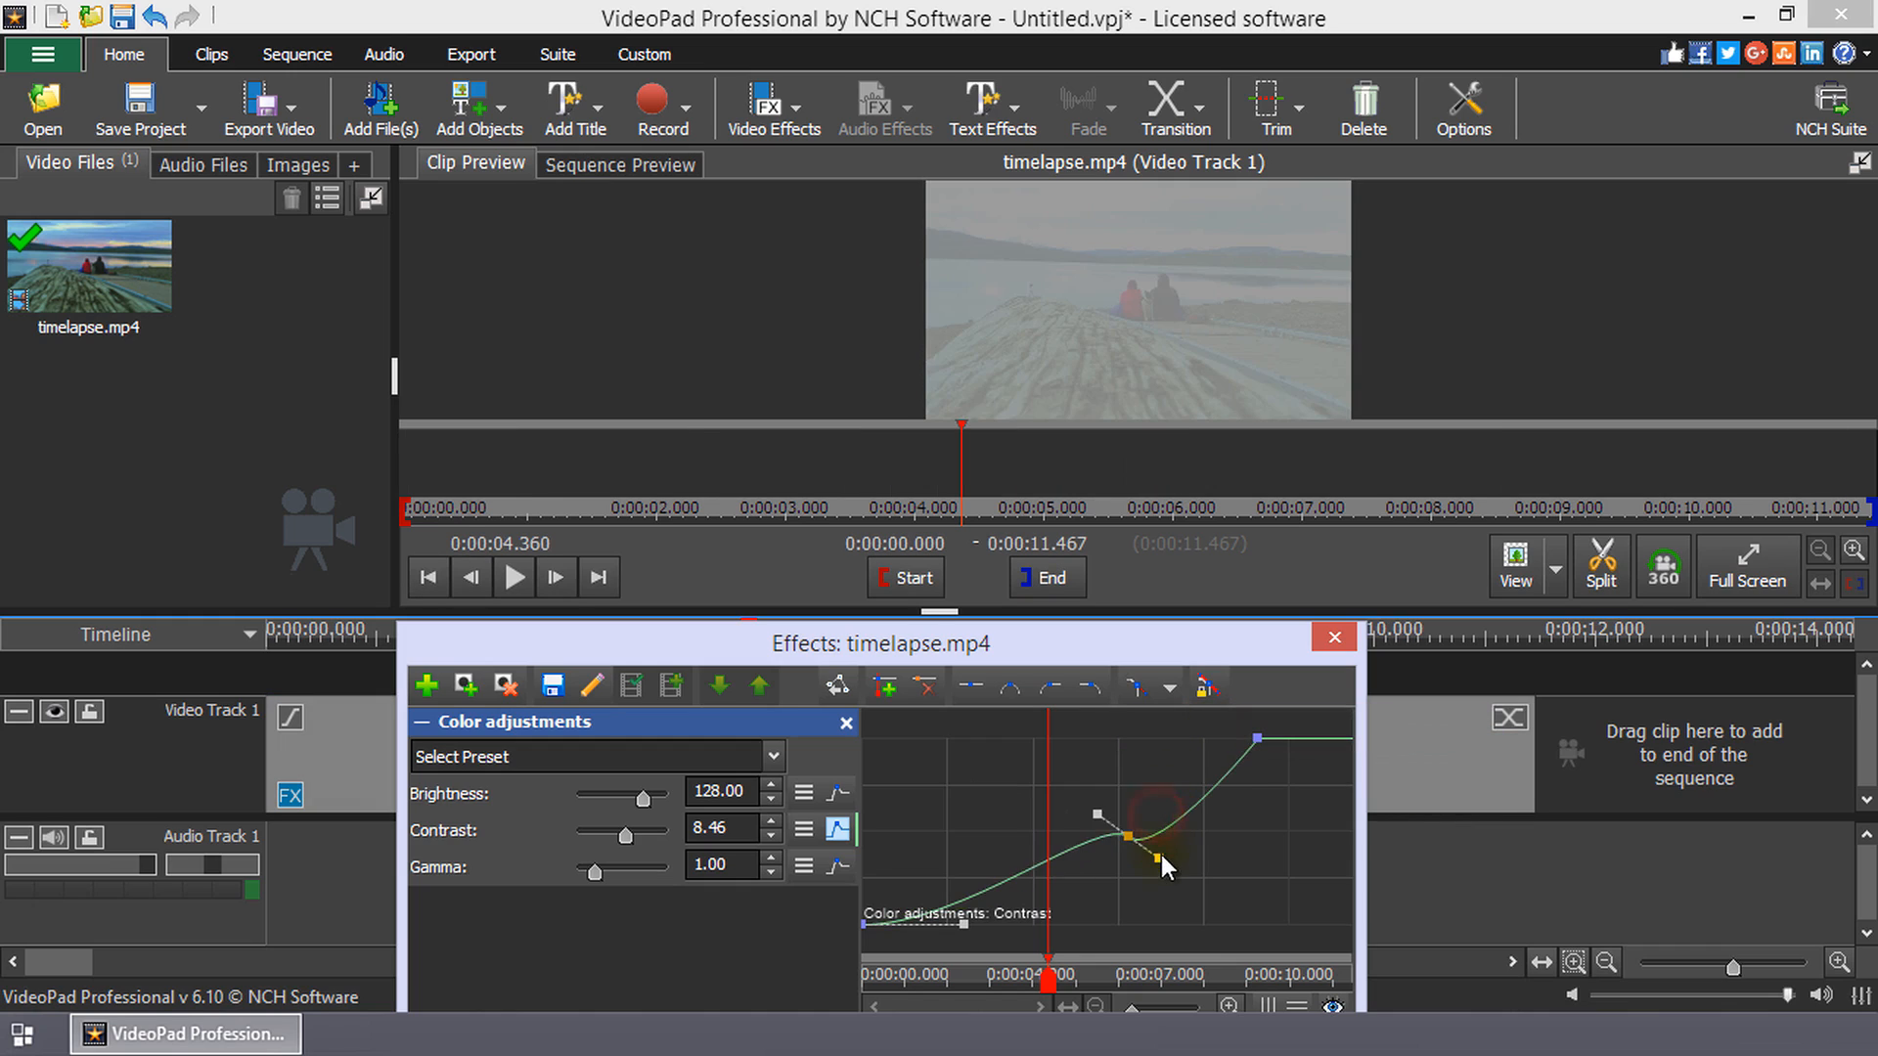
# Step: Drag the middle keyframe's handle so the Contrast curve forms a smooth S-shape reading -64.07 at 4.36 s
pyautogui.moveTo(1168, 863); pyautogui.dragTo(1203, 778)
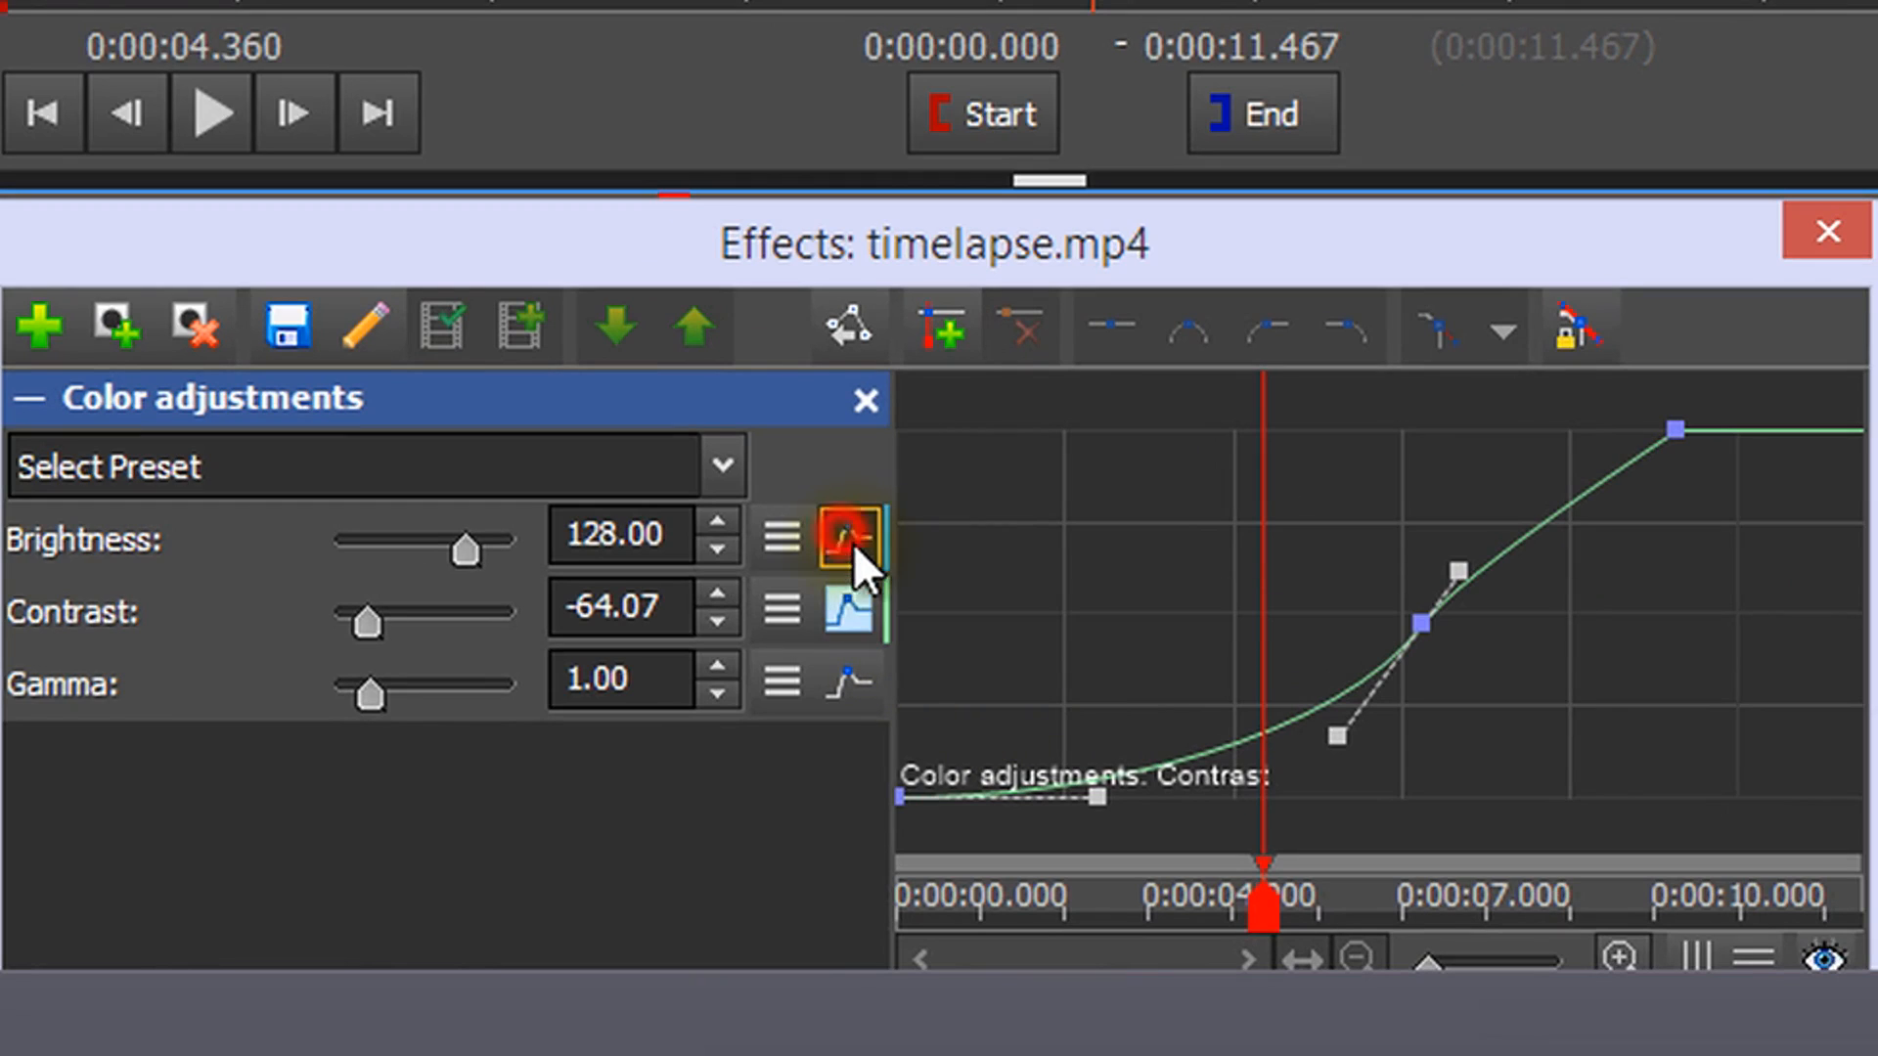
# Step: Toggle the Brightness and Gamma animation lines, close the effects editor, and reopen it showing Brightness 23.94
pyautogui.click(848, 537)
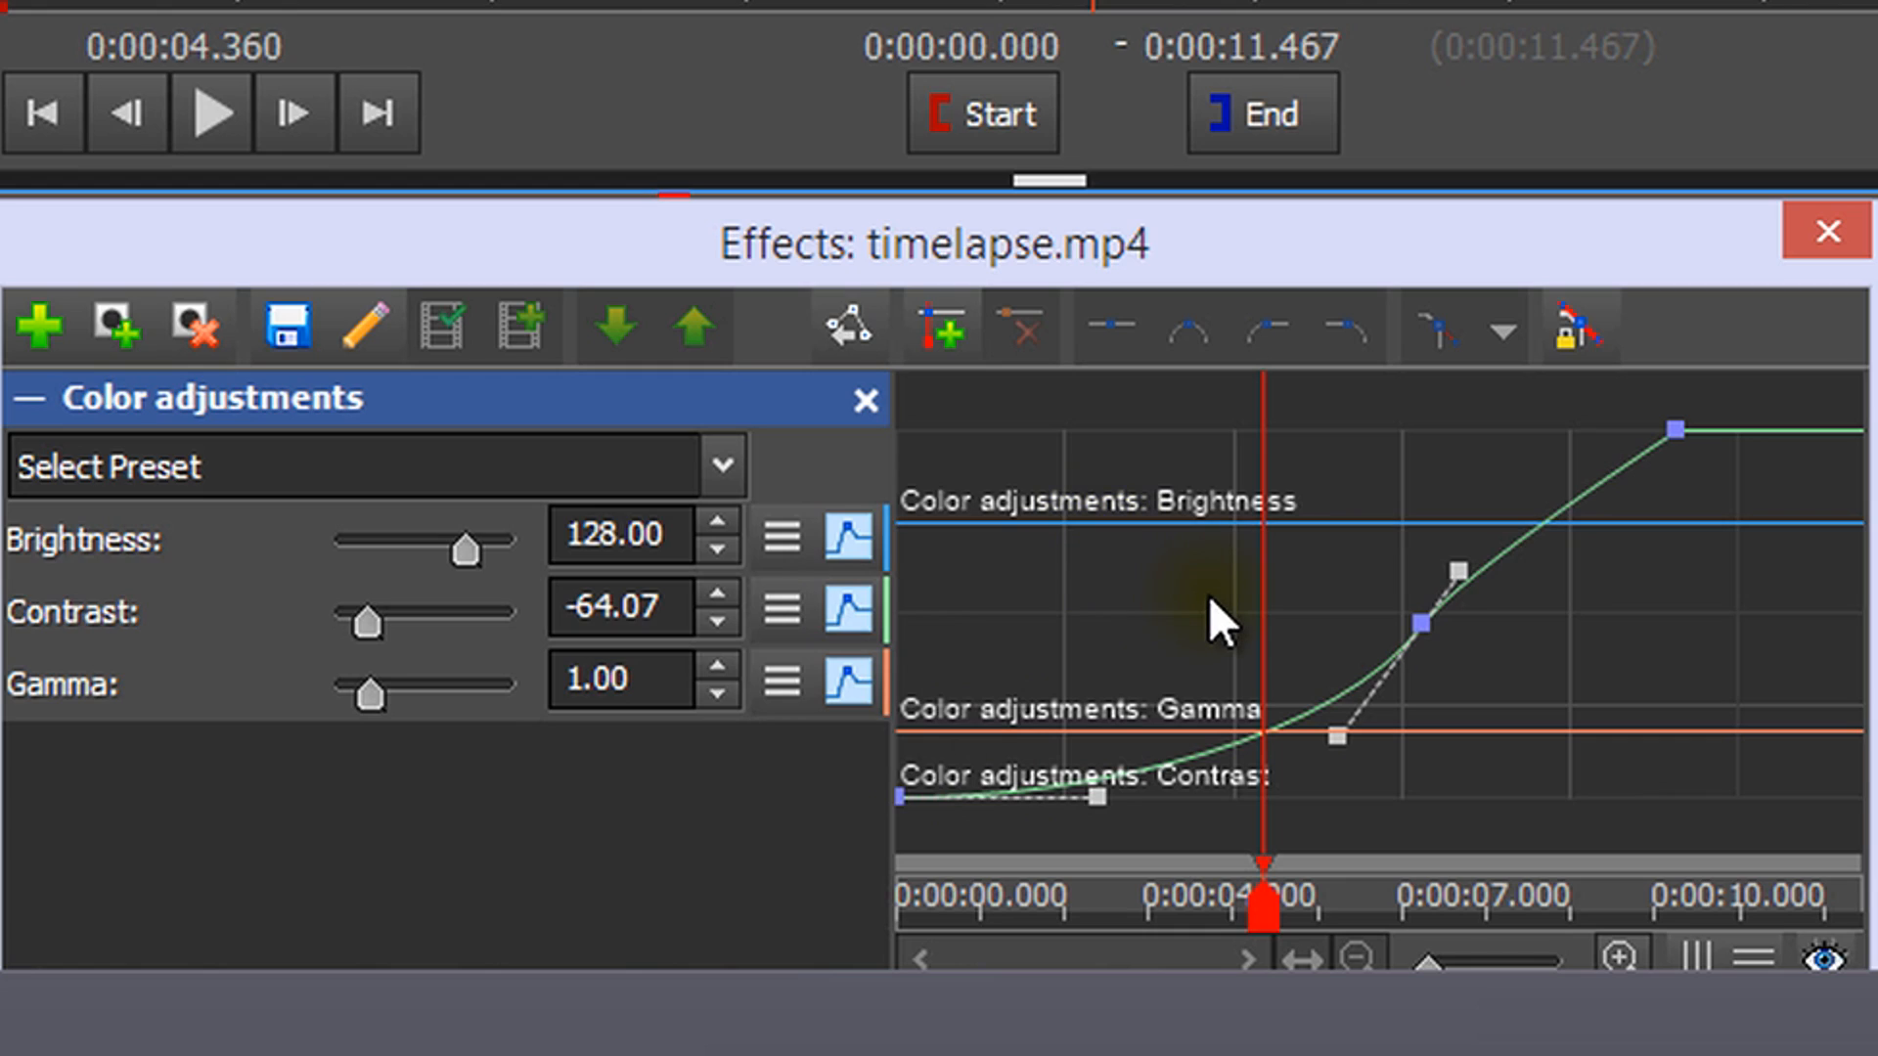
pyautogui.moveTo(1182, 655)
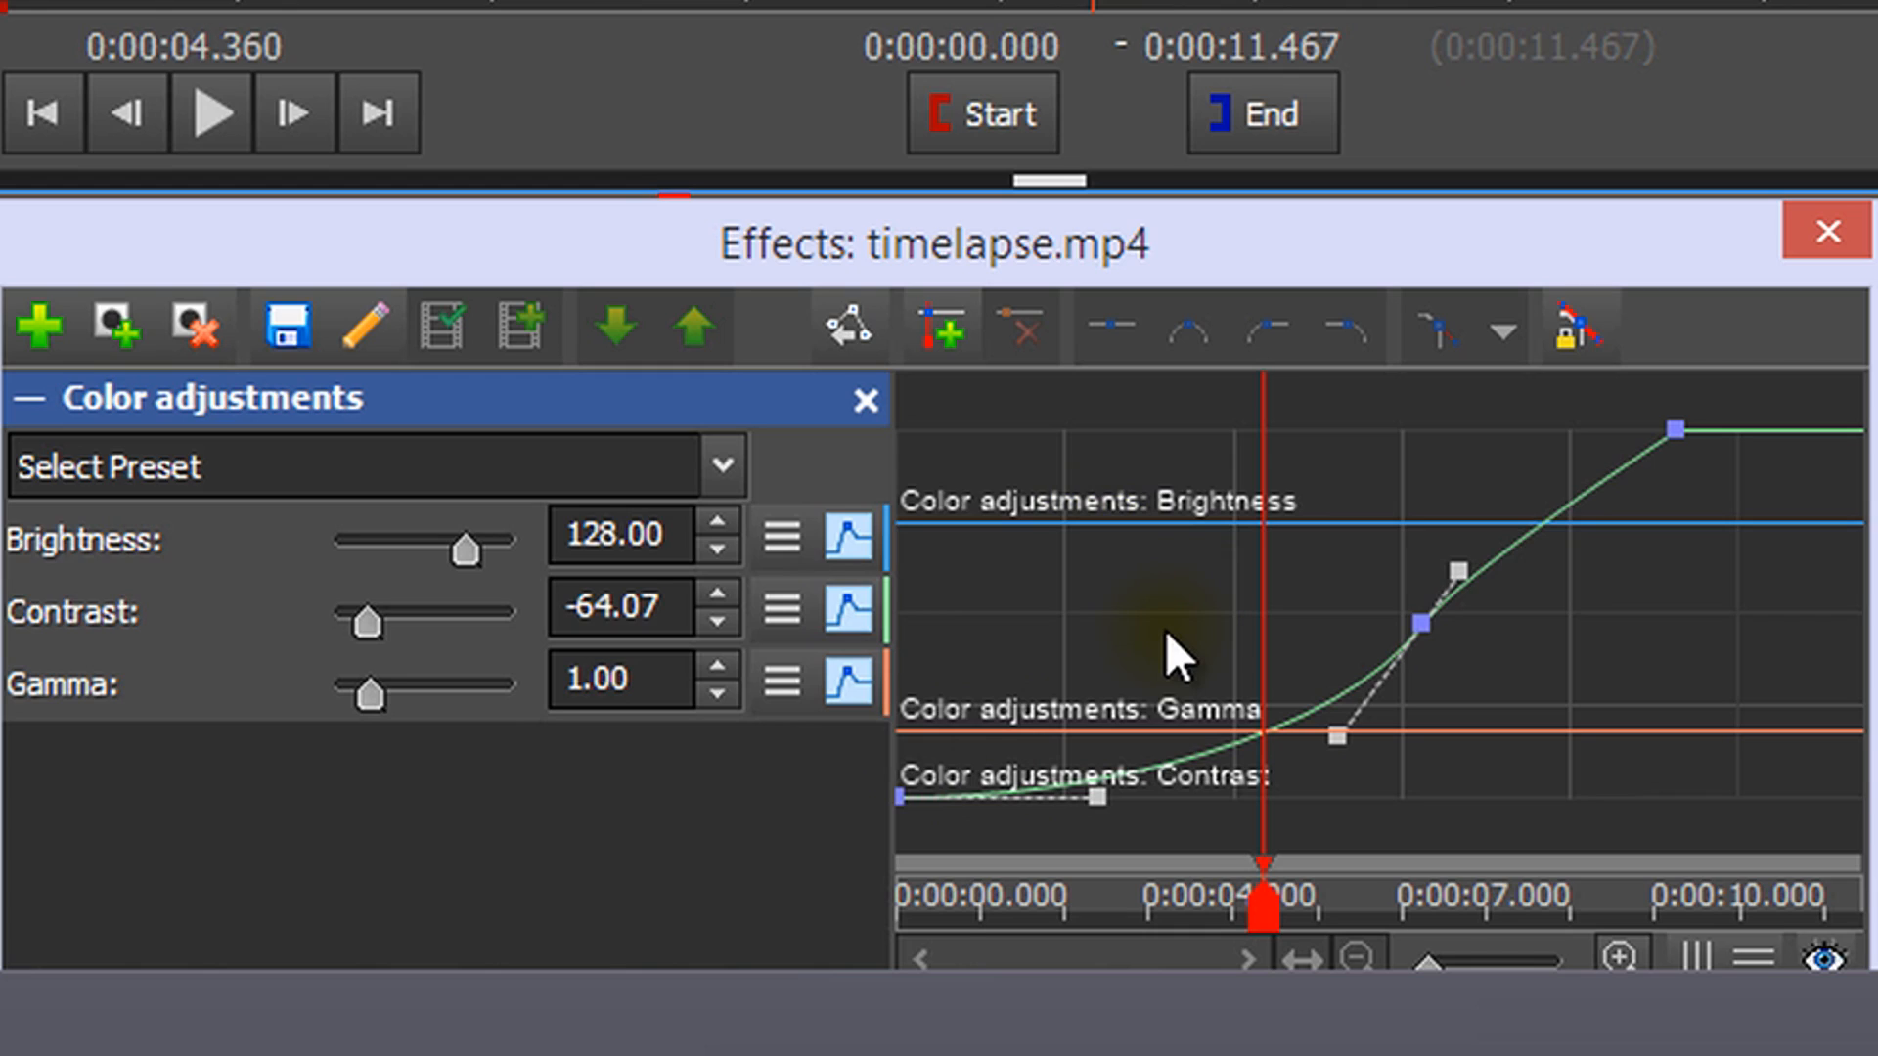
pyautogui.moveTo(1179, 575)
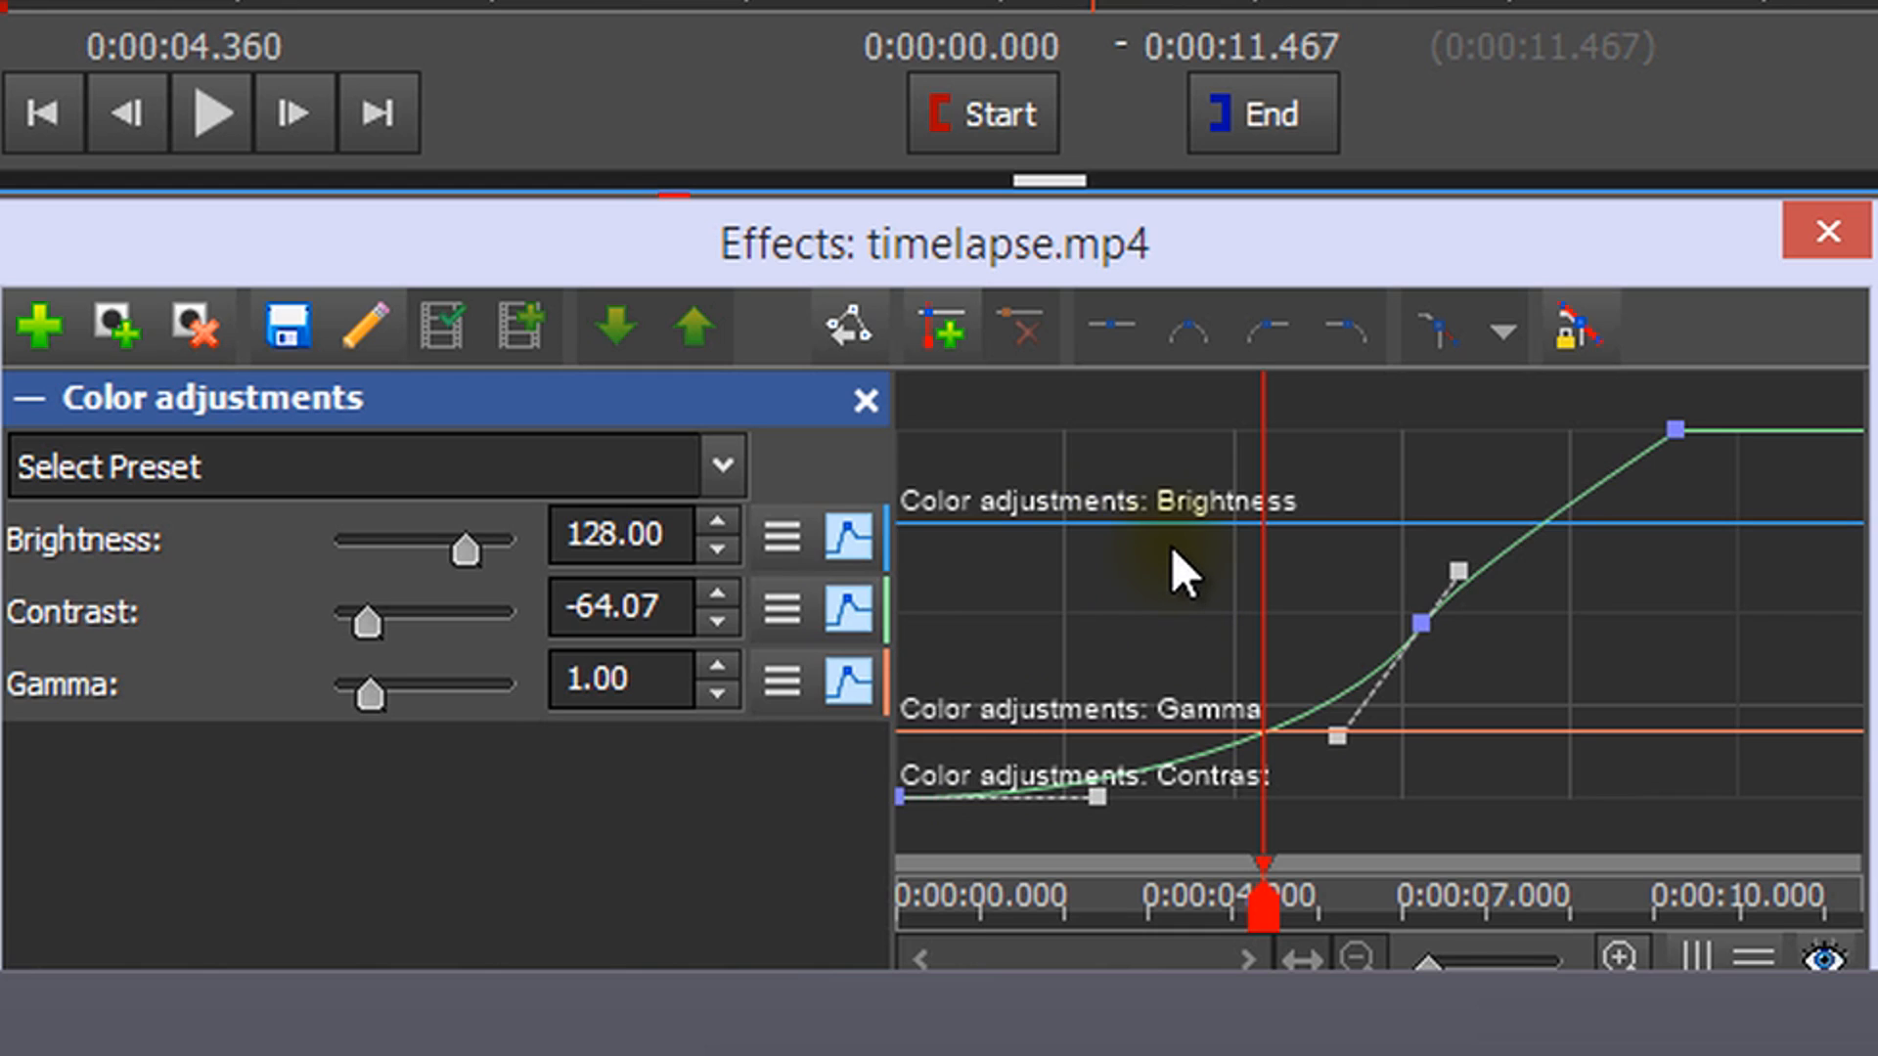
pyautogui.moveTo(847, 536)
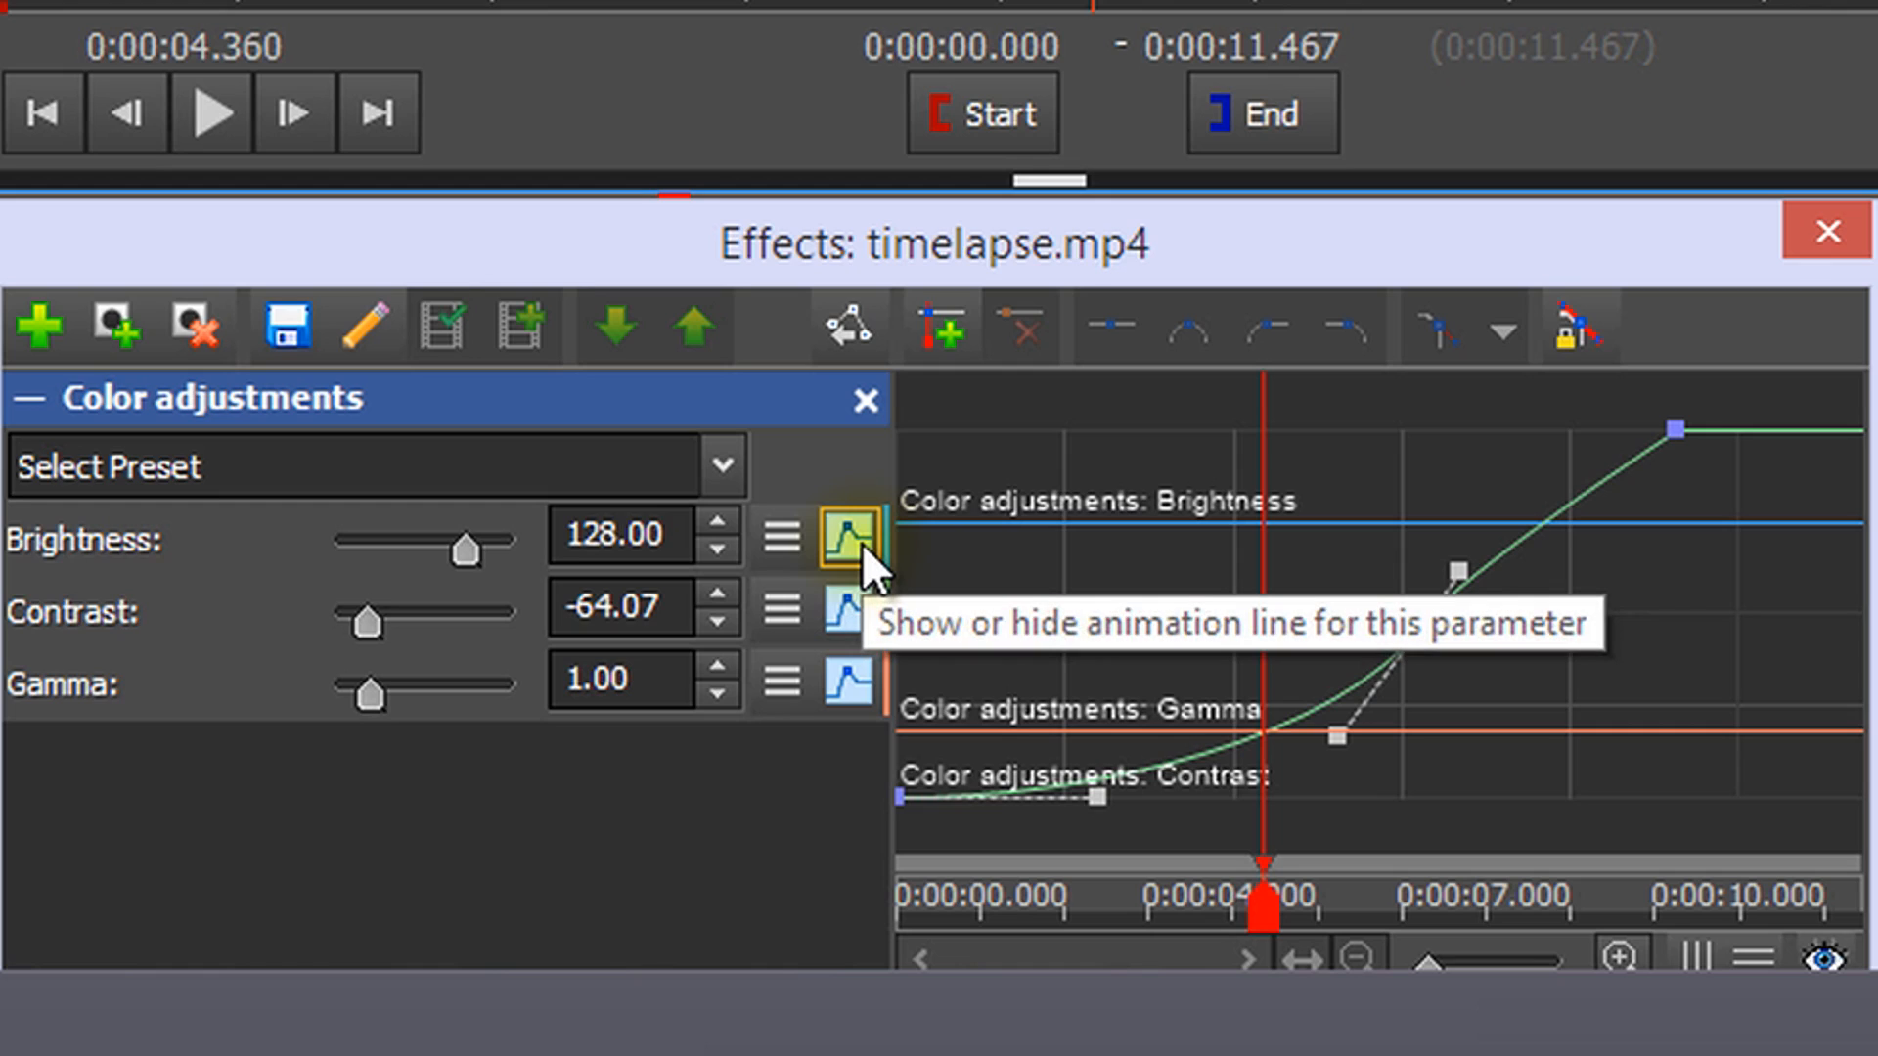
pyautogui.click(847, 536)
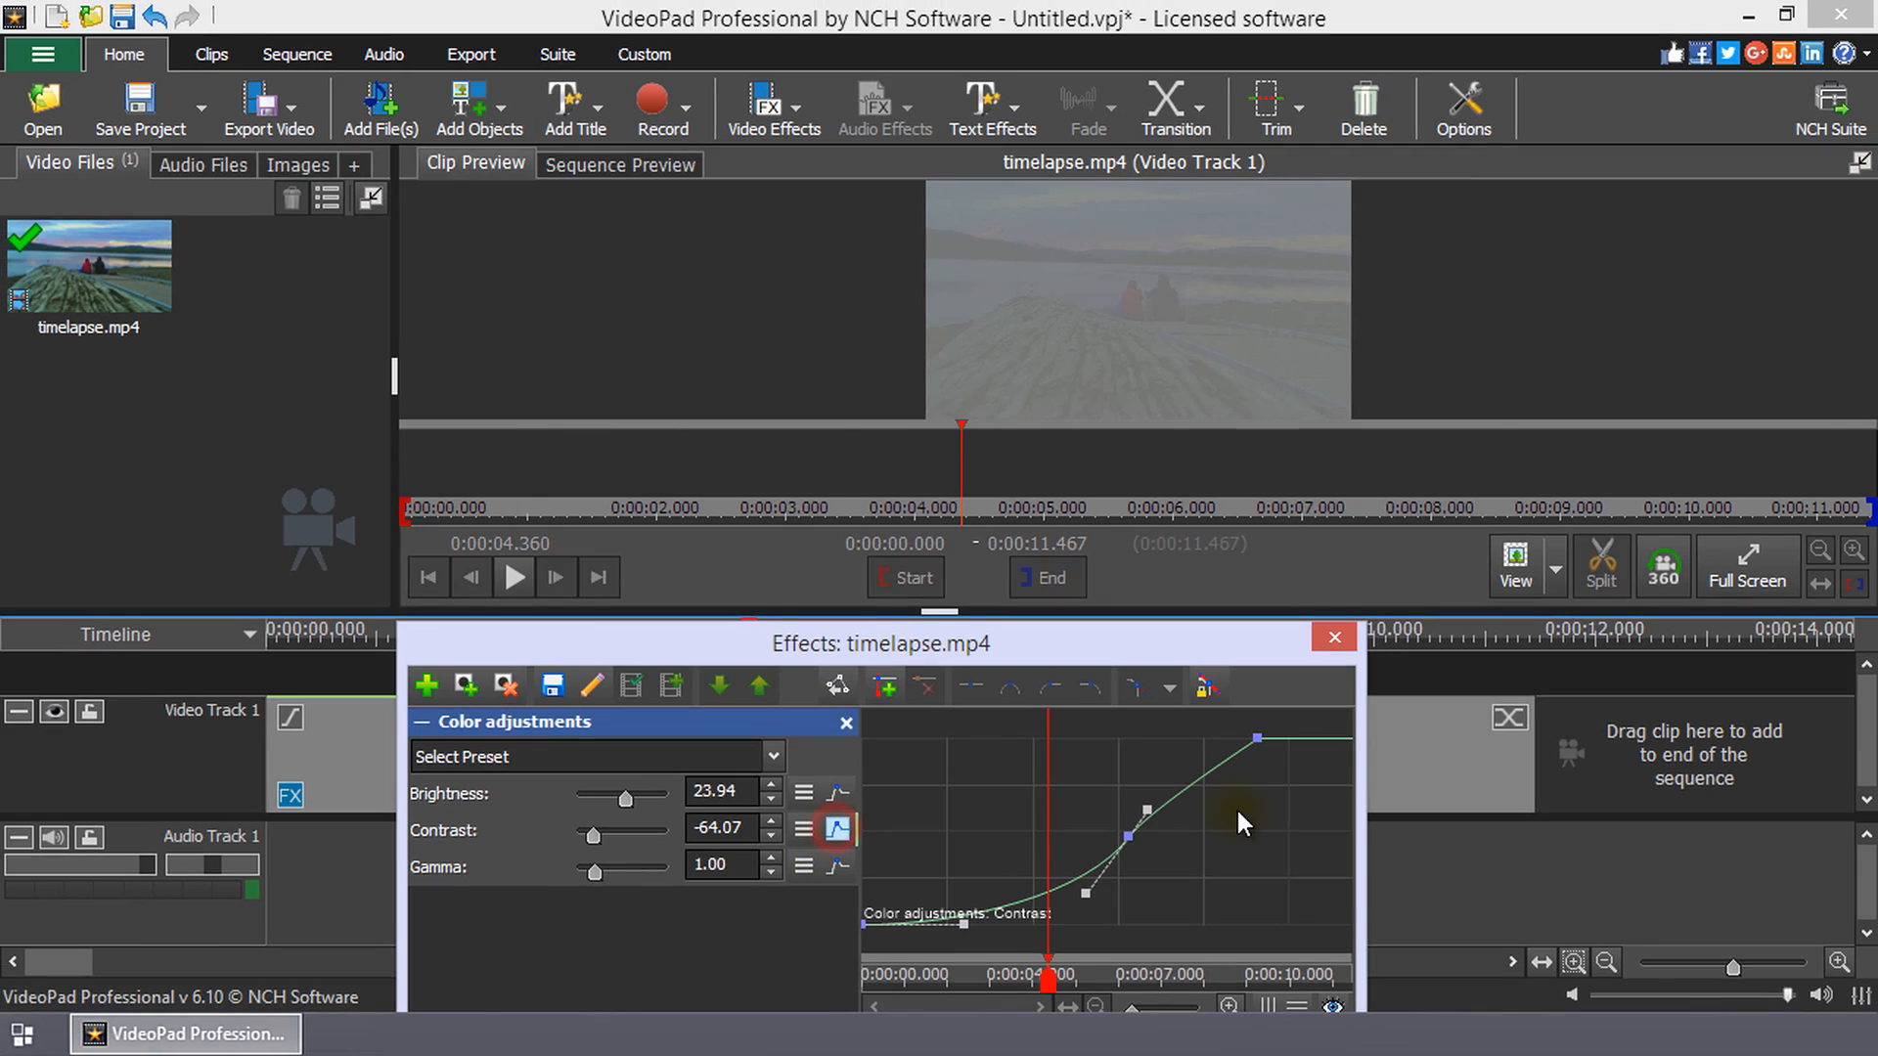
pyautogui.click(1332, 636)
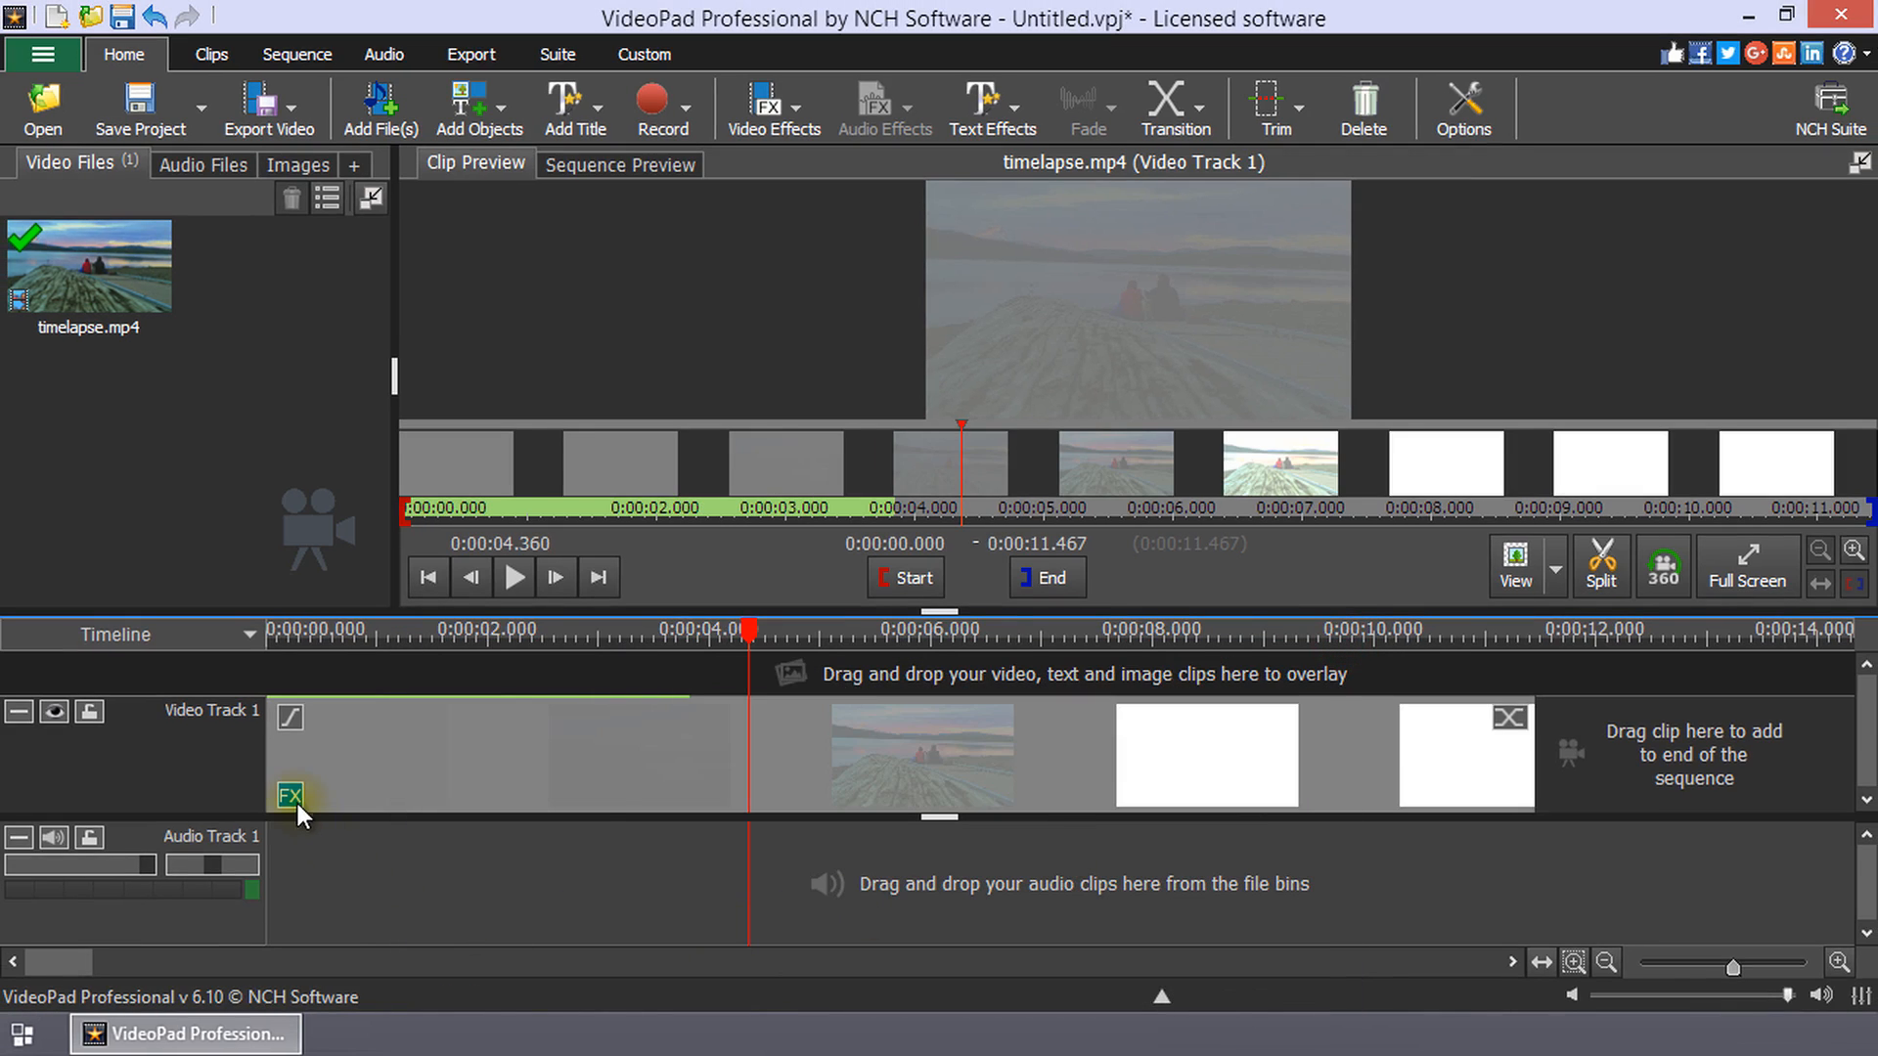
pyautogui.click(290, 794)
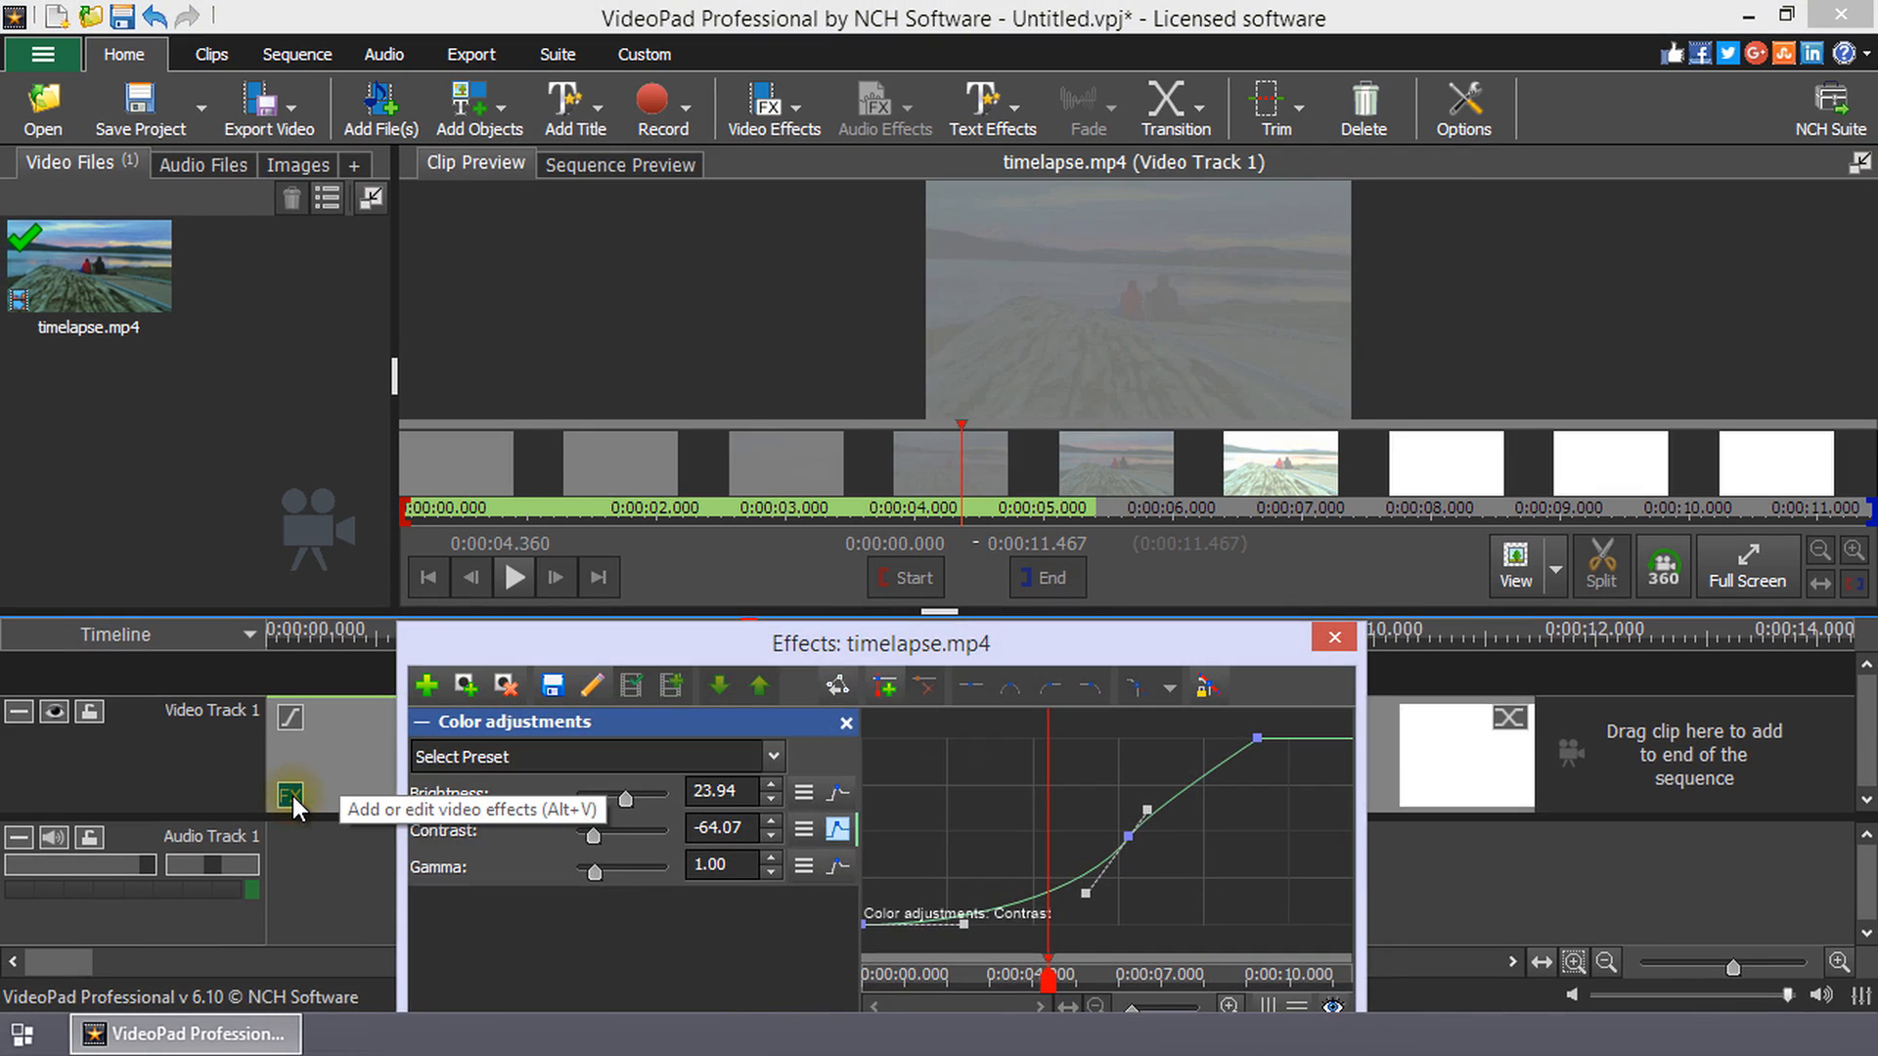